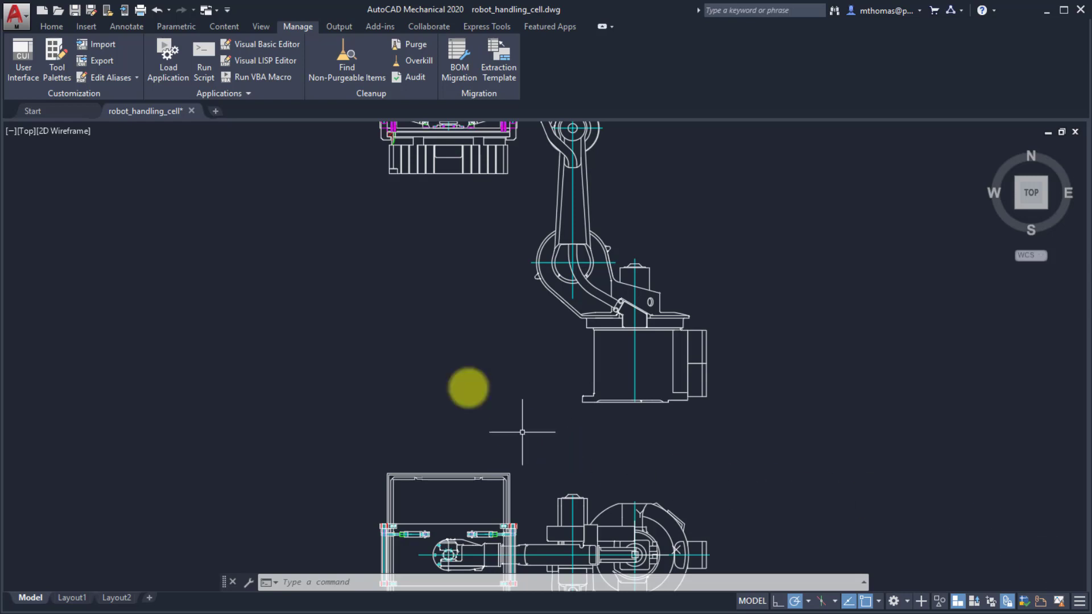
Step: Switch the ribbon to the Home tools and activate the command line
{"action": "left_click", "coordinate": [51, 26]}
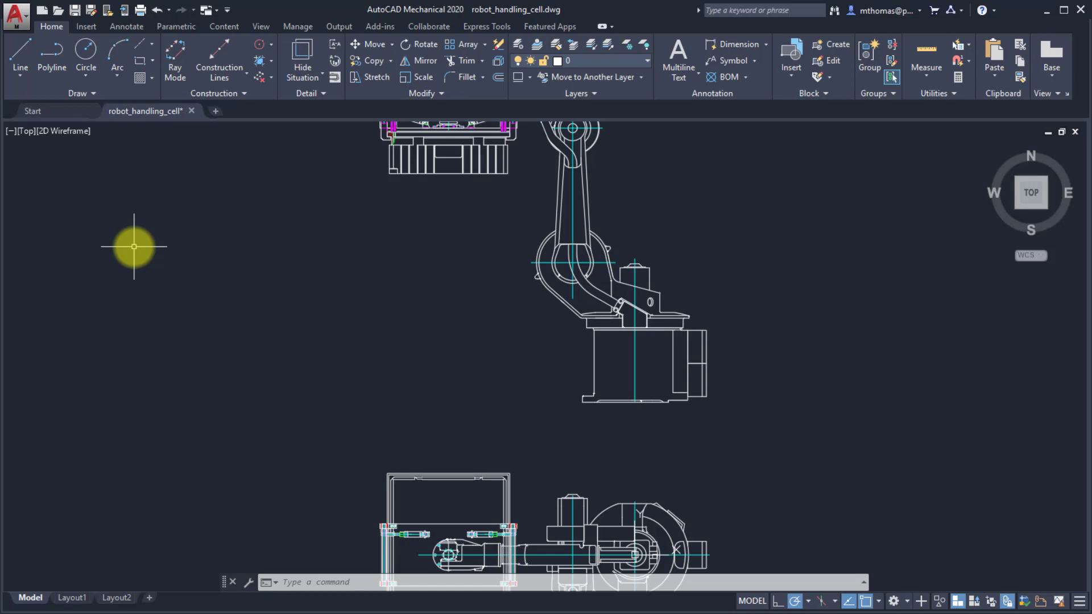
{"action": "mouse_move", "coordinate": [135, 247]}
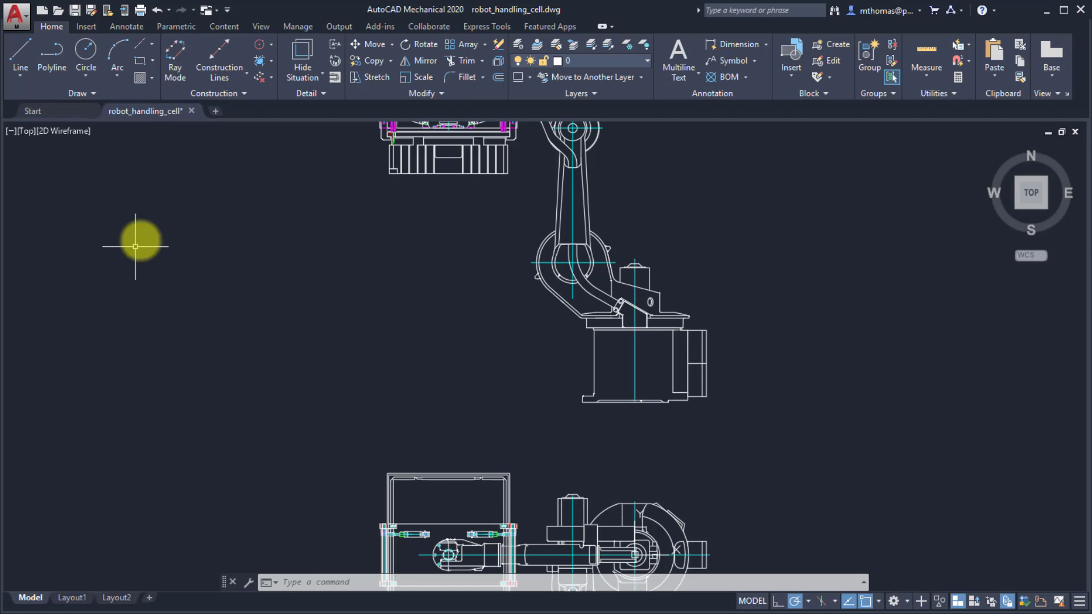
{"action": "left_click", "coordinate": [17, 17]}
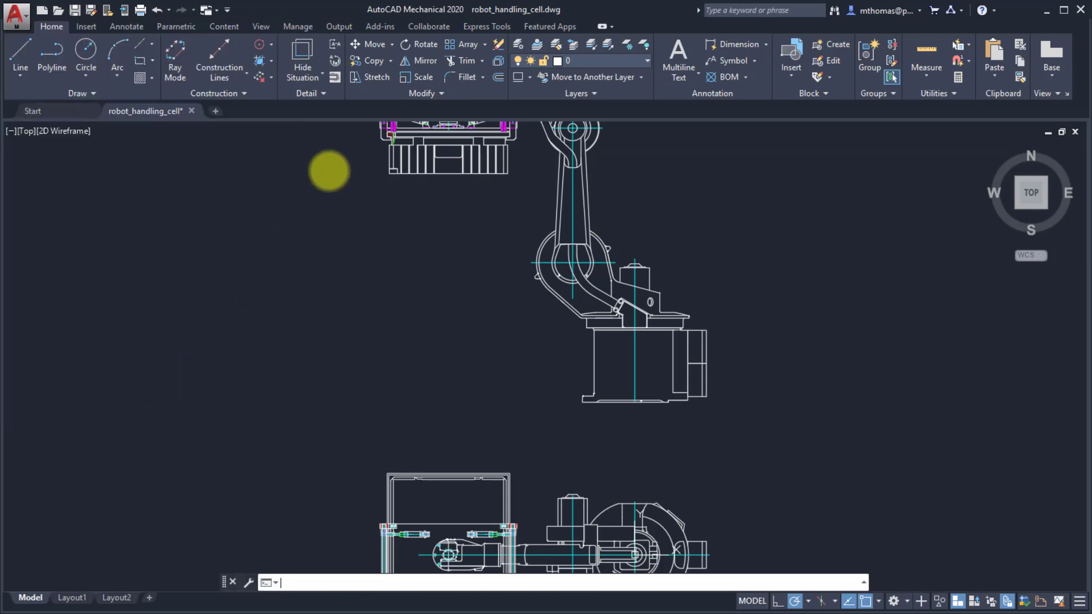
{"action": "left_click", "coordinate": [442, 188]}
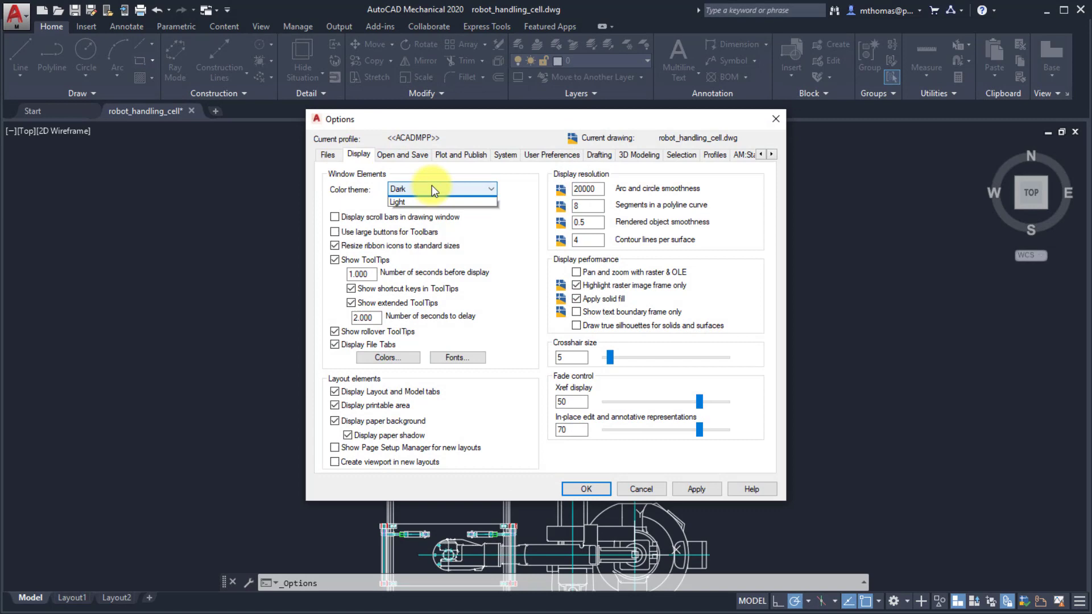
{"action": "left_click", "coordinate": [397, 203]}
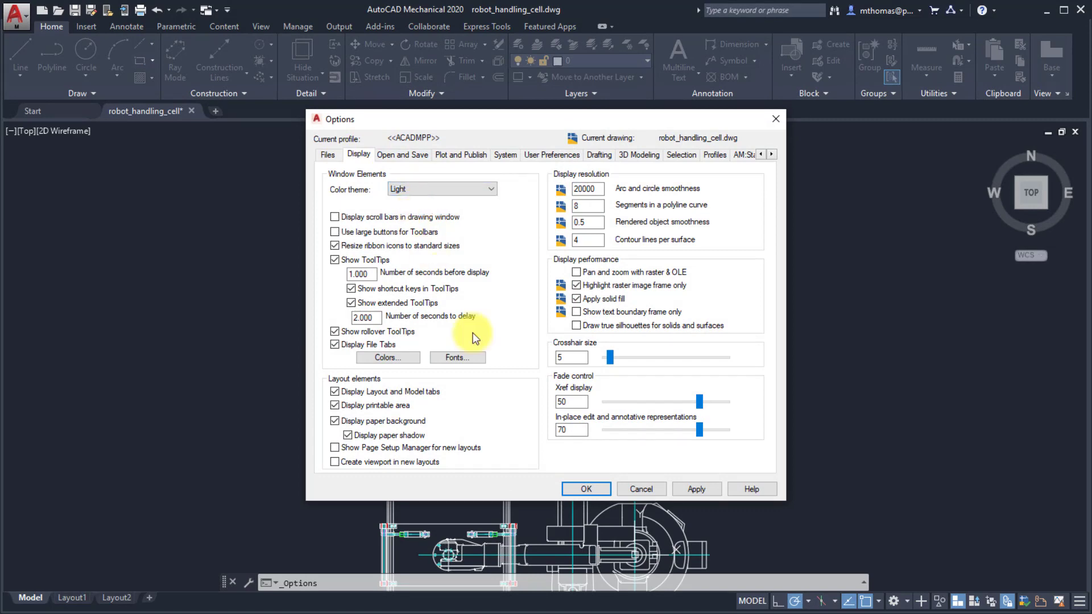
{"action": "mouse_move", "coordinate": [586, 488]}
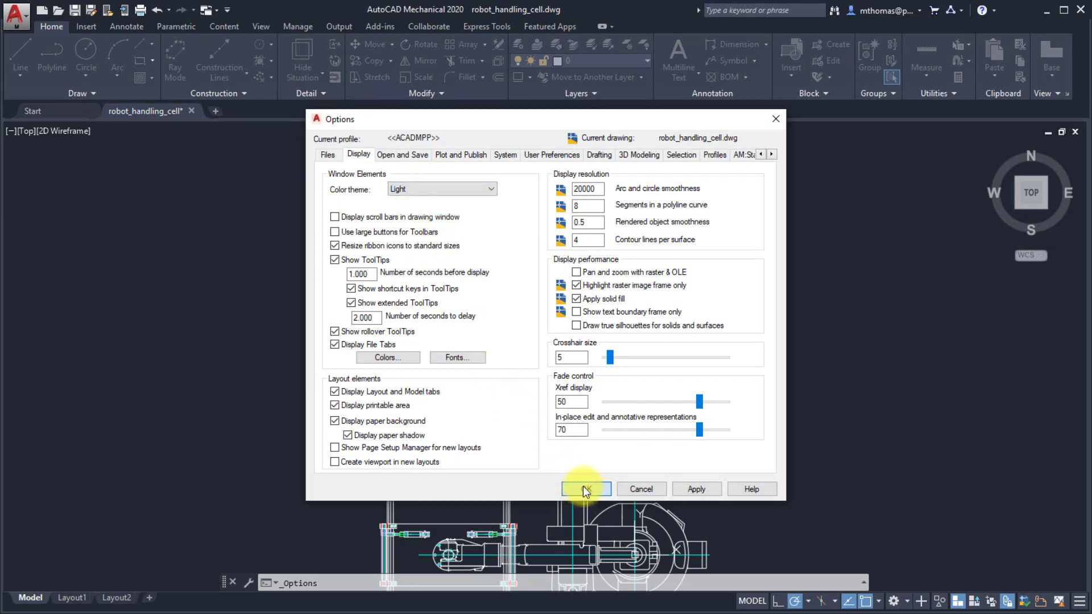
{"action": "left_click", "coordinate": [586, 489]}
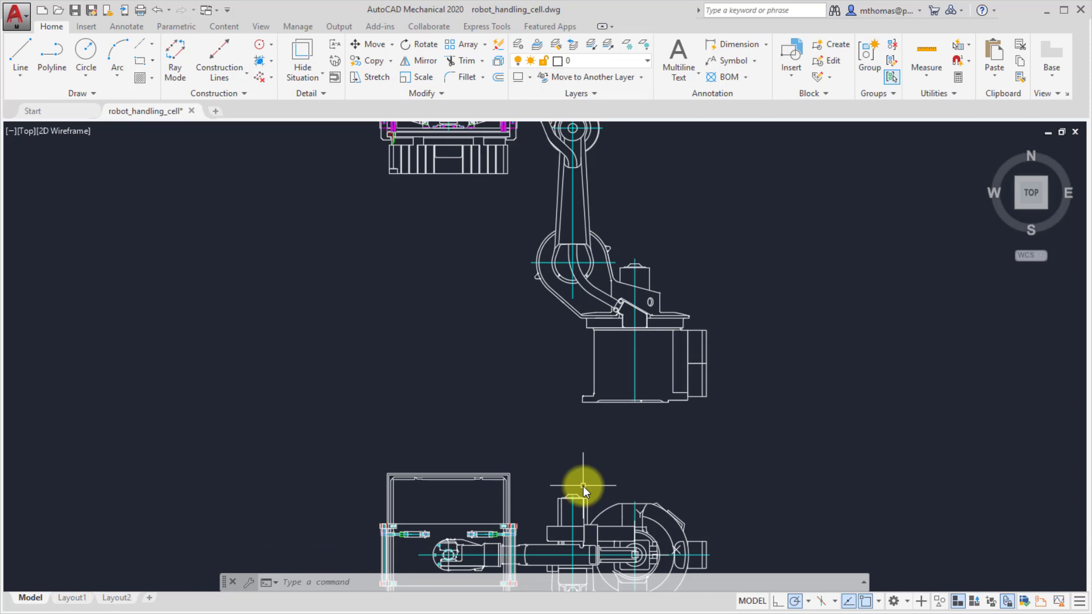
{"action": "mouse_move", "coordinate": [15, 15]}
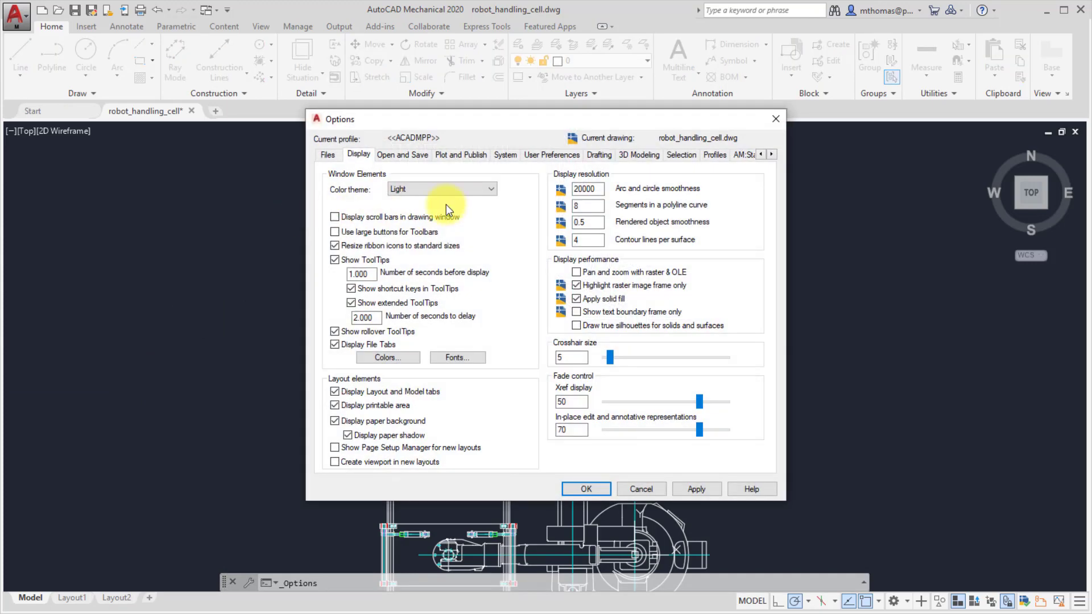
{"action": "left_click", "coordinate": [441, 189]}
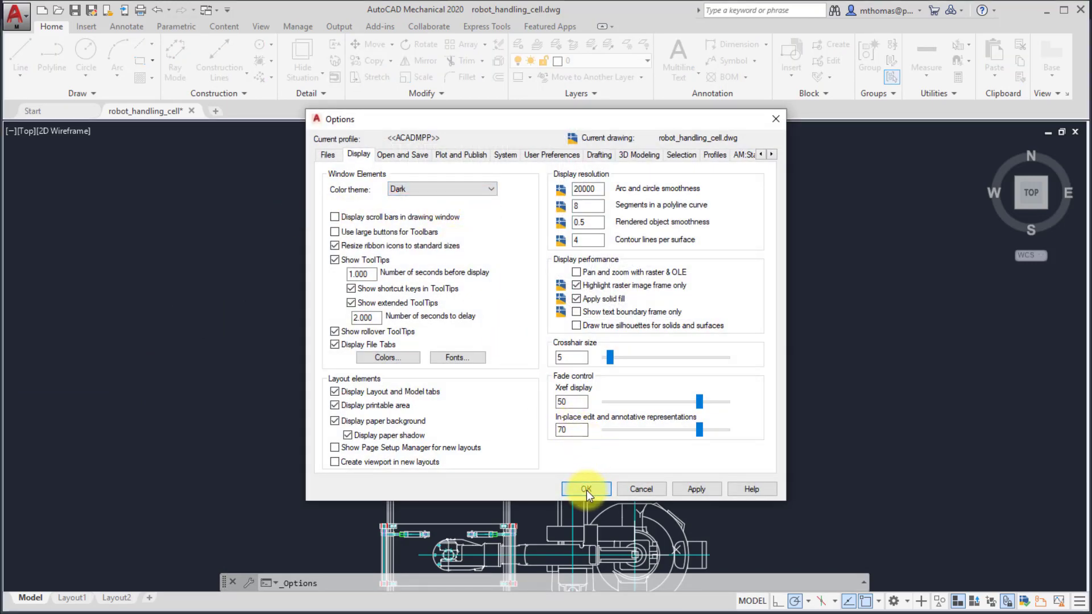
{"action": "left_click", "coordinate": [585, 488]}
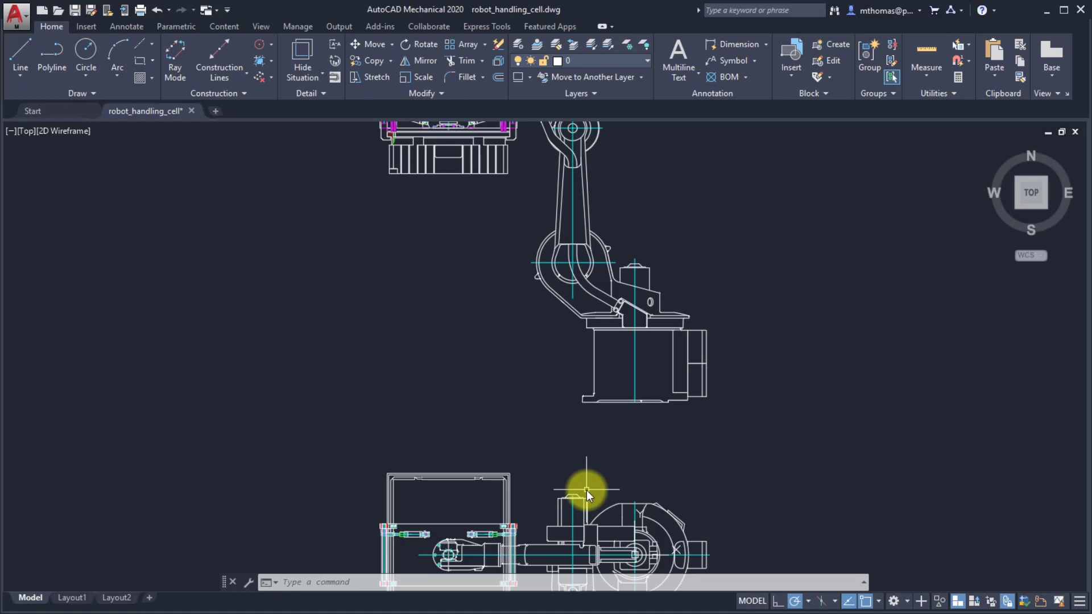
Step: From the Manage tools, review the Purge dialog and close it without purging
{"action": "left_click", "coordinate": [297, 26]}
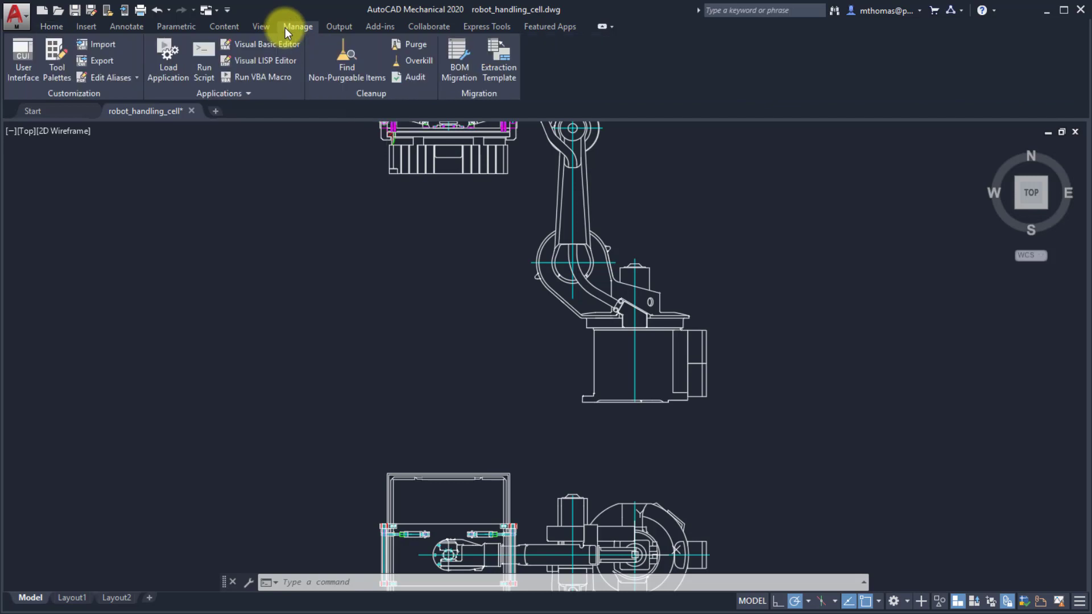
{"action": "mouse_move", "coordinate": [288, 197]}
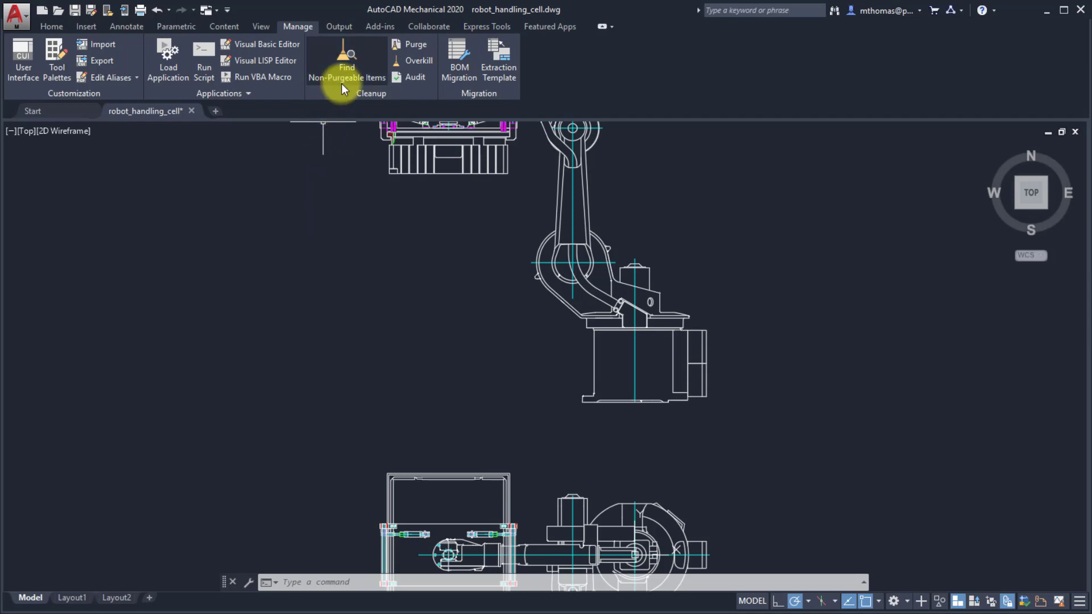
{"action": "mouse_move", "coordinate": [415, 44]}
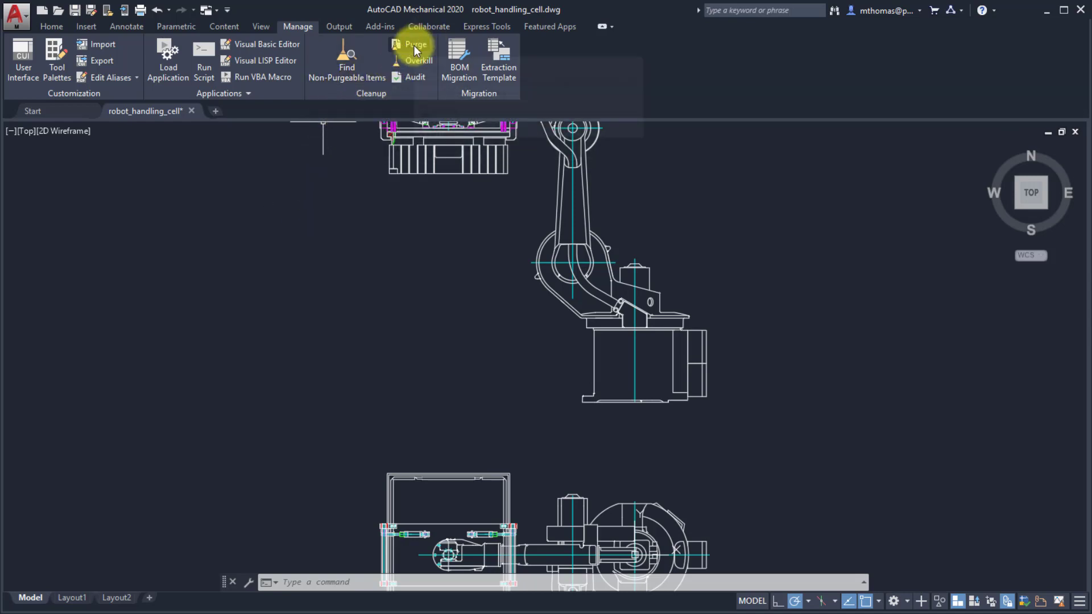
{"action": "left_click", "coordinate": [415, 44]}
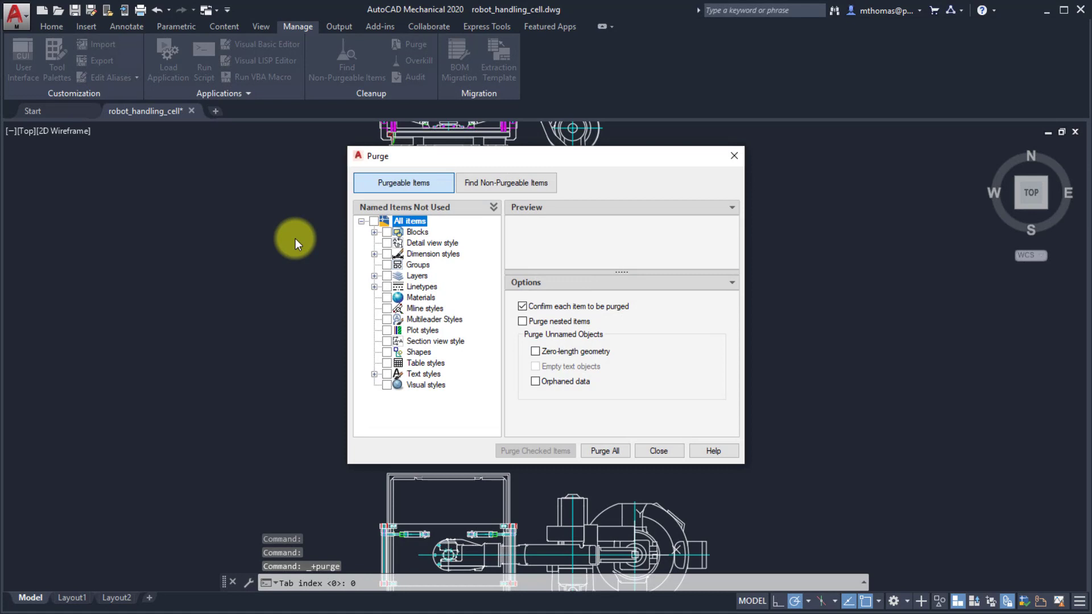
{"action": "mouse_move", "coordinate": [437, 147]}
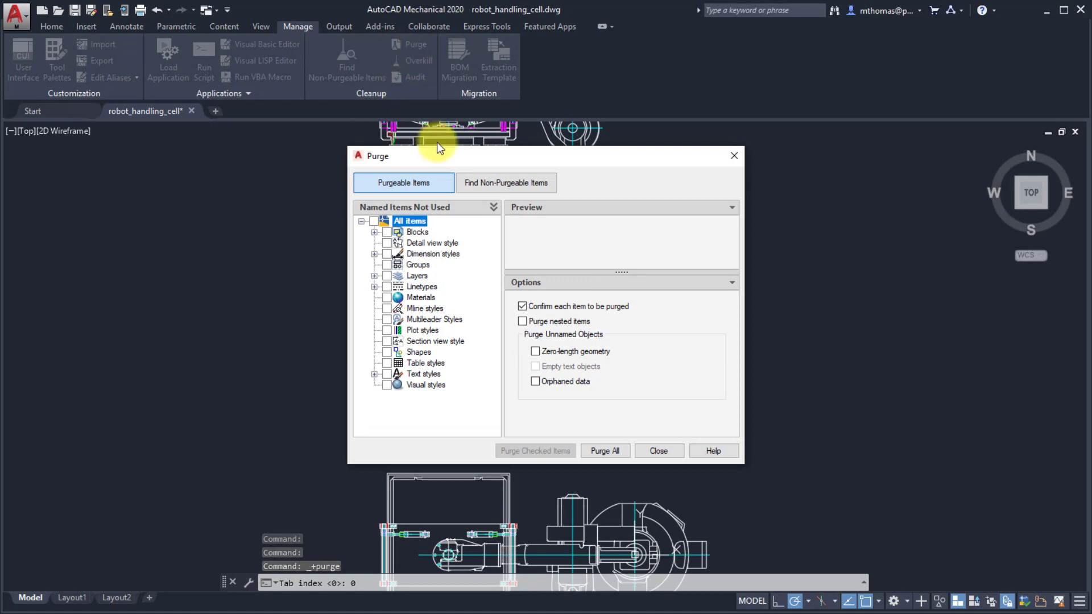
{"action": "mouse_move", "coordinate": [404, 182]}
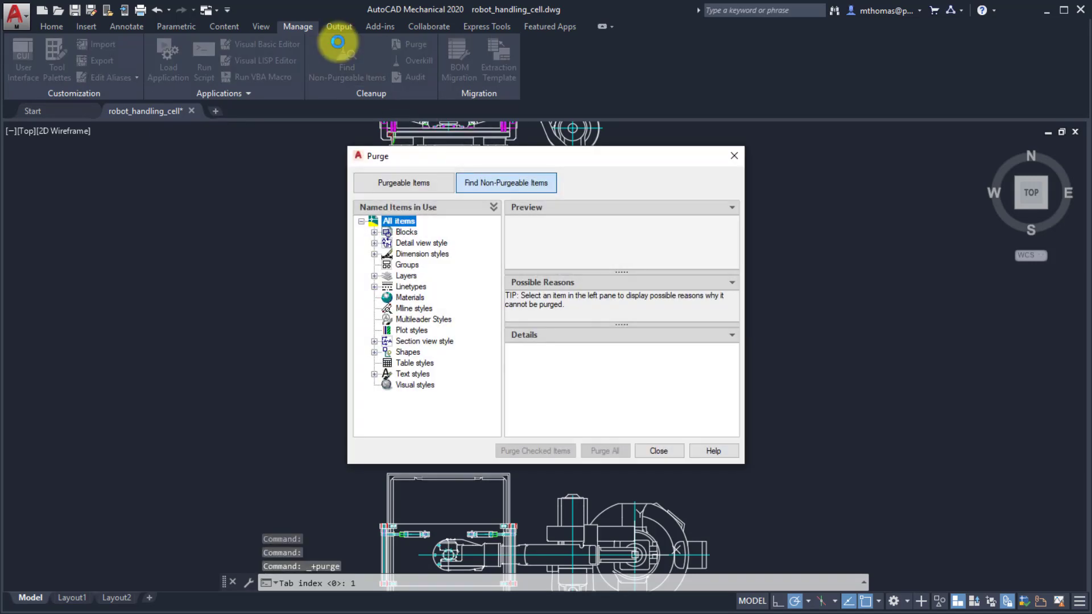
{"action": "mouse_move", "coordinate": [488, 208]}
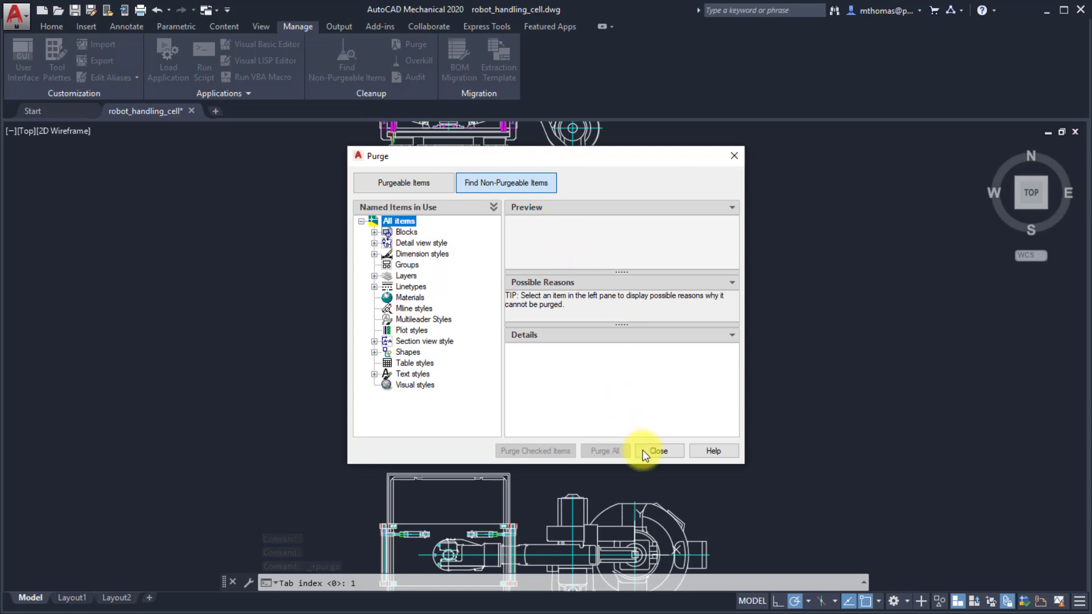
{"action": "left_click", "coordinate": [657, 451]}
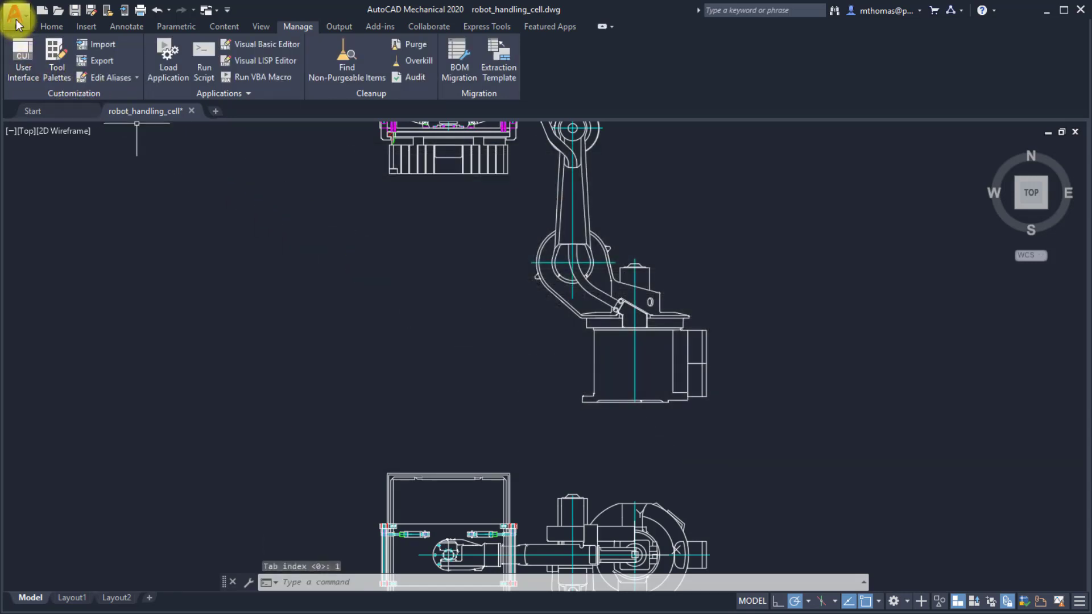
Step: Reopen Purge through the Application menu's Drawing Utilities
{"action": "left_click", "coordinate": [15, 14]}
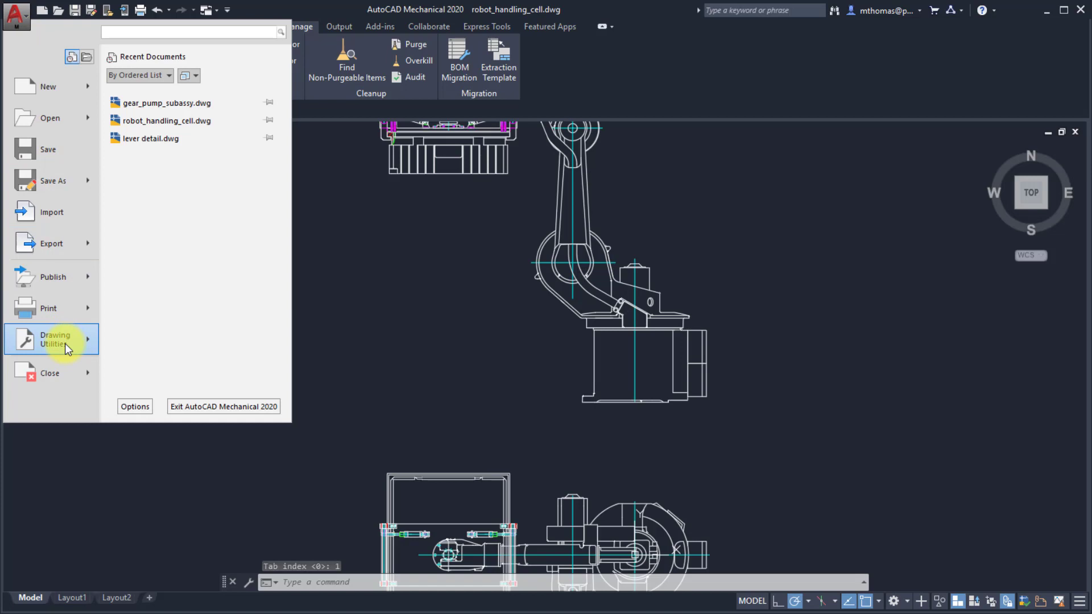
{"action": "left_click", "coordinate": [55, 339]}
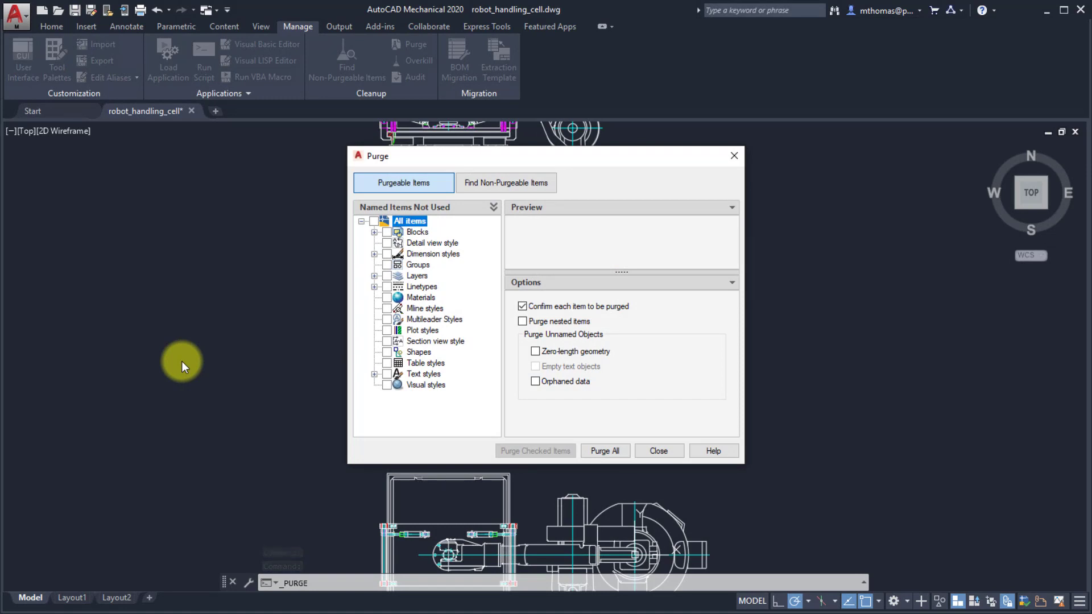
{"action": "mouse_move", "coordinate": [713, 450]}
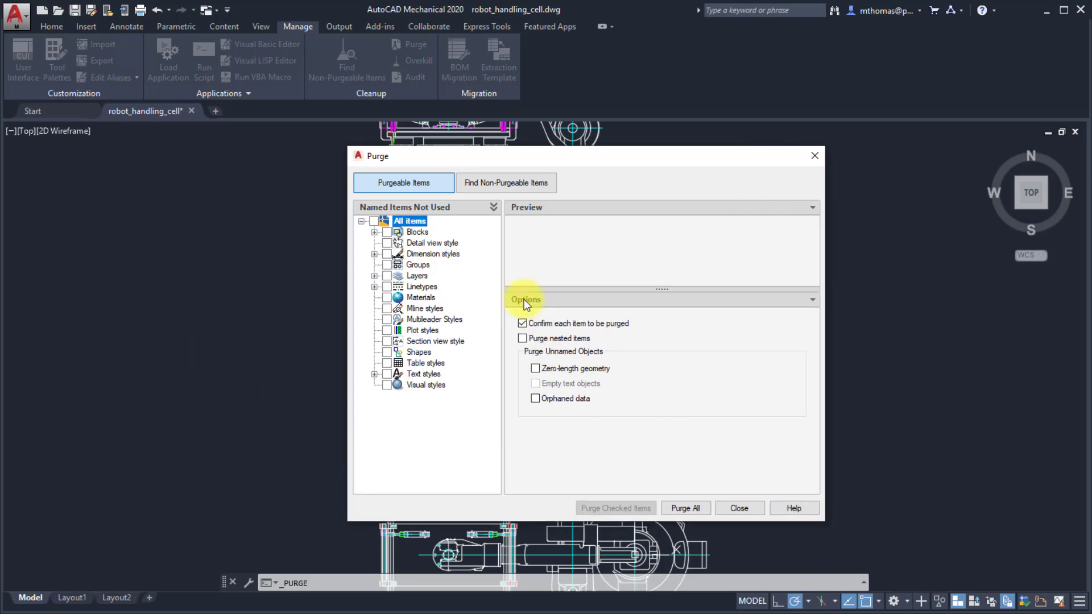
{"action": "mouse_move", "coordinate": [505, 253]}
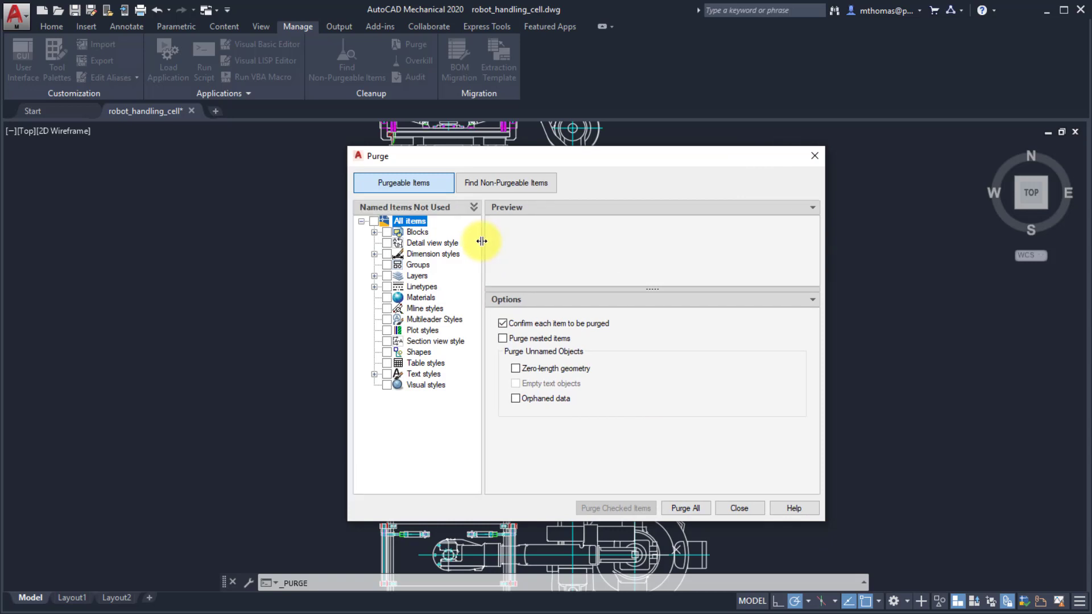
{"action": "mouse_move", "coordinate": [476, 213]}
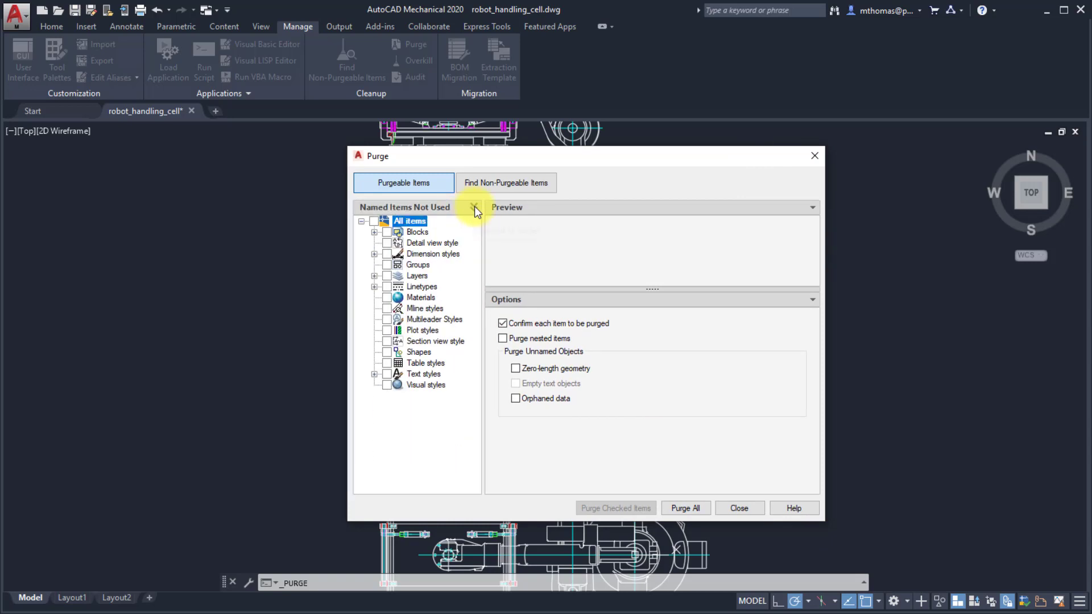
{"action": "mouse_move", "coordinate": [815, 213]}
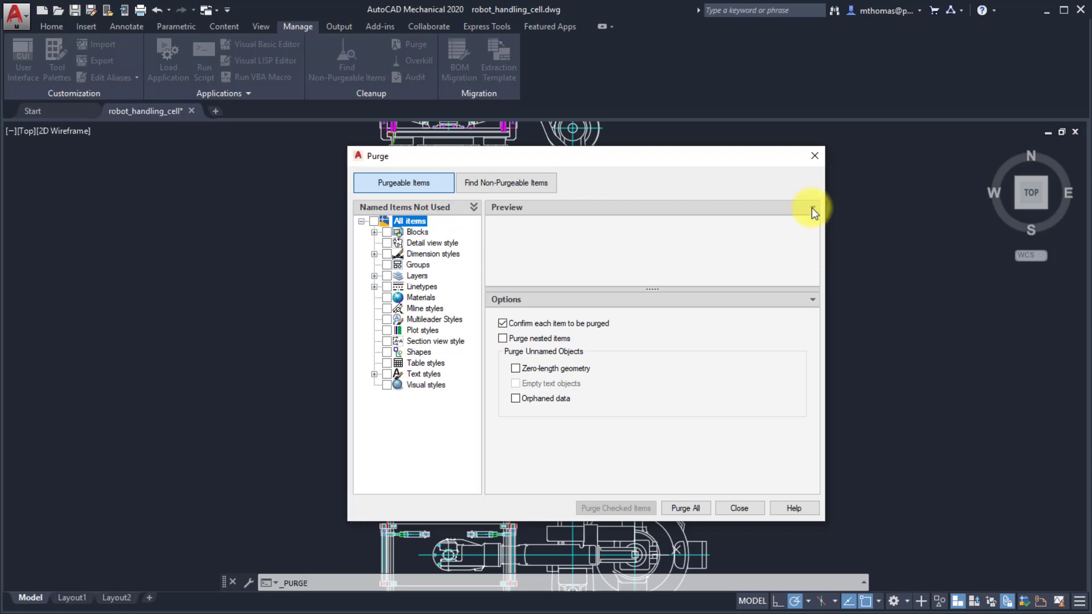
Step: Expand the unused Blocks, preview one, and expand the purge Options panel
{"action": "left_click", "coordinate": [375, 232]}
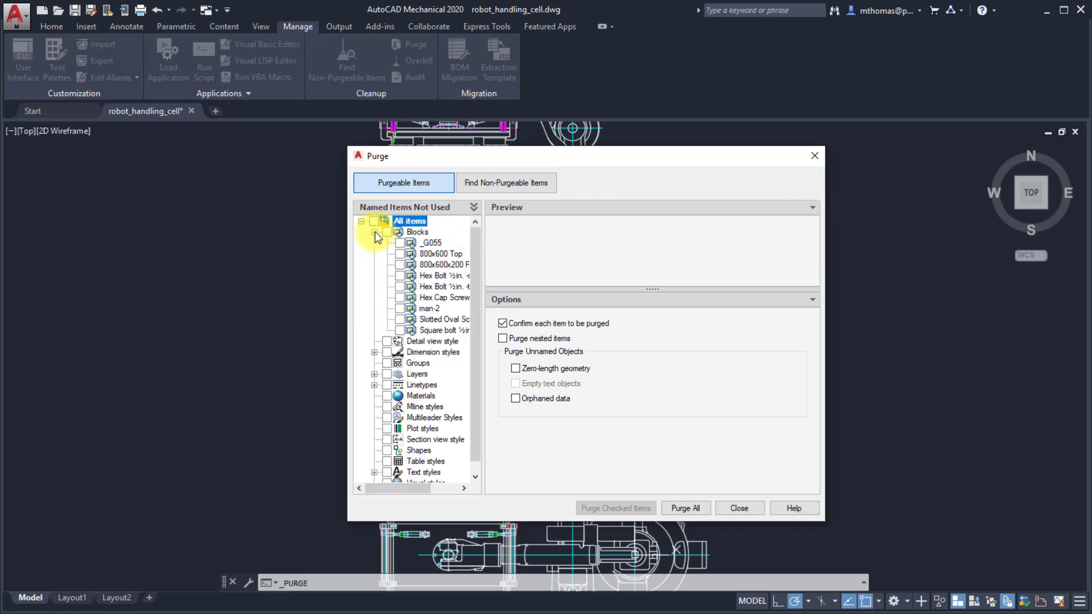
{"action": "left_click", "coordinate": [431, 243]}
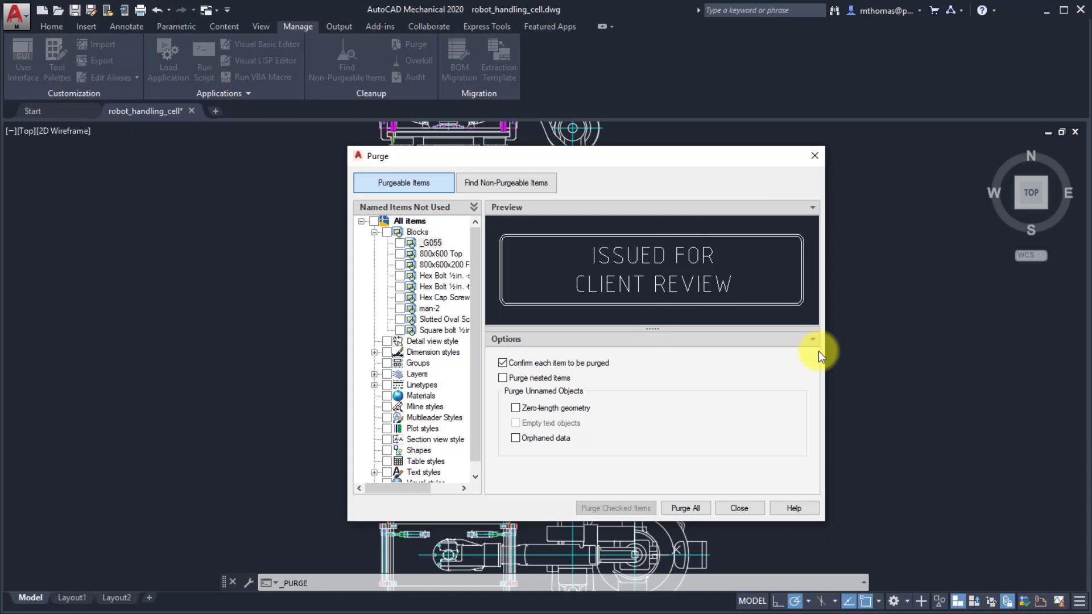
{"action": "left_click", "coordinate": [812, 339]}
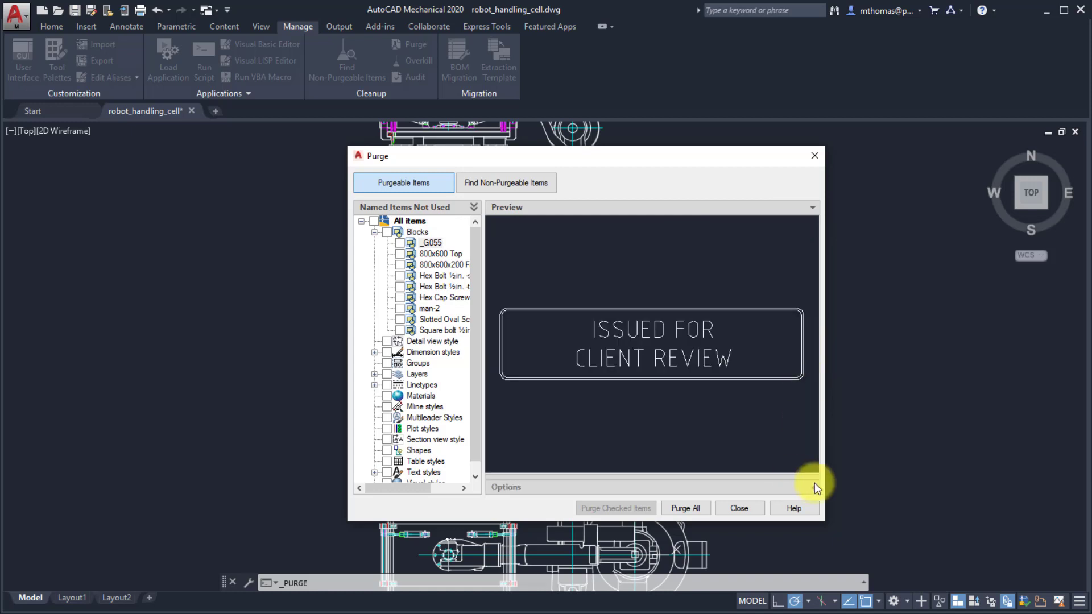
{"action": "left_click", "coordinate": [506, 487]}
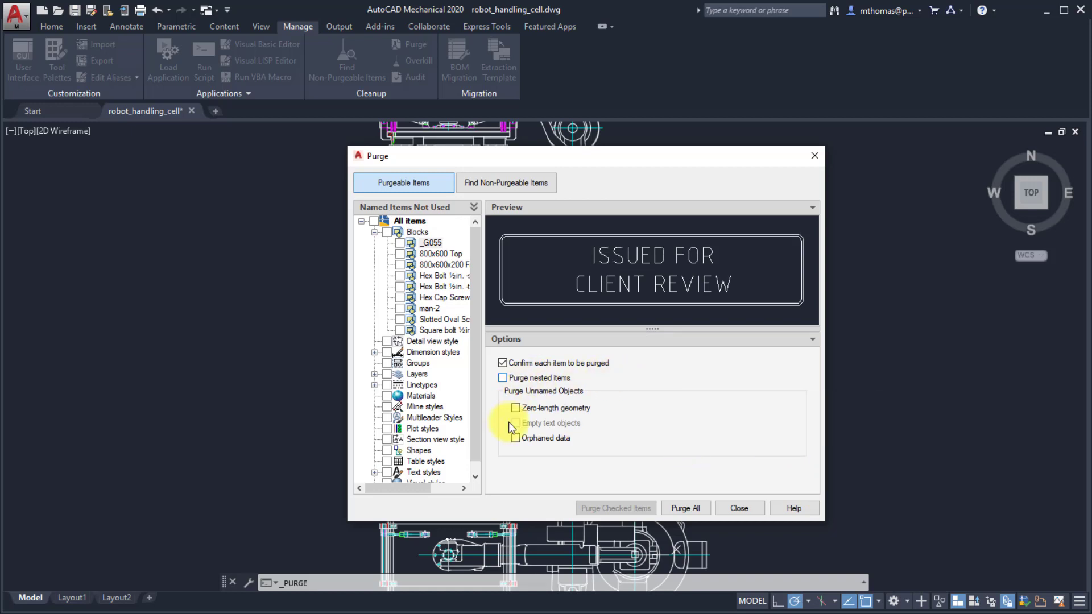
{"action": "mouse_move", "coordinate": [634, 411]}
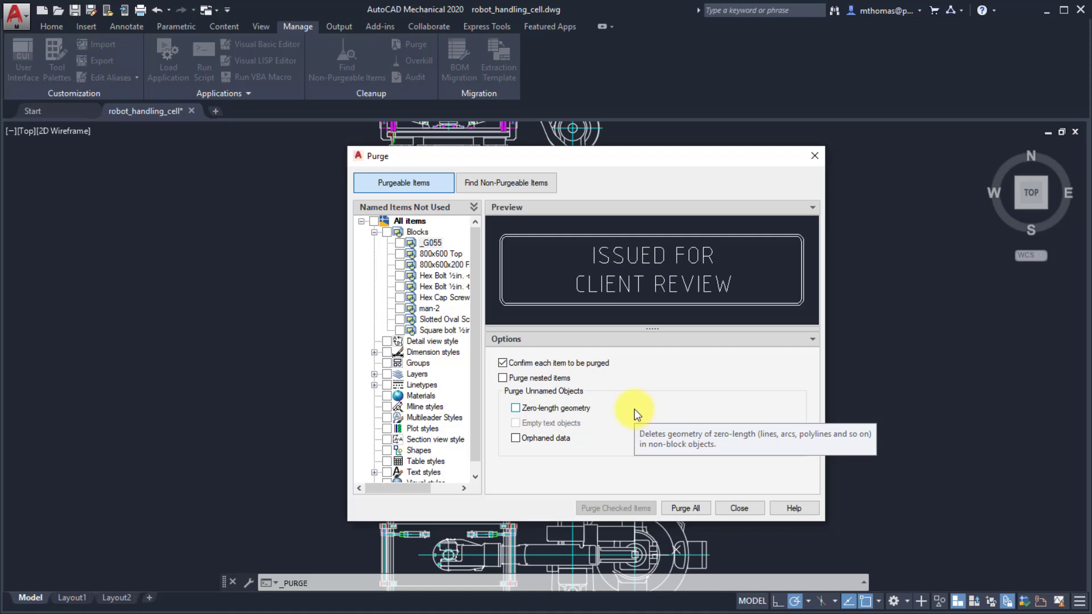
{"action": "mouse_move", "coordinate": [484, 239]}
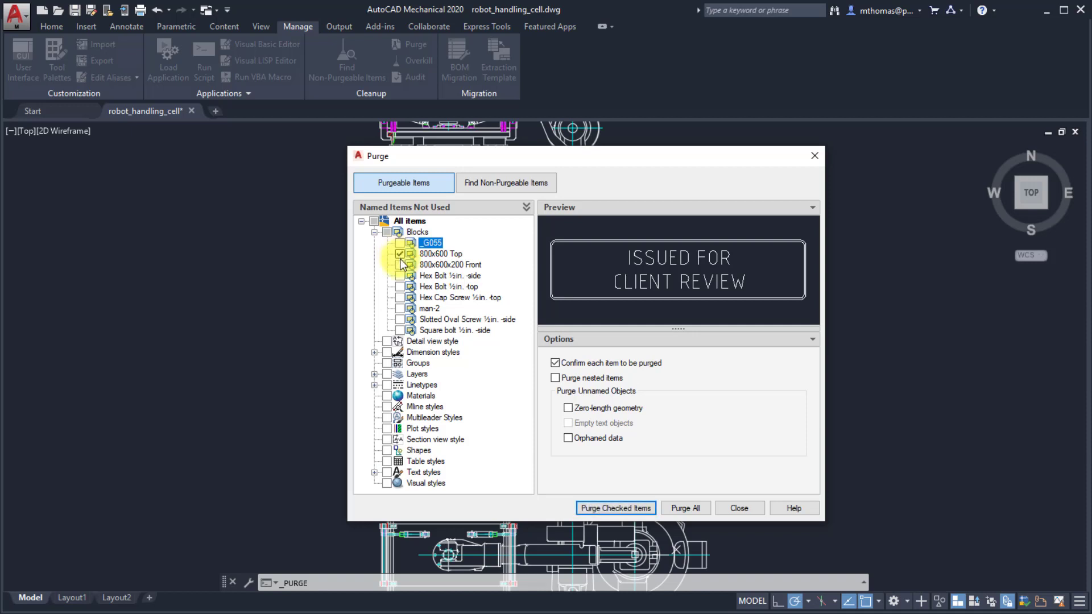
Step: Mark the 800x600x200 Front block, then all blocks, then clear all block marks
{"action": "left_click", "coordinate": [400, 266]}
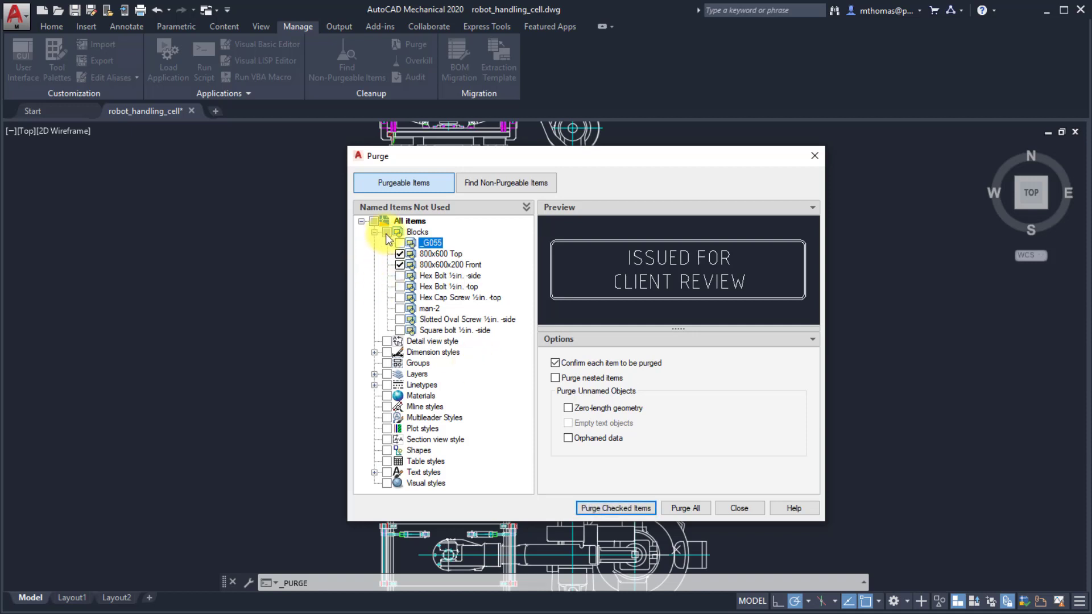
{"action": "left_click", "coordinate": [389, 232]}
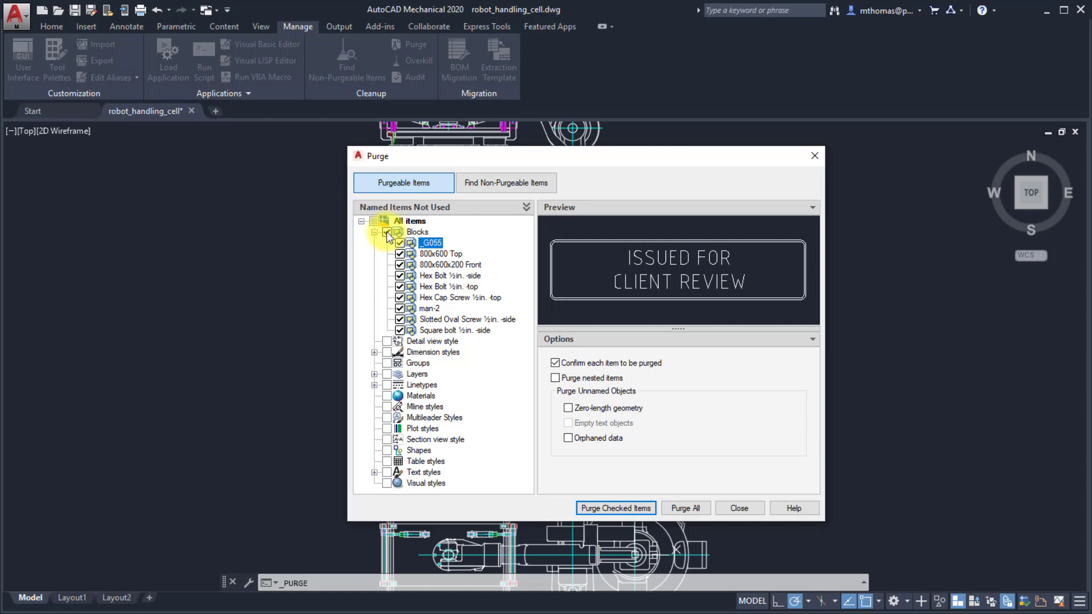
{"action": "left_click", "coordinate": [388, 232]}
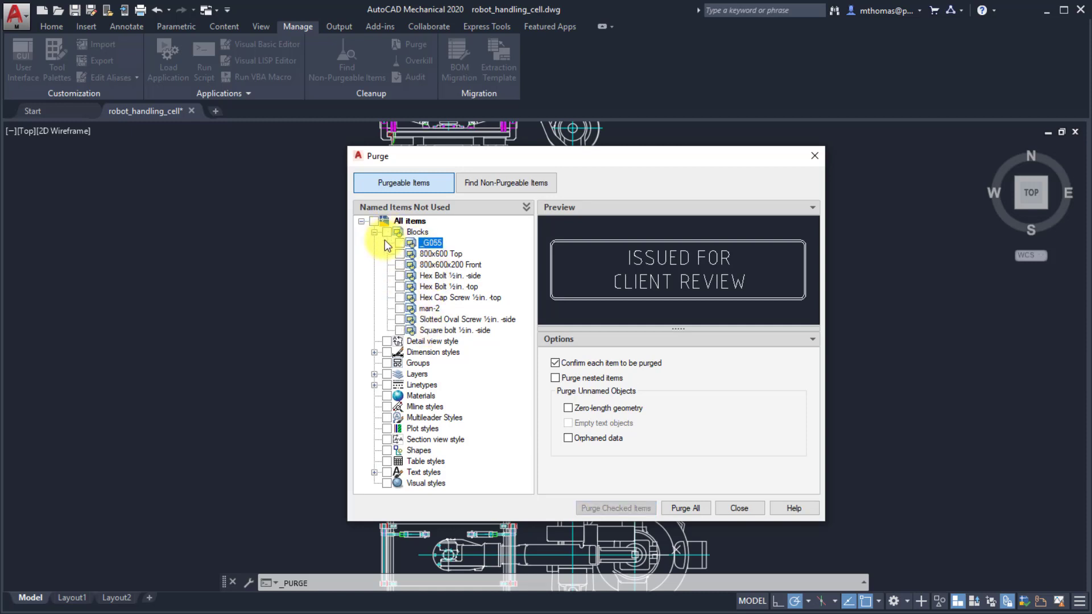
Step: Mark the Annotative dimension style and list the non-purgeable items
{"action": "left_click", "coordinate": [375, 351]}
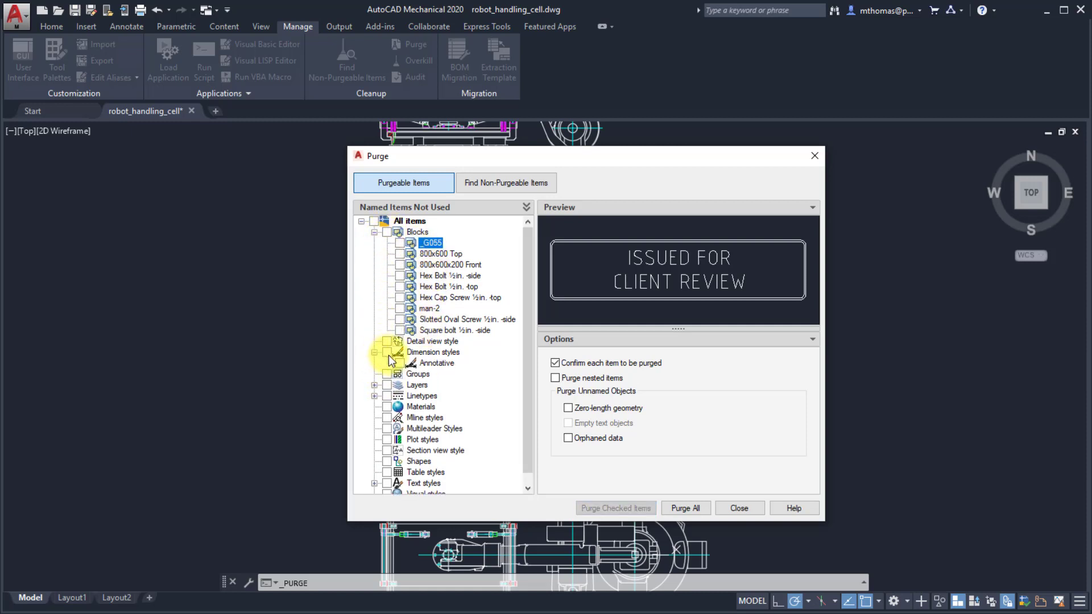
{"action": "left_click", "coordinate": [387, 352]}
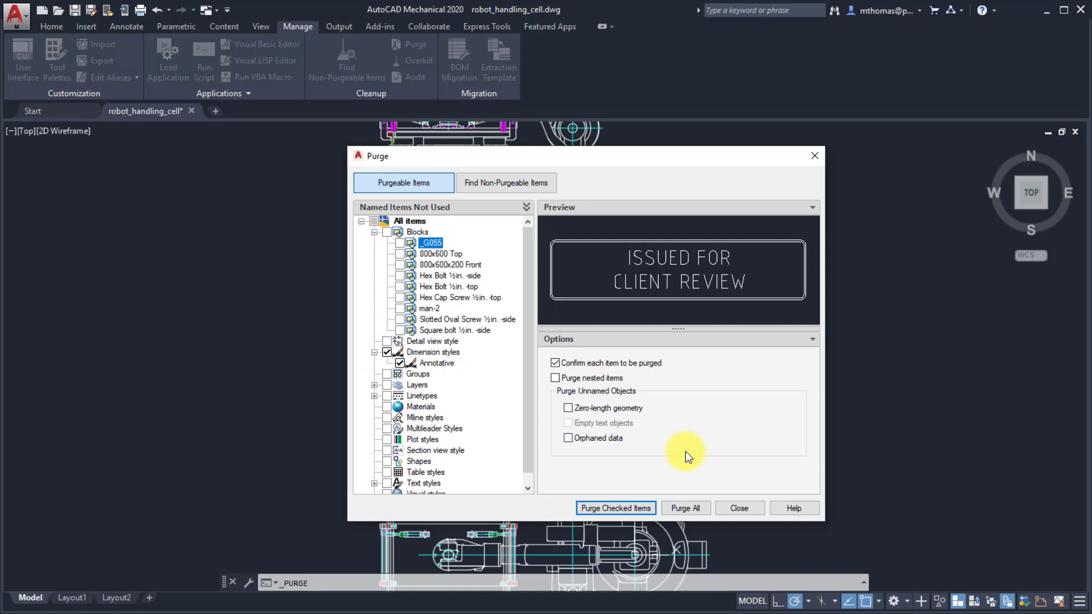
{"action": "mouse_move", "coordinate": [685, 508]}
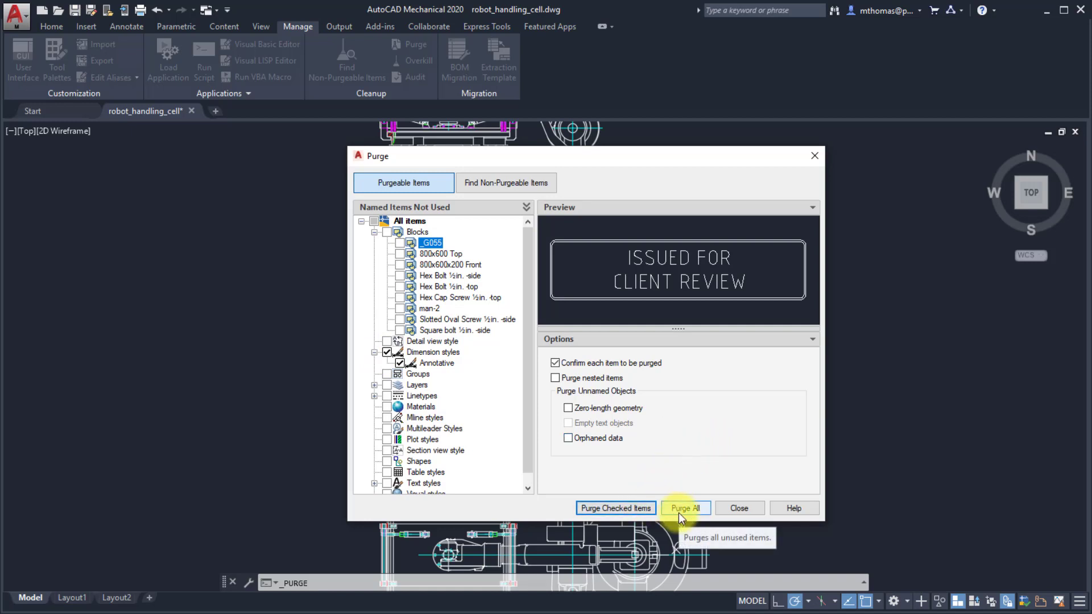
{"action": "mouse_move", "coordinate": [615, 508]}
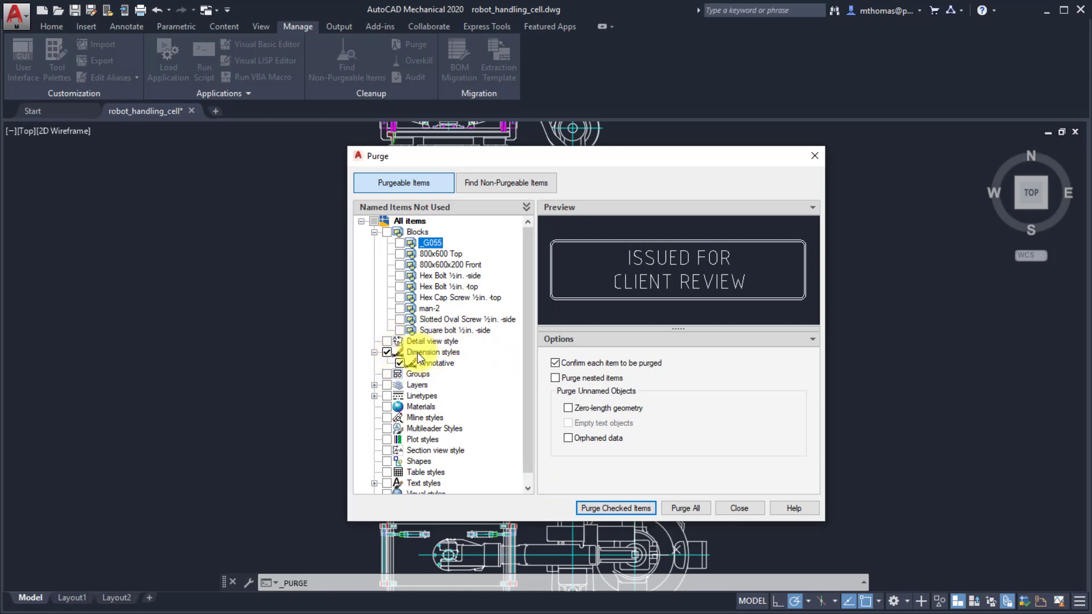
{"action": "mouse_move", "coordinate": [417, 341]}
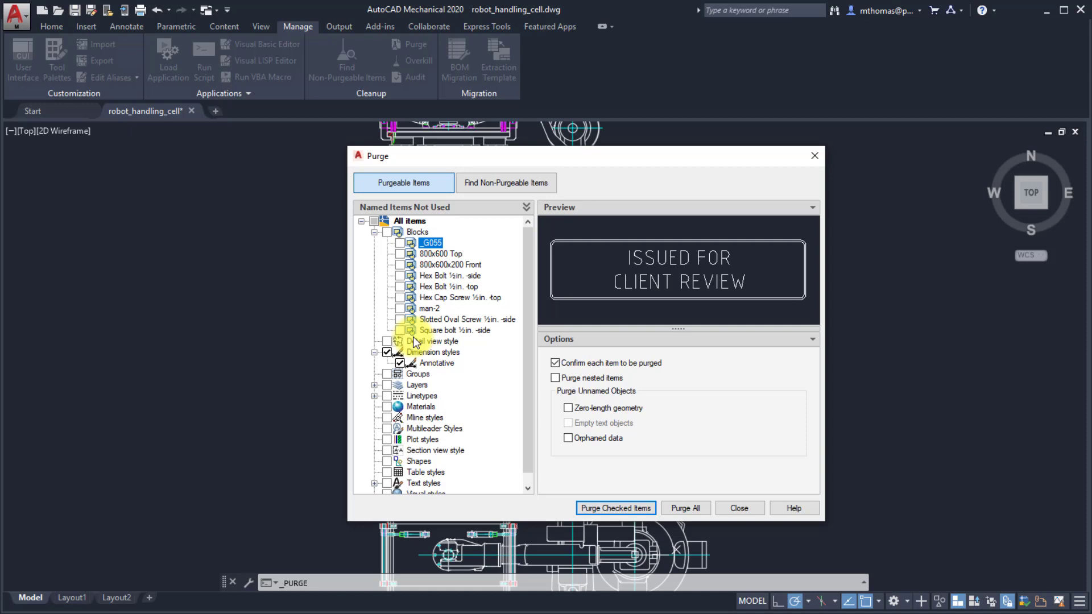
{"action": "left_click", "coordinate": [505, 182]}
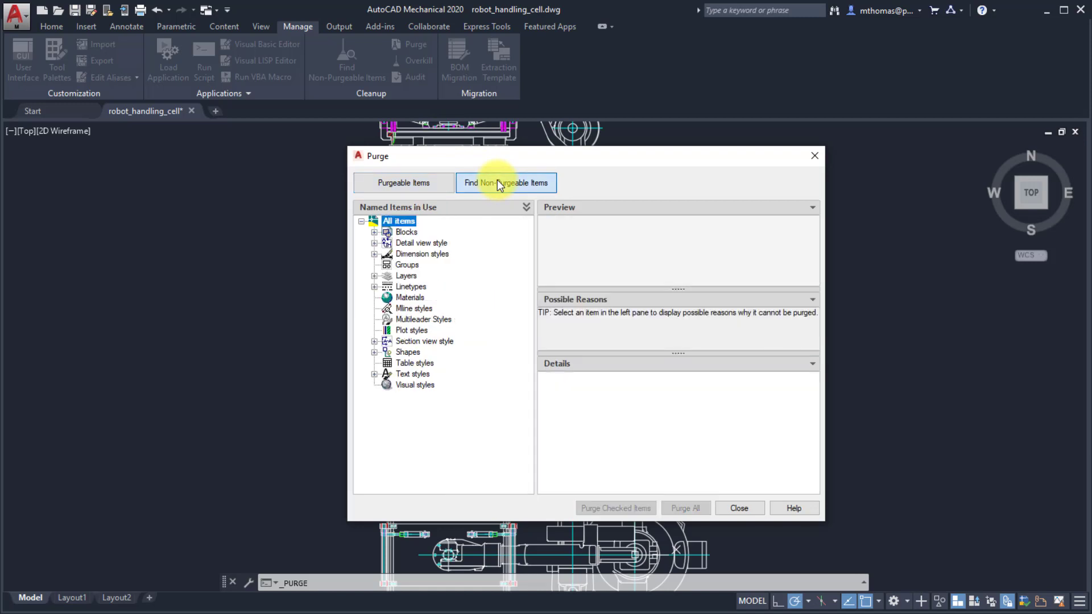
{"action": "mouse_move", "coordinate": [376, 247]}
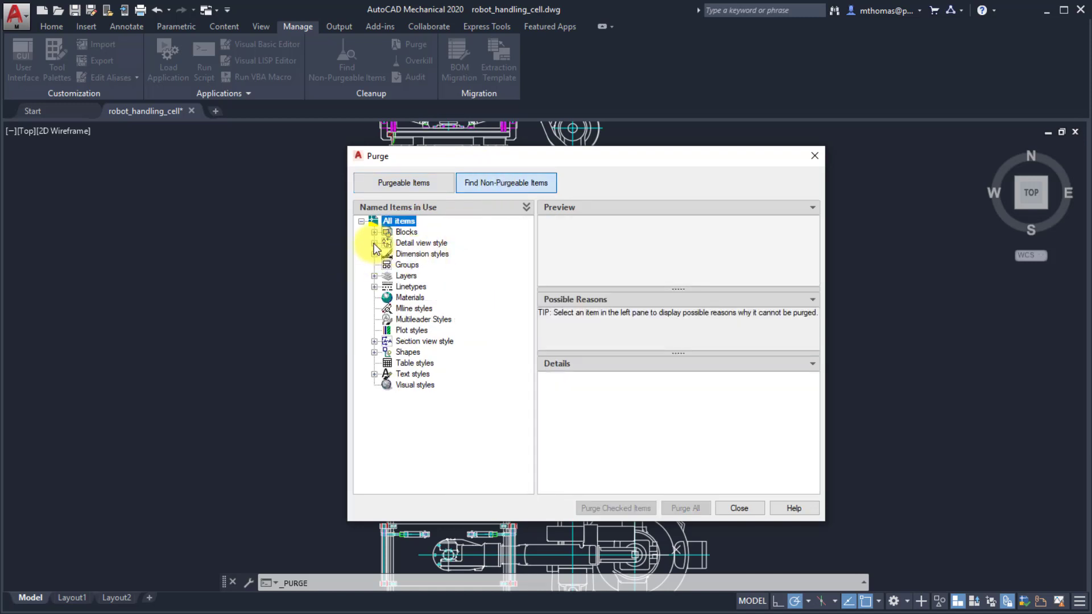
Step: Inspect why blocks *U13 and GRIPPER ASSEMBLY NEW (attached xref) cannot be purged
{"action": "left_click", "coordinate": [374, 232]}
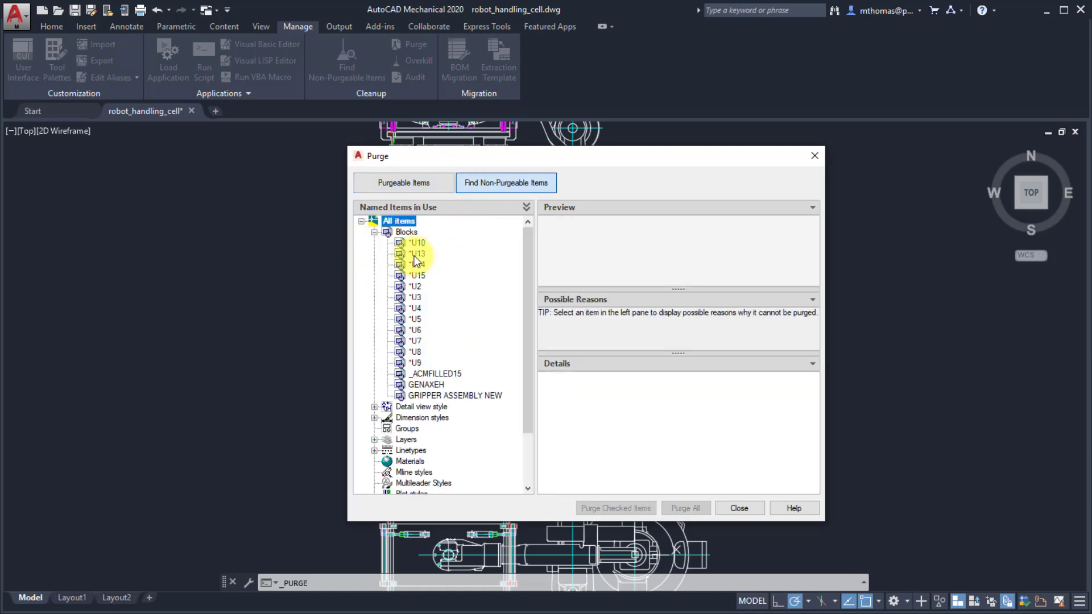
{"action": "left_click", "coordinate": [417, 254]}
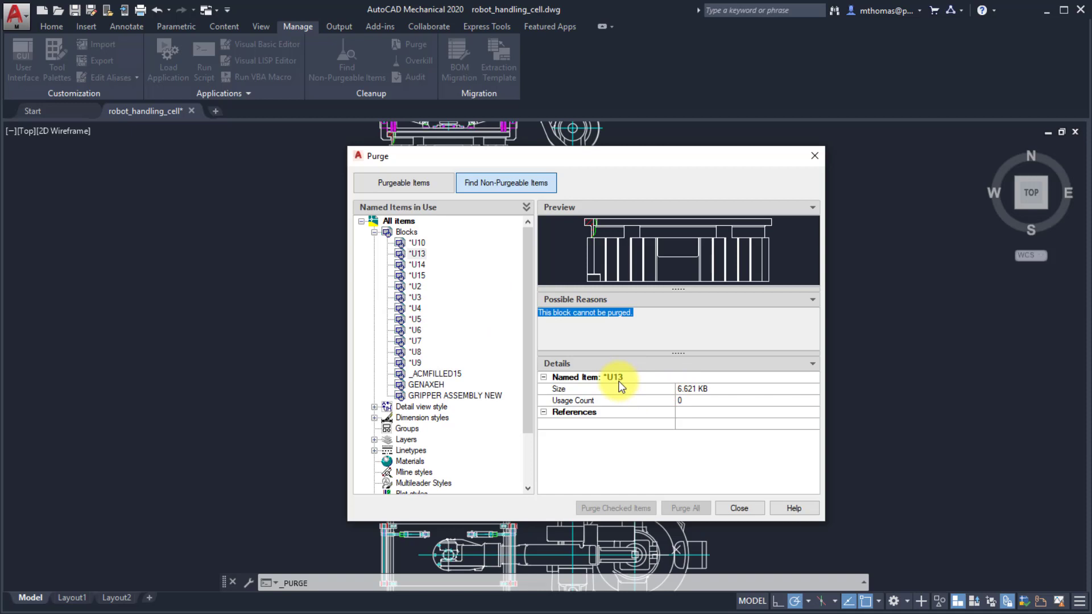
{"action": "mouse_move", "coordinate": [630, 387]}
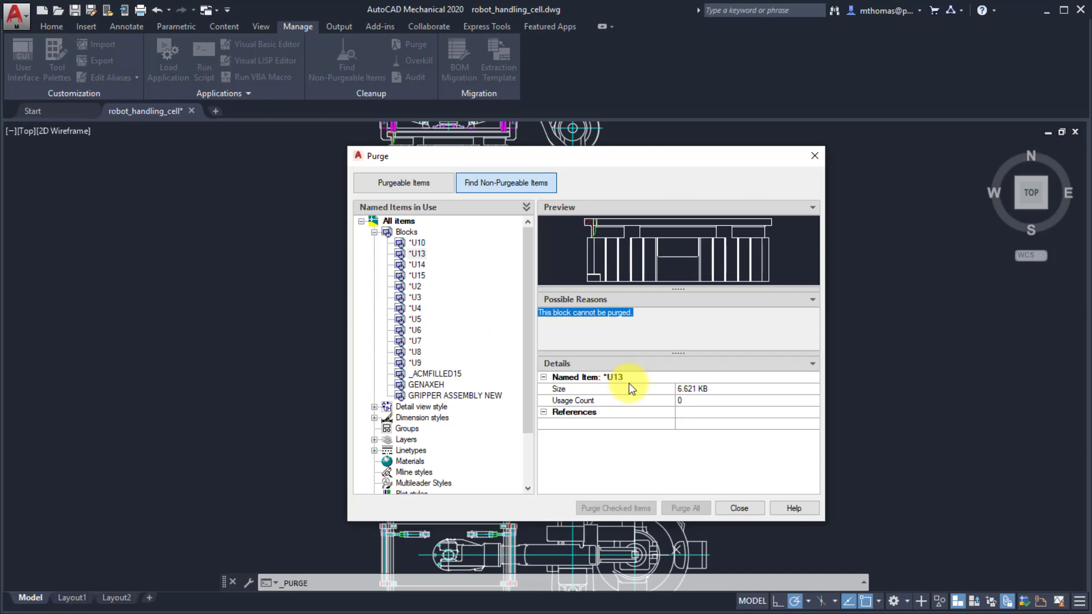
{"action": "mouse_move", "coordinate": [623, 424]}
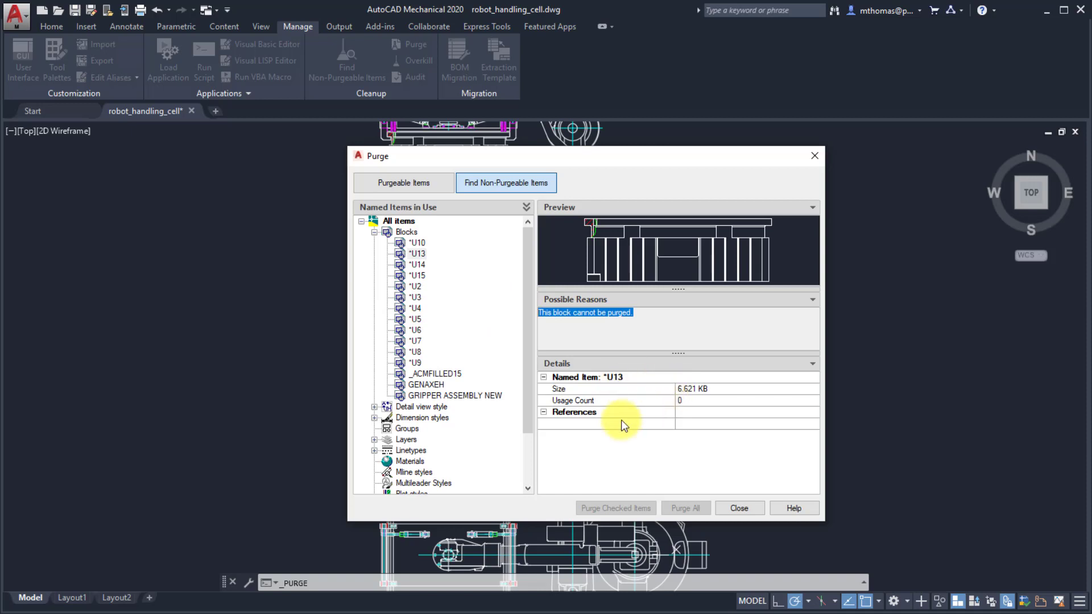
{"action": "mouse_move", "coordinate": [656, 323]}
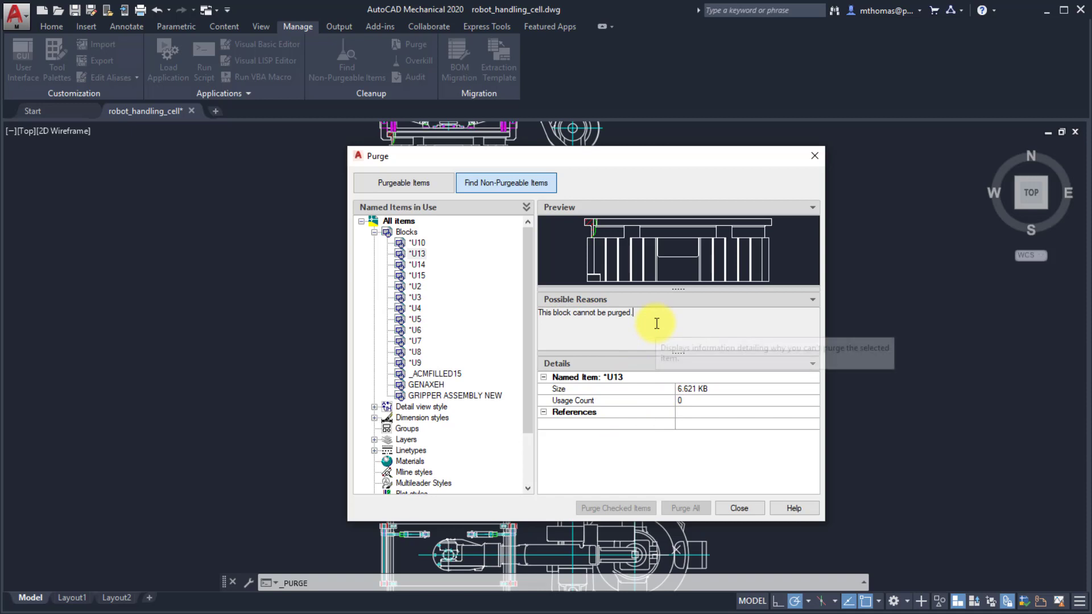
{"action": "mouse_move", "coordinate": [764, 418]}
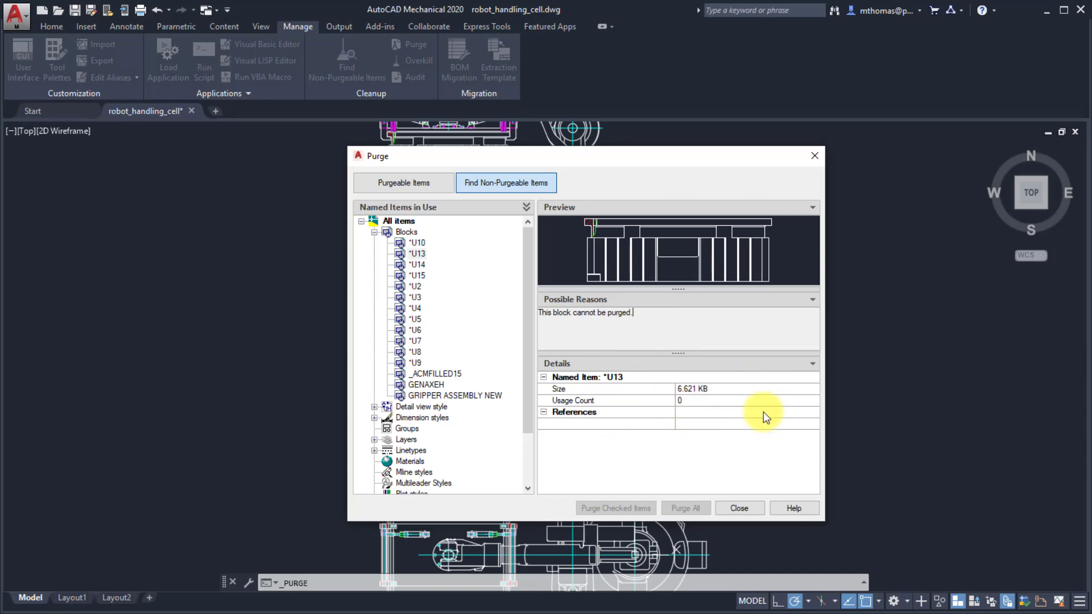
{"action": "mouse_move", "coordinate": [700, 445]}
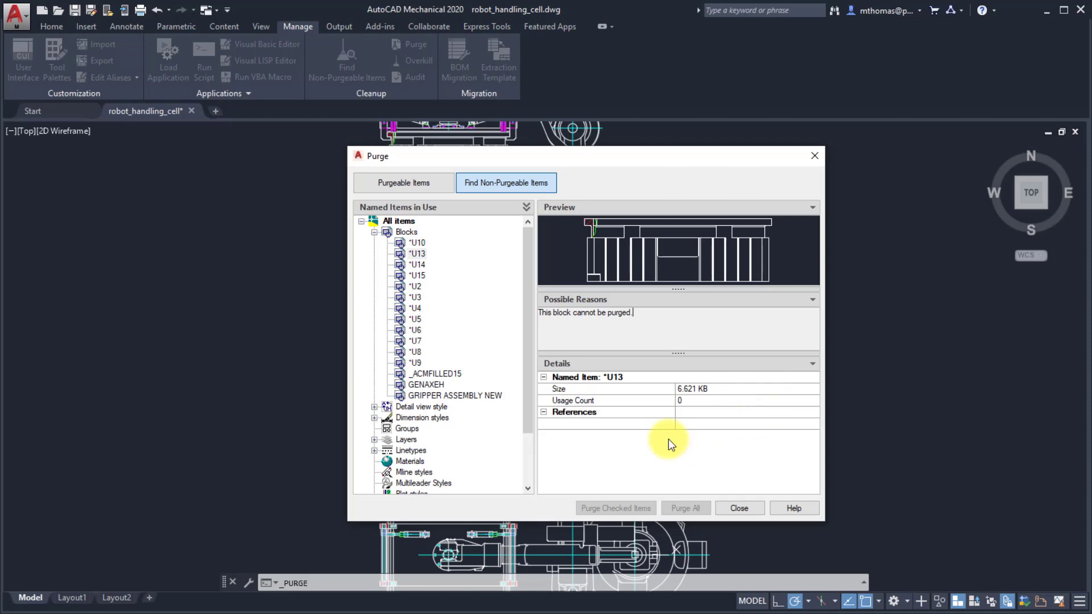
{"action": "mouse_move", "coordinate": [665, 436]}
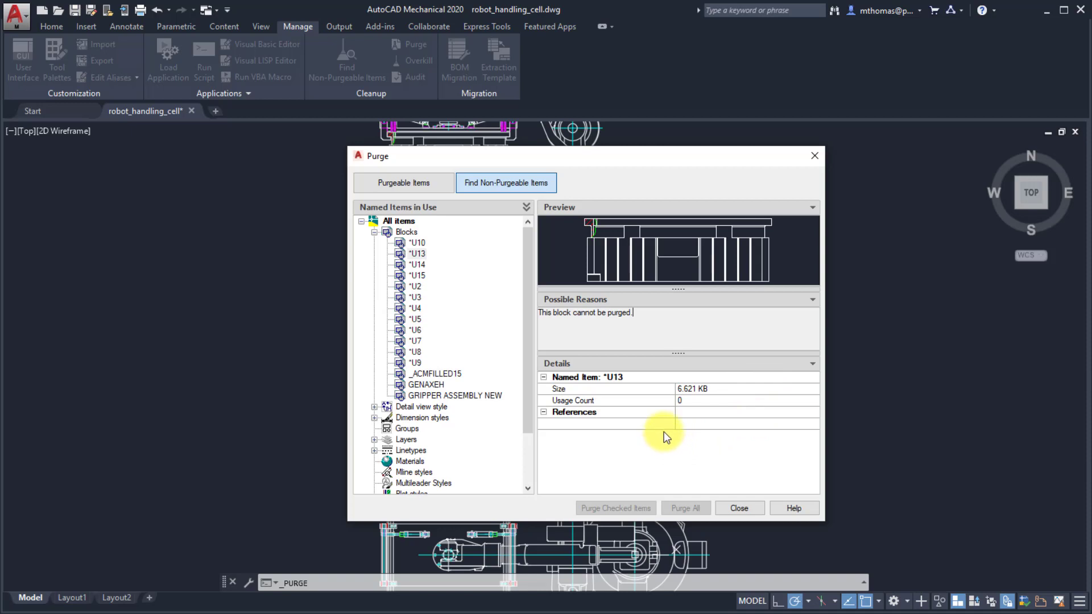
{"action": "mouse_move", "coordinate": [463, 404]}
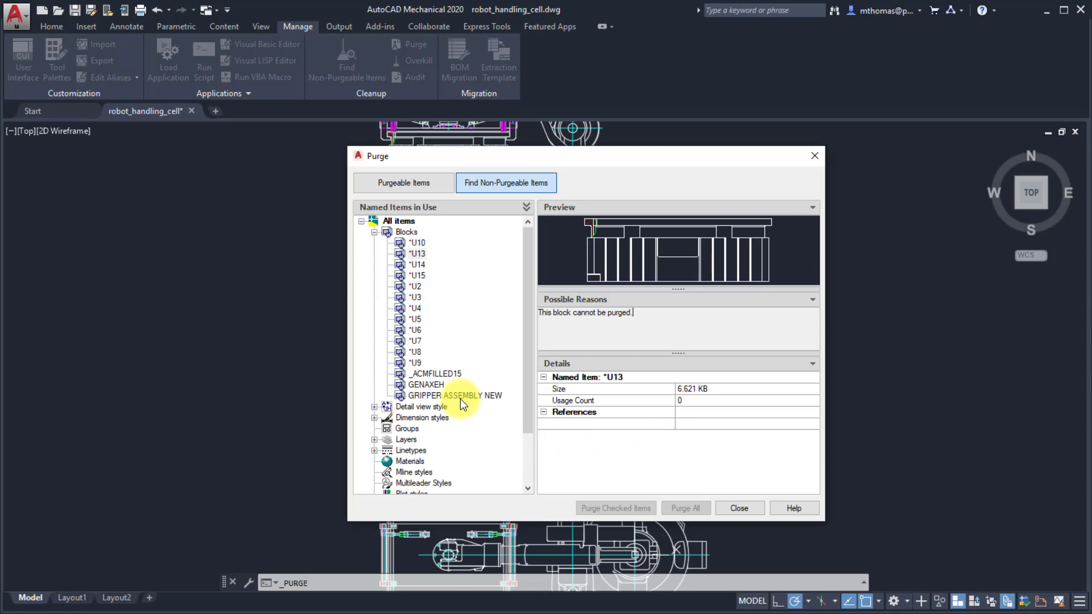
{"action": "left_click", "coordinate": [455, 395]}
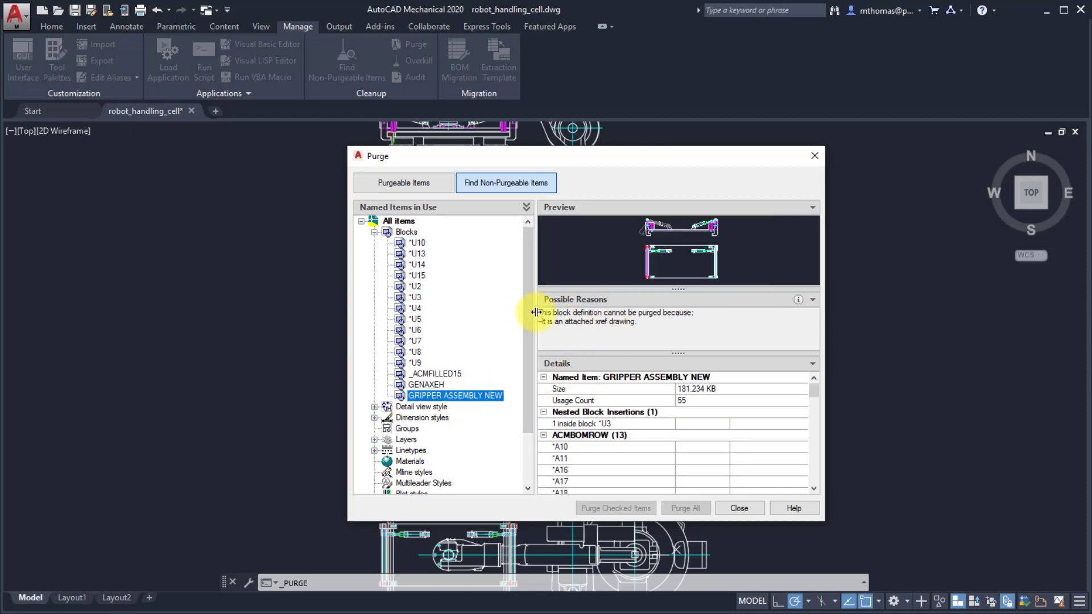
{"action": "mouse_move", "coordinate": [570, 334]}
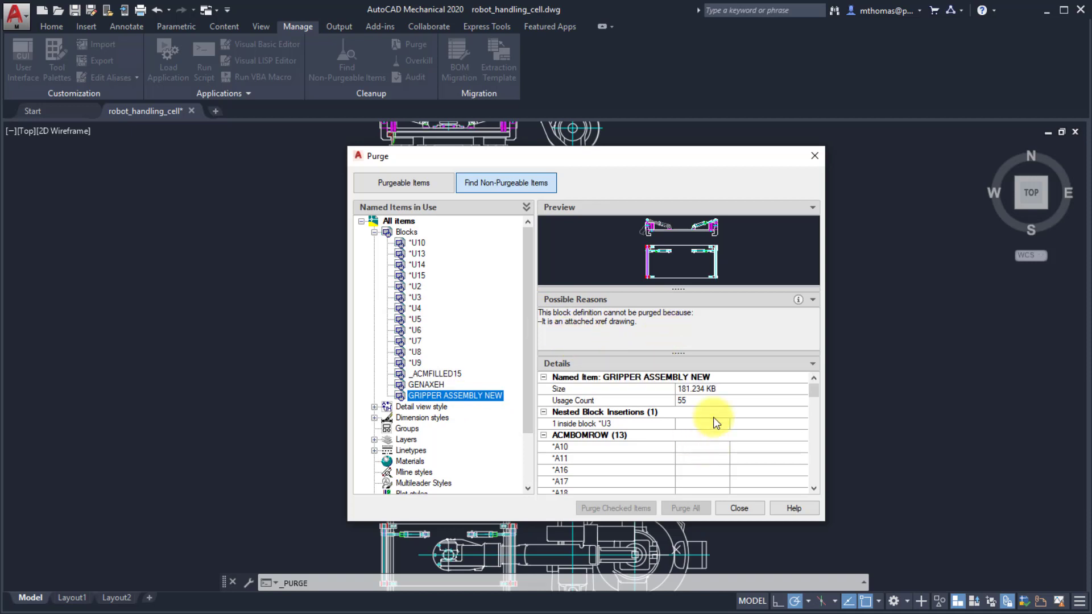
{"action": "scroll", "scroll_direction": "down", "scroll_amount": 3}
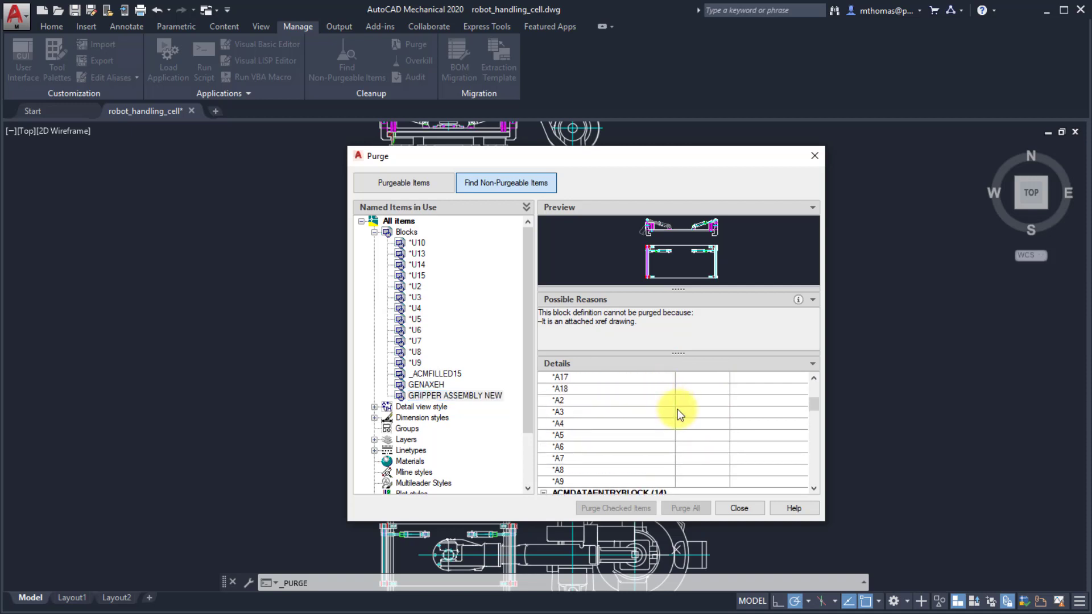
Step: Review why GENAXEH is kept by dimension style AM_ISO$SH, then close Purge
{"action": "left_click", "coordinate": [426, 384]}
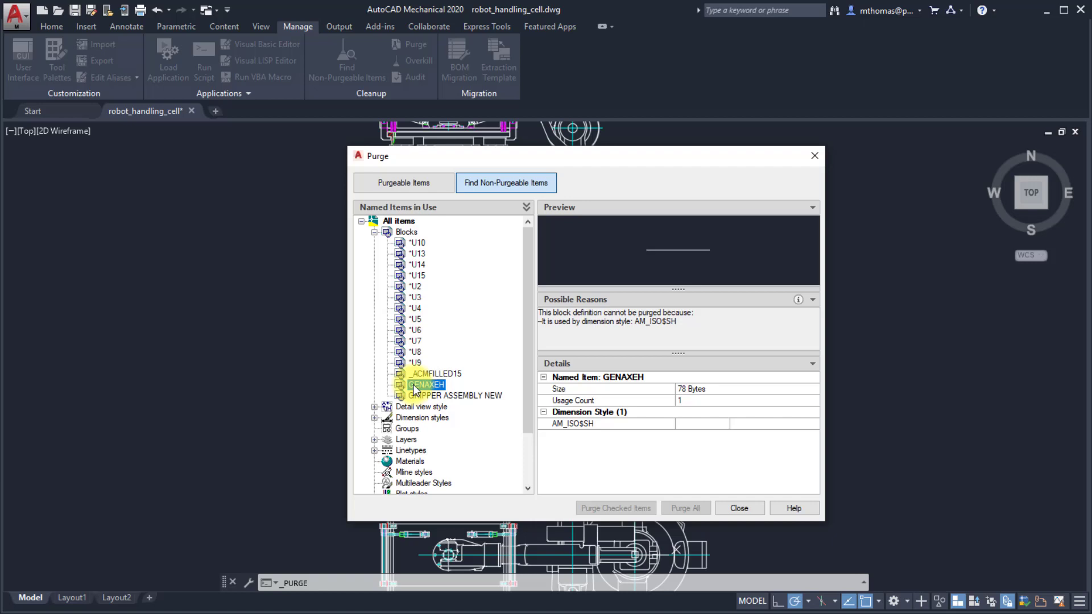
{"action": "mouse_move", "coordinate": [798, 299]}
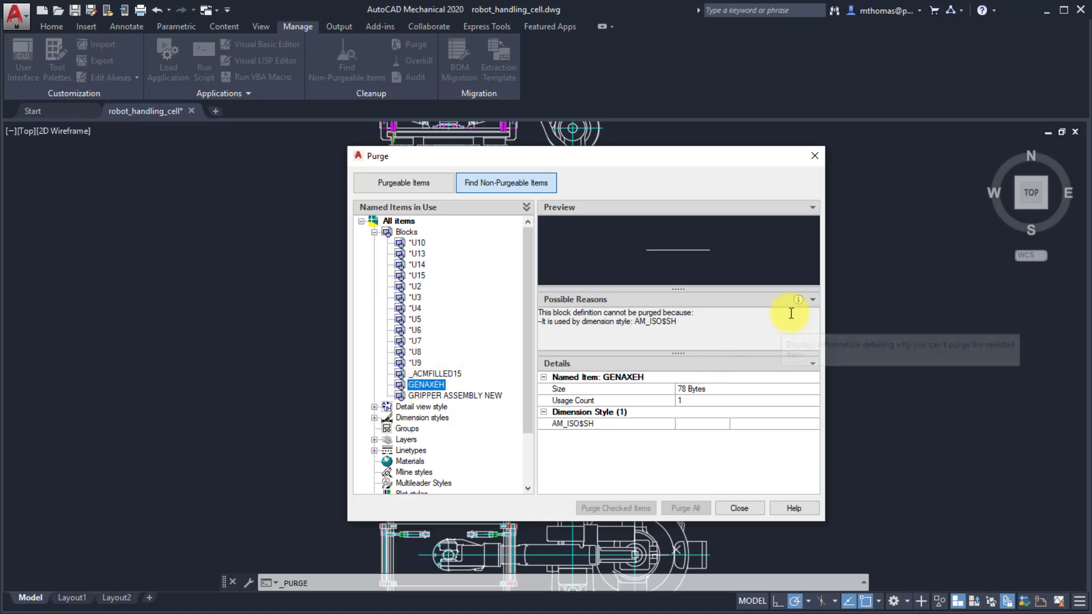
{"action": "mouse_move", "coordinate": [662, 345]}
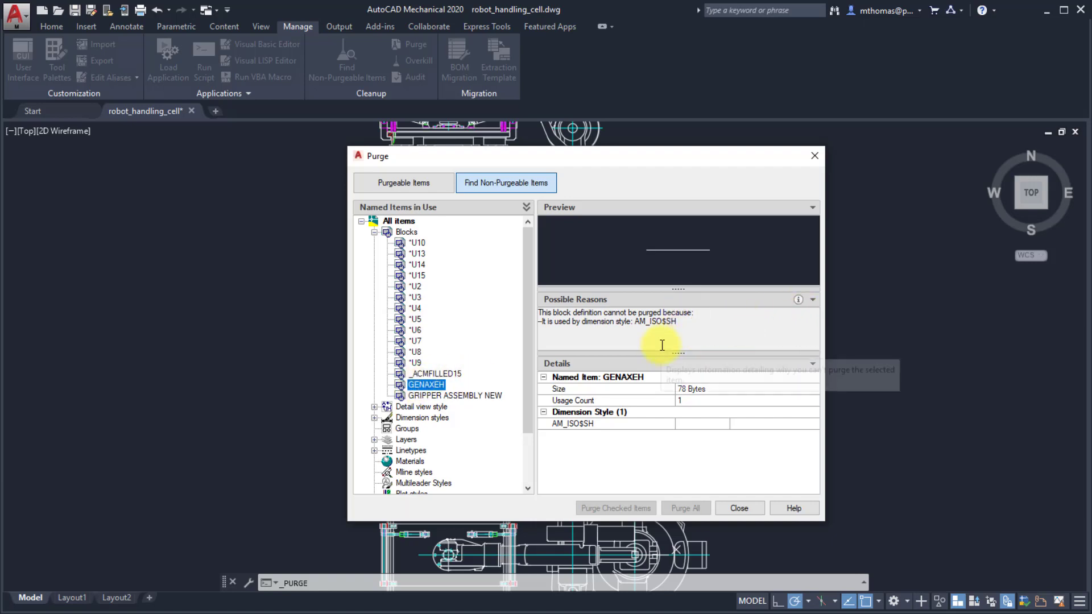
{"action": "mouse_move", "coordinate": [705, 446]}
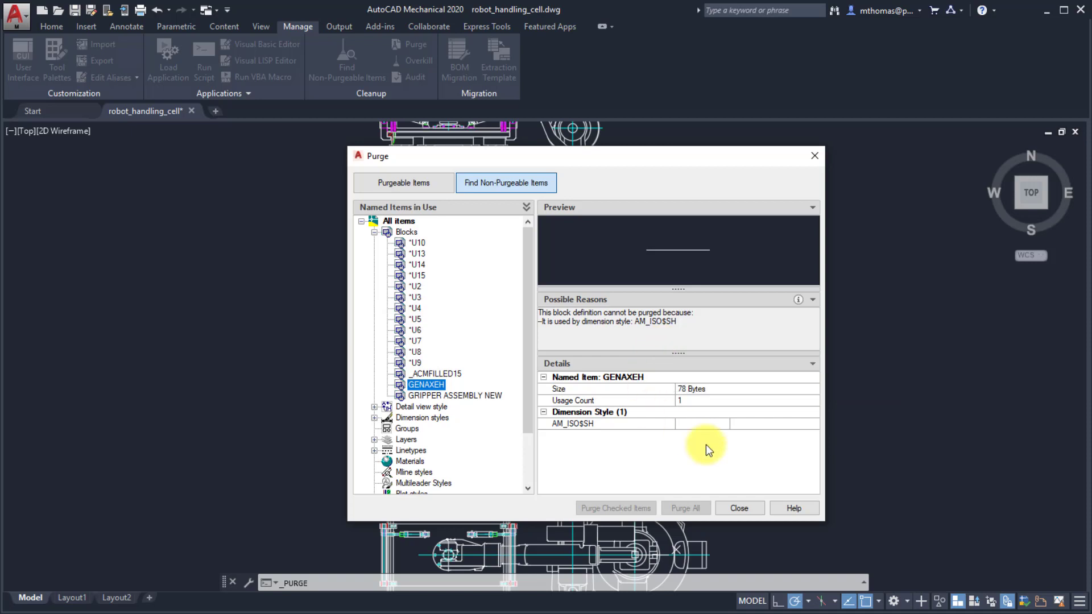
{"action": "mouse_move", "coordinate": [539, 450]}
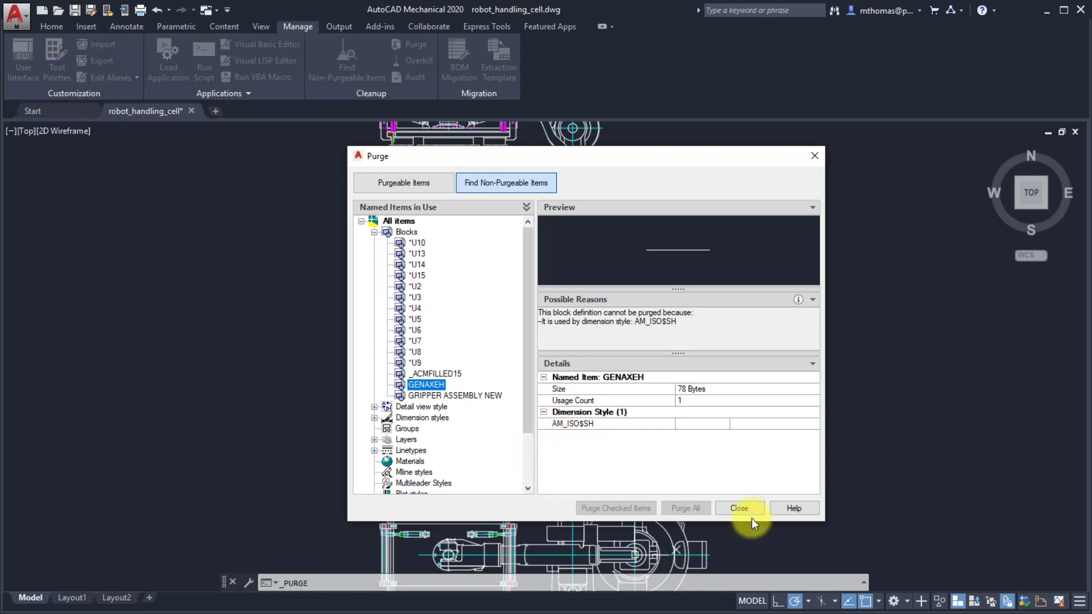
{"action": "left_click", "coordinate": [738, 508]}
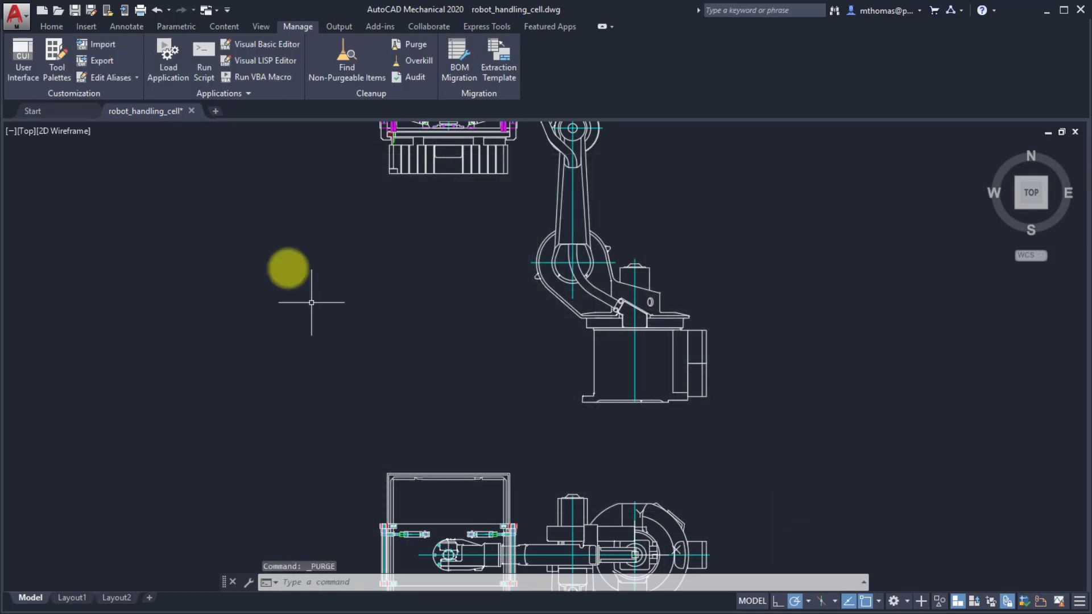
{"action": "left_click", "coordinate": [86, 26]}
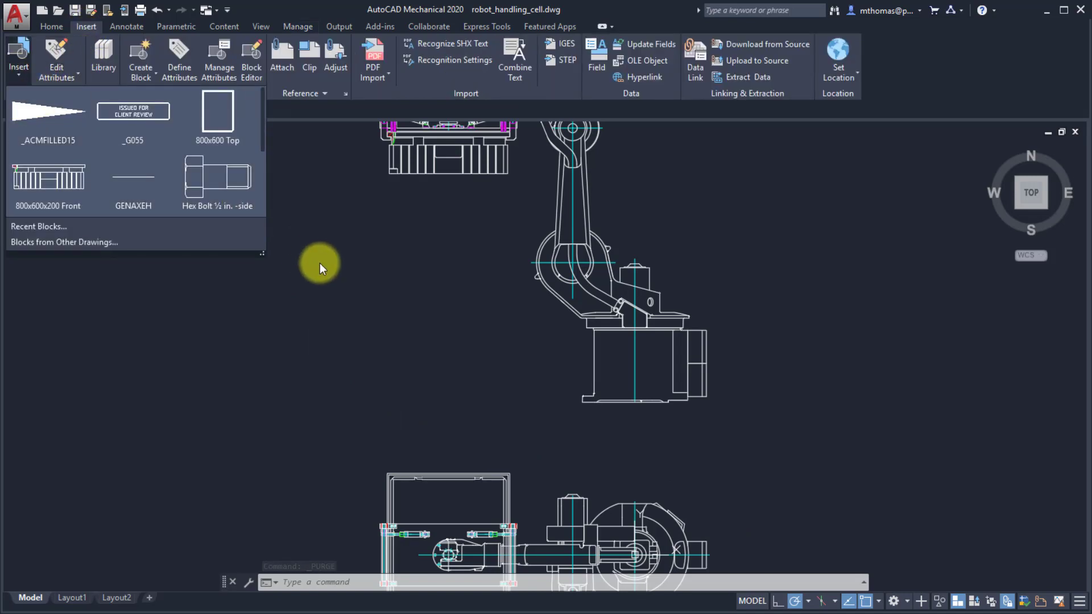
{"action": "mouse_move", "coordinate": [322, 270]}
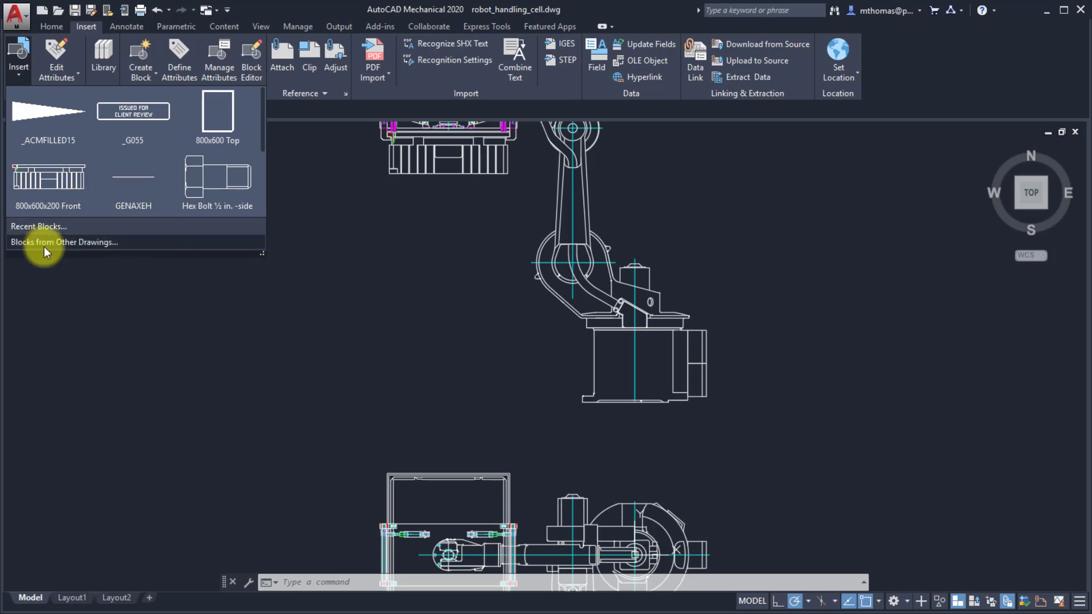
{"action": "mouse_move", "coordinate": [59, 282]}
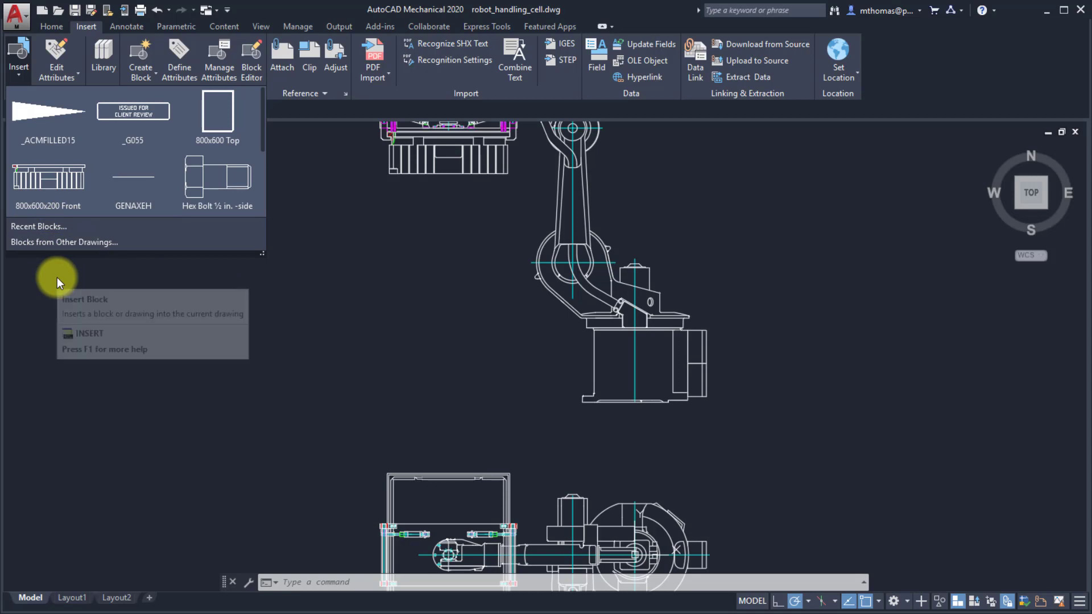
{"action": "mouse_move", "coordinate": [57, 277]}
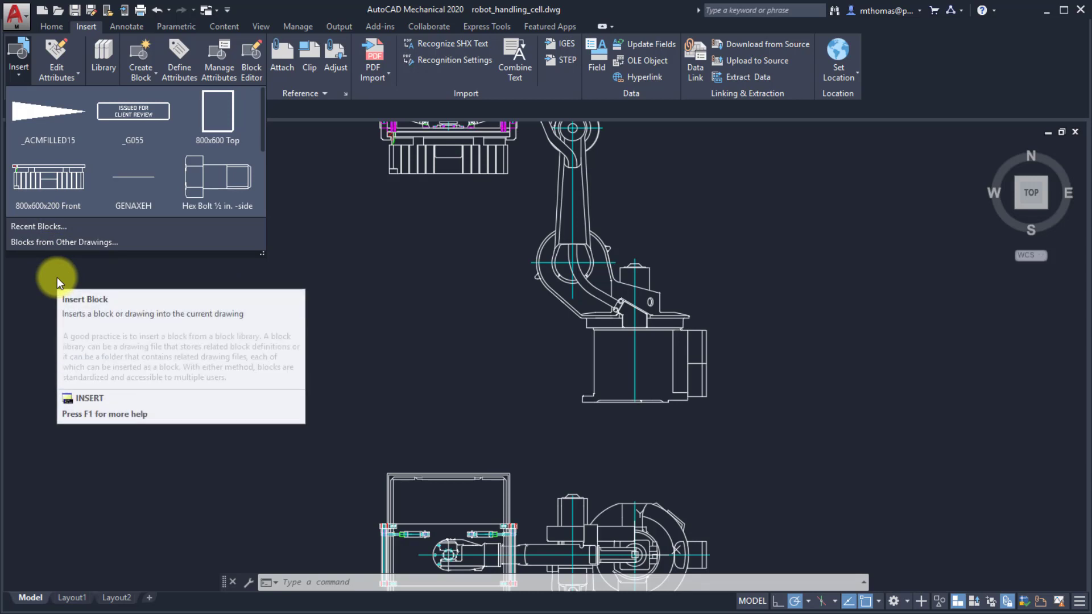
{"action": "mouse_move", "coordinate": [133, 111]}
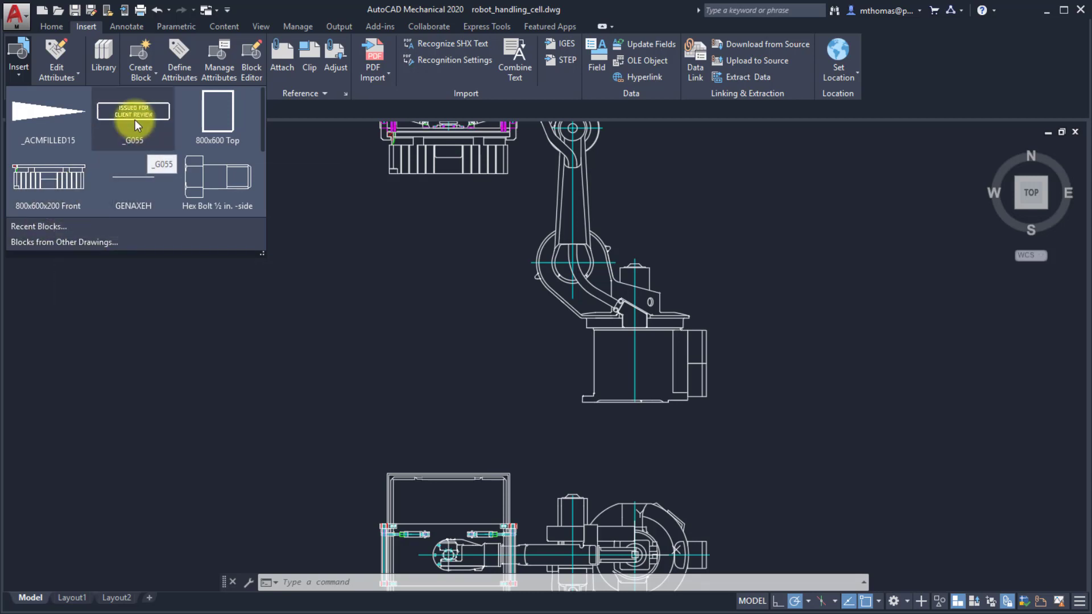
{"action": "left_click", "coordinate": [133, 112]}
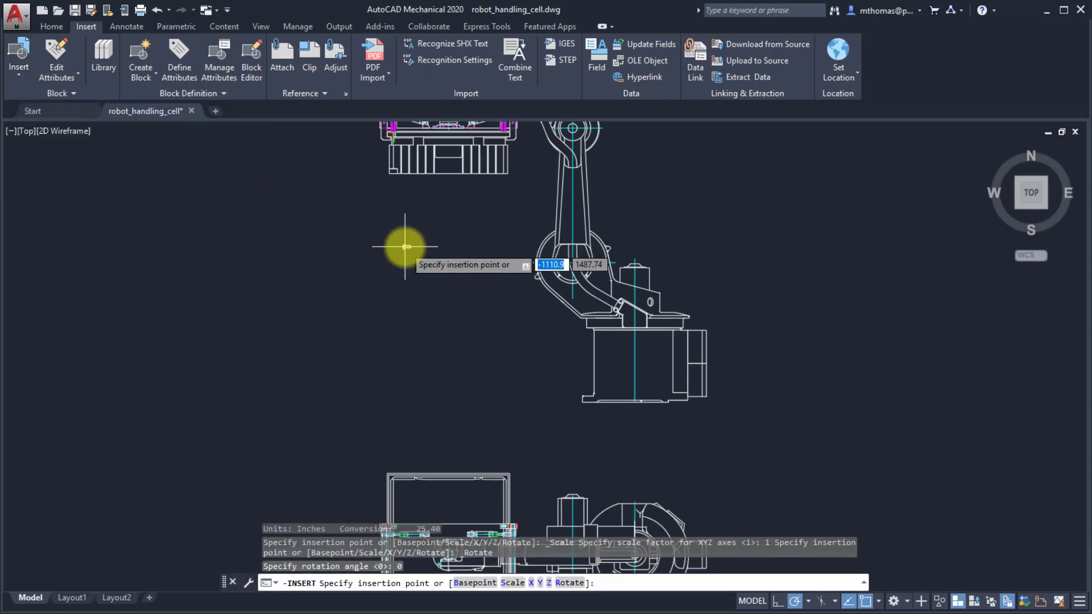
{"action": "key", "text": "Escape"}
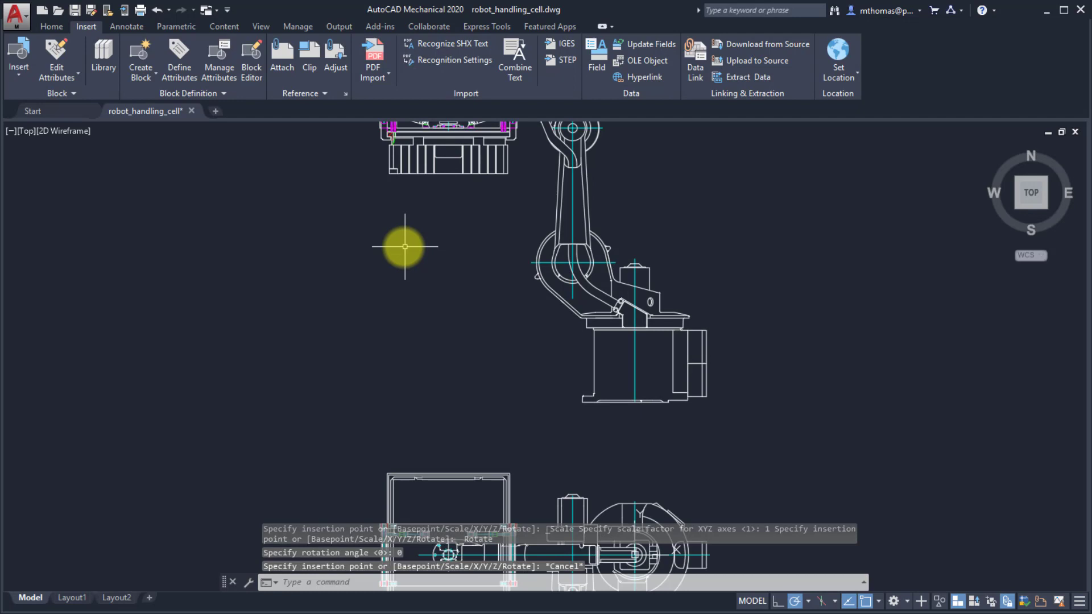
{"action": "left_click", "coordinate": [19, 59]}
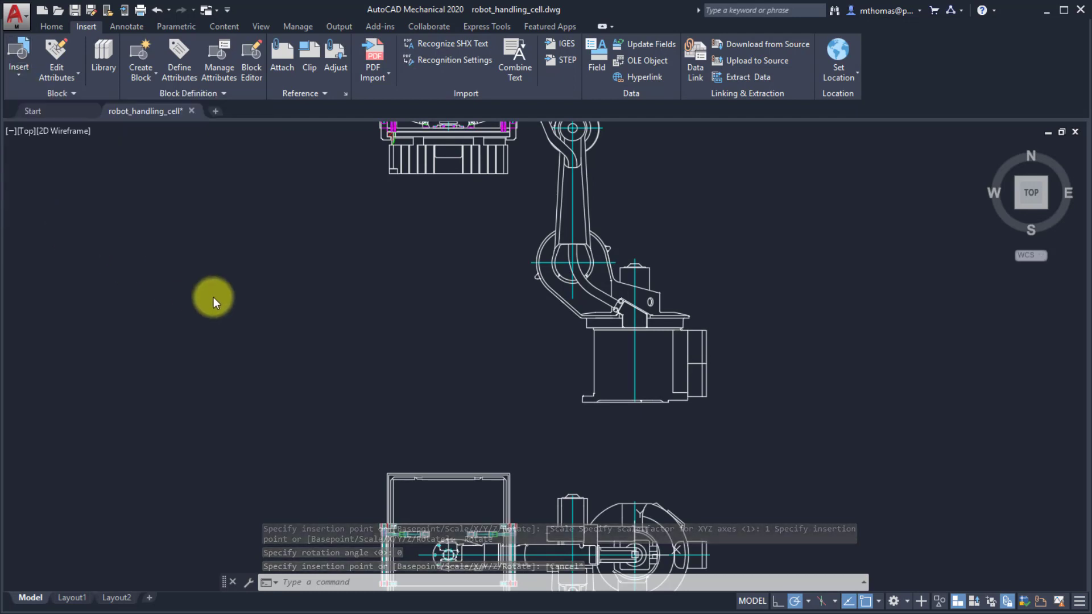
Step: Show the Blocks palette and browse its Recent and Other Drawing lists
{"action": "left_click", "coordinate": [18, 57]}
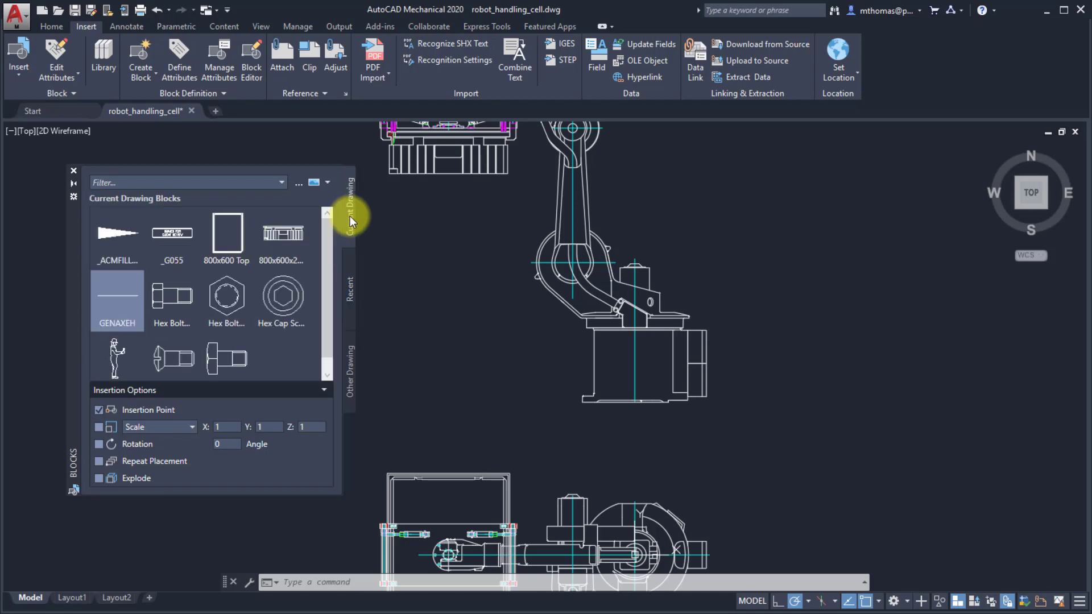
{"action": "left_click", "coordinate": [350, 289]}
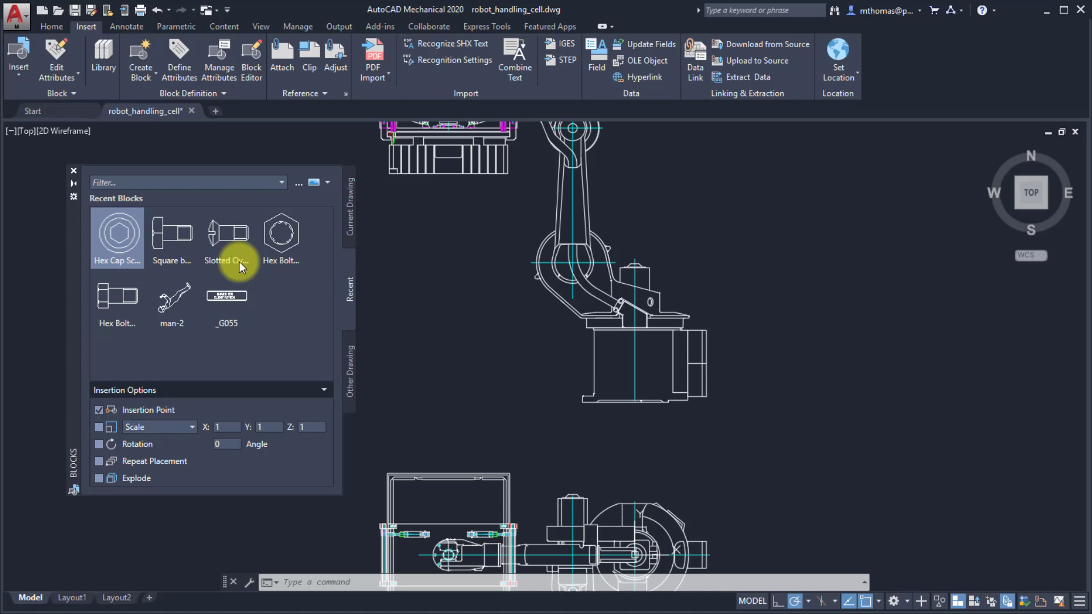
{"action": "mouse_move", "coordinate": [299, 348]}
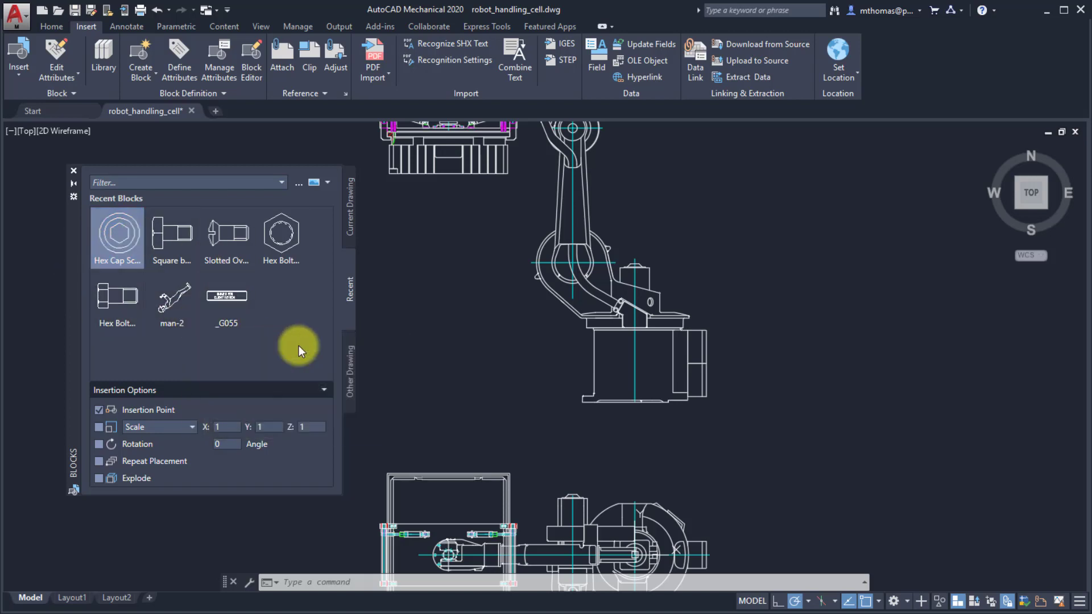
{"action": "left_click", "coordinate": [349, 369]}
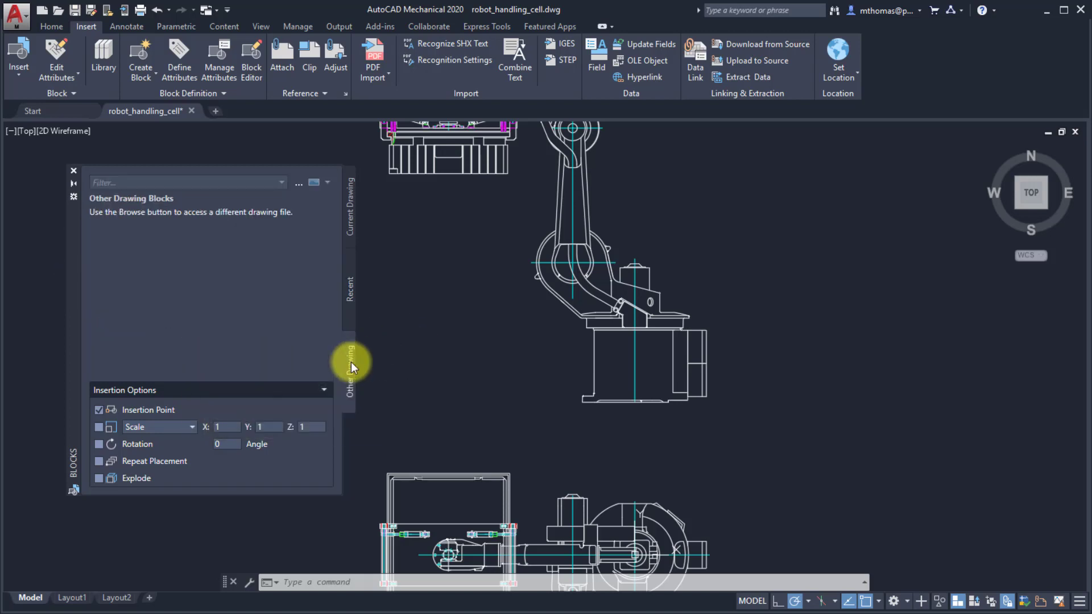
{"action": "mouse_move", "coordinate": [348, 328]}
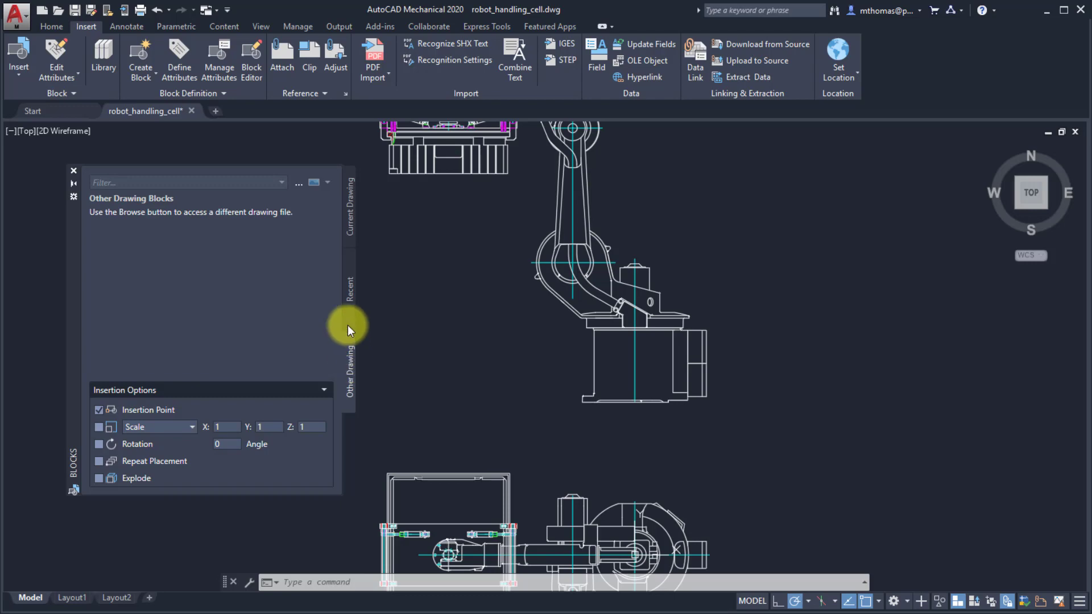
{"action": "mouse_move", "coordinate": [299, 183]}
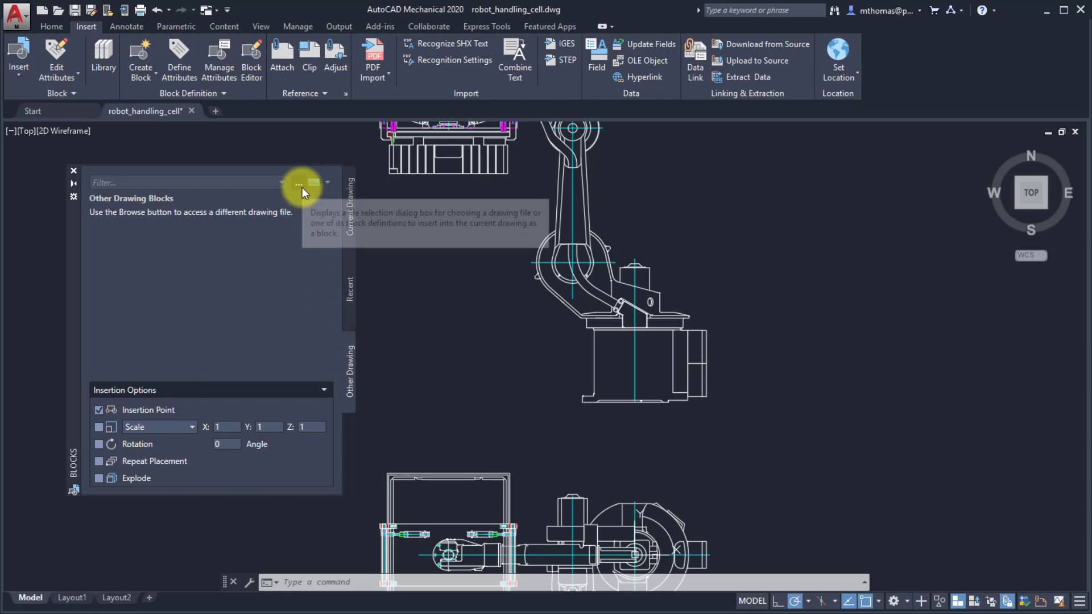
Step: Load architectural_example-imperial.dwg from F:\_Vault Working Folder\ACAD as the other drawing
{"action": "left_click", "coordinate": [298, 183]}
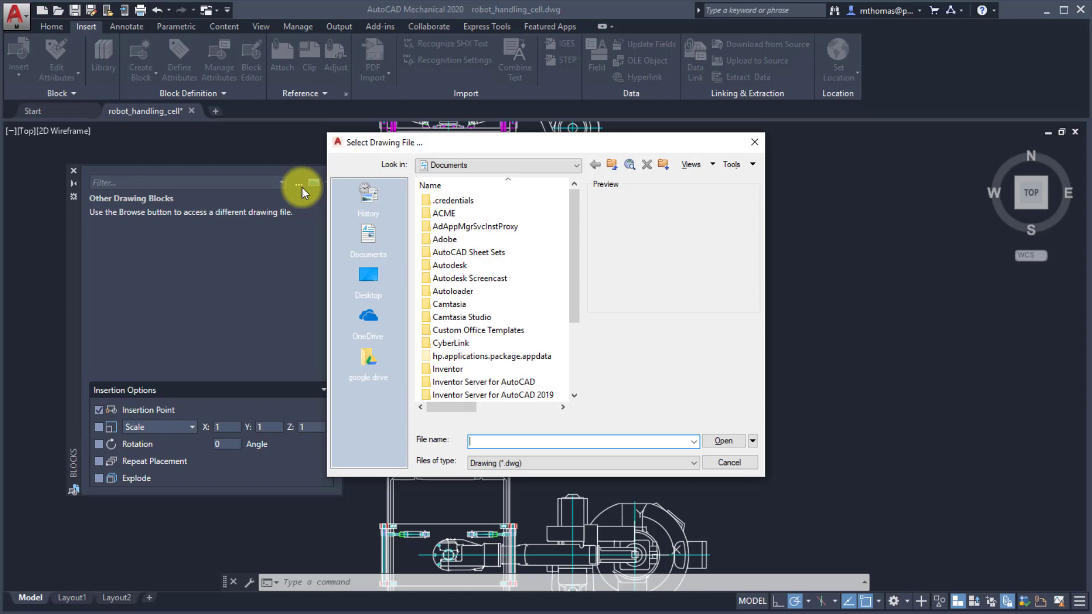
{"action": "mouse_move", "coordinate": [576, 180]}
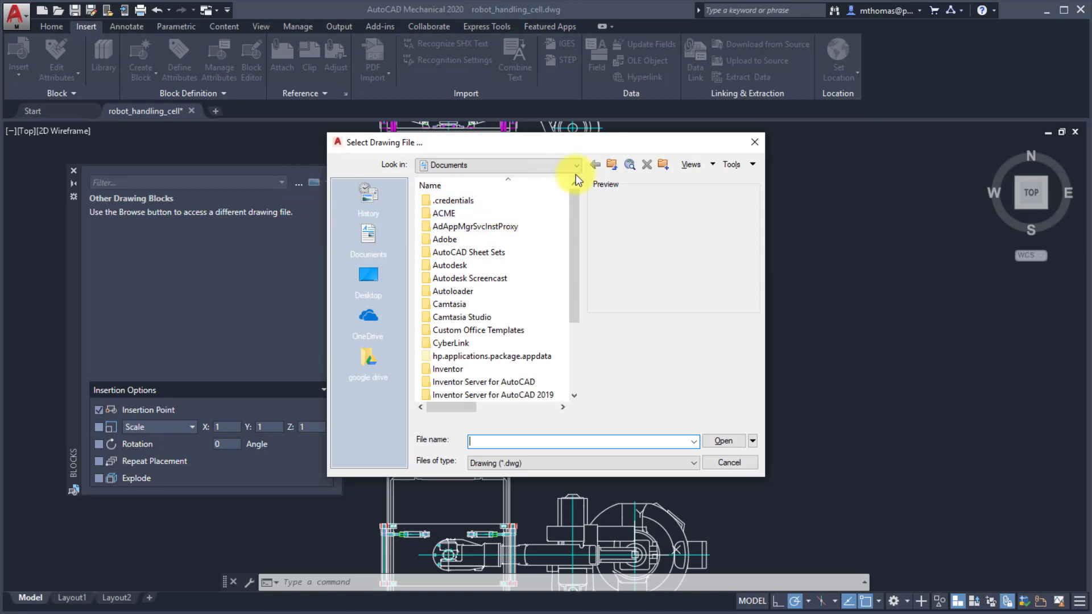
{"action": "left_click", "coordinate": [576, 165]}
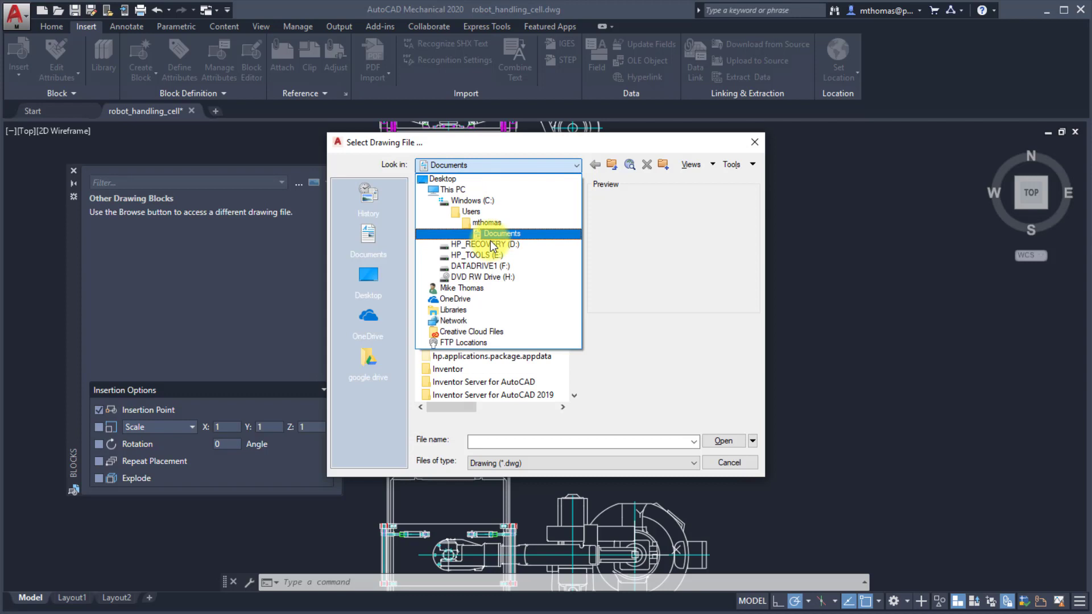
{"action": "left_click", "coordinate": [479, 265]}
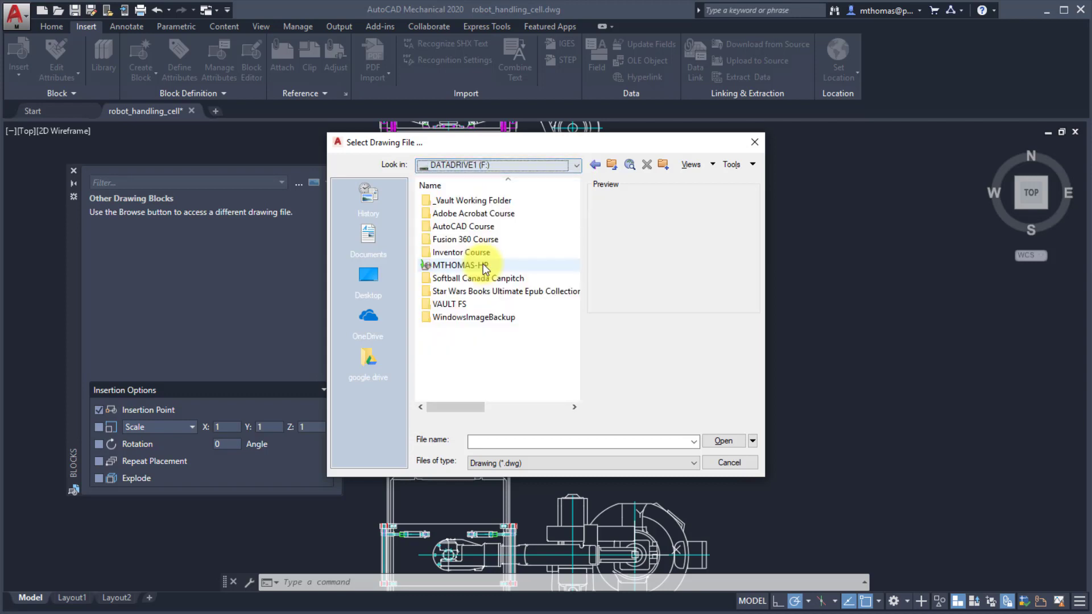
{"action": "mouse_move", "coordinate": [479, 200]}
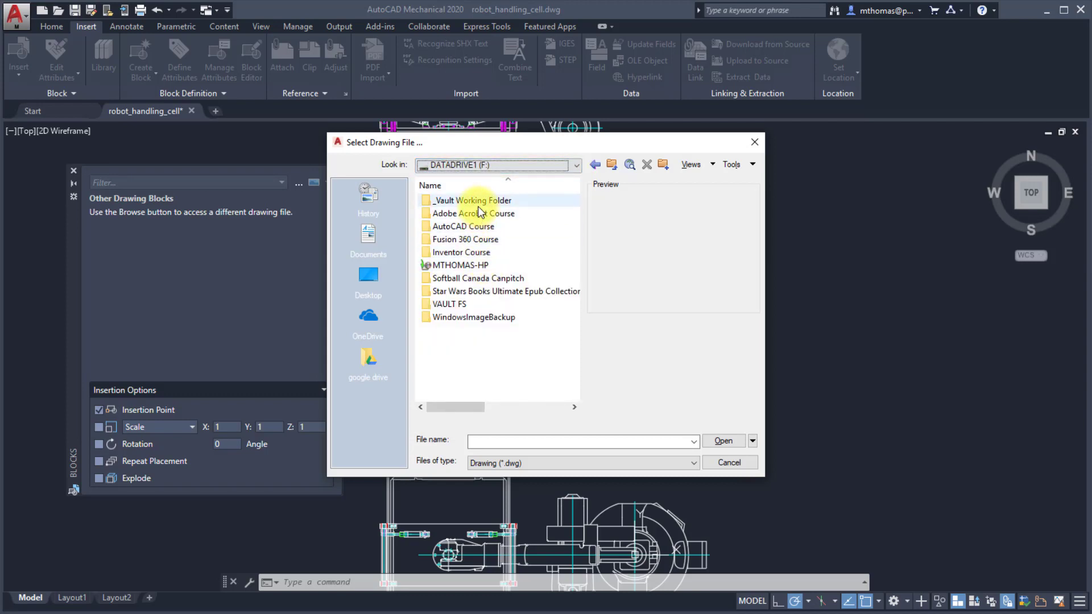
{"action": "double_click", "coordinate": [473, 200]}
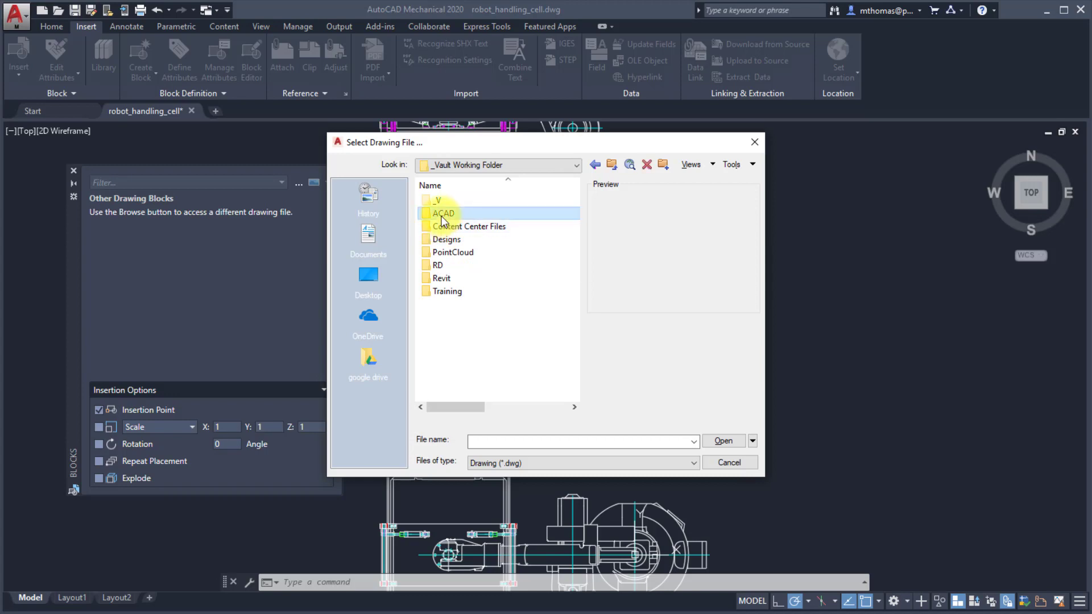
{"action": "double_click", "coordinate": [442, 213]}
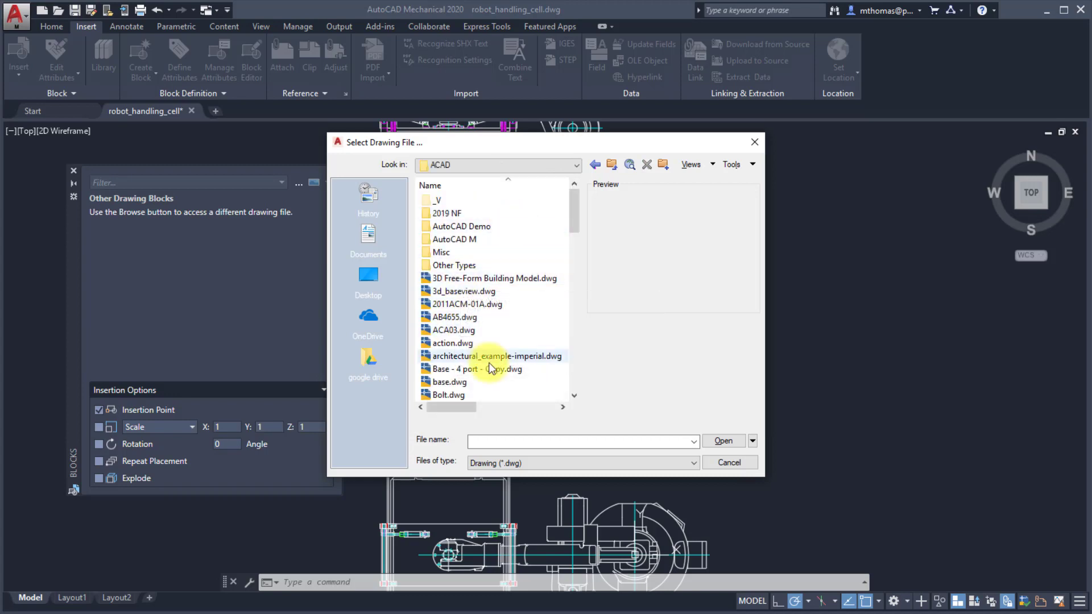
{"action": "left_click", "coordinate": [495, 356]}
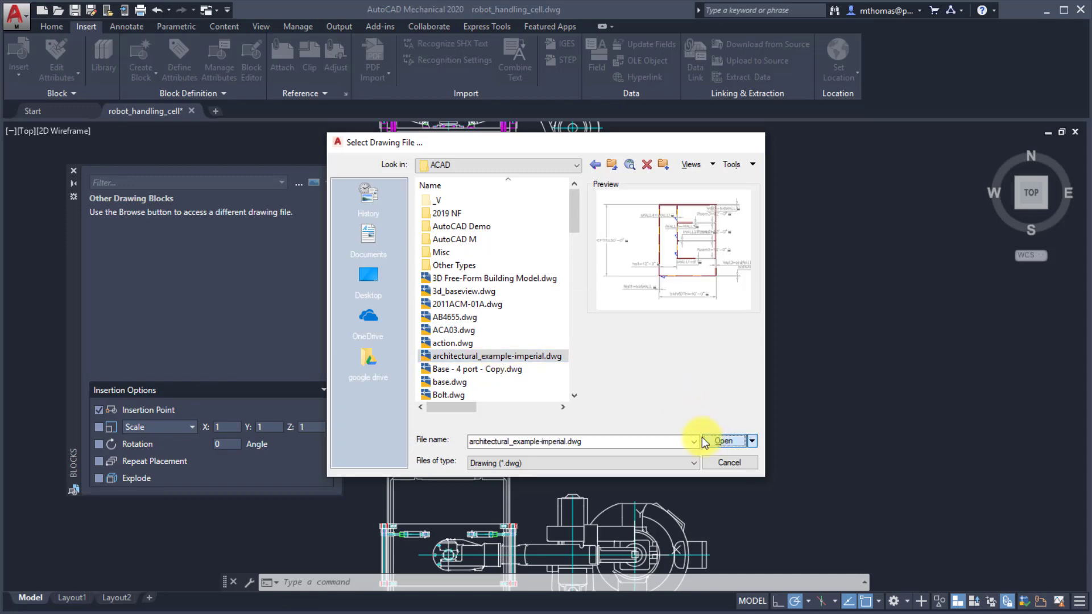
{"action": "left_click", "coordinate": [723, 441]}
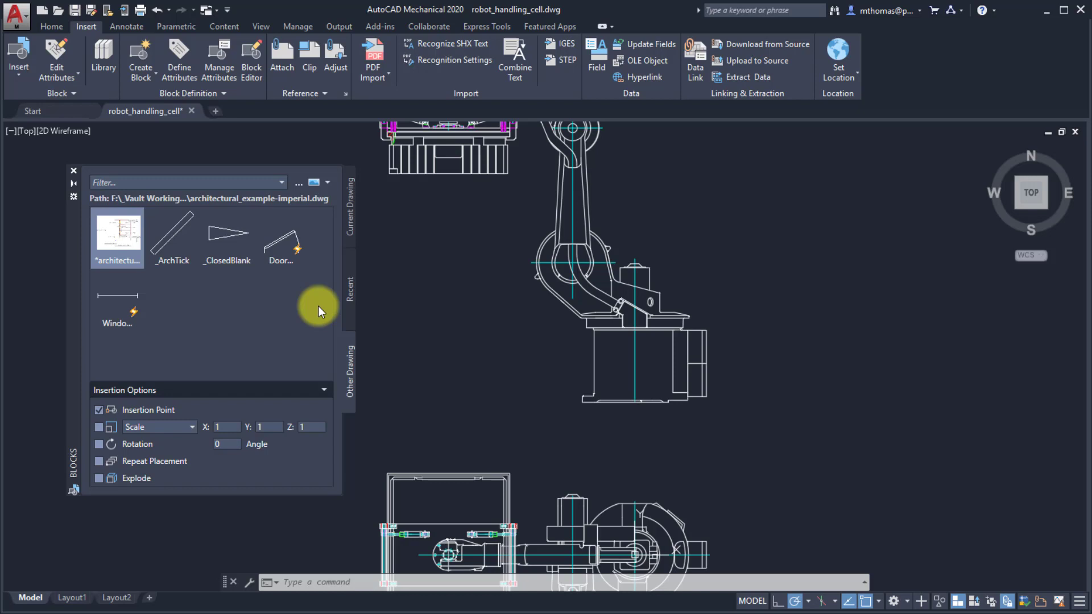
Step: Check the Recent blocks list, then go to the Start page
{"action": "left_click", "coordinate": [350, 202]}
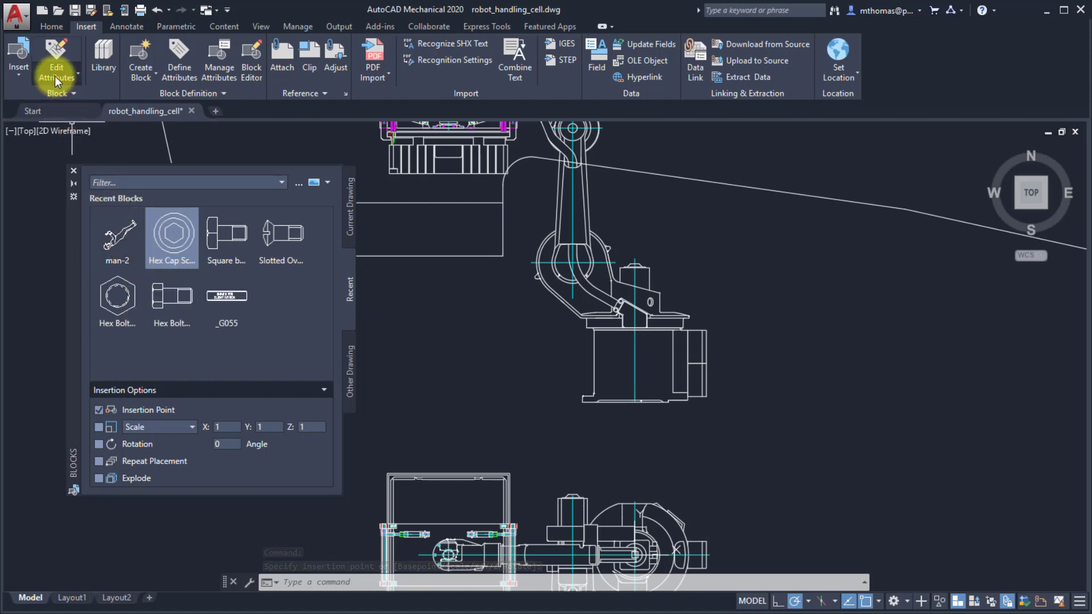
{"action": "left_click", "coordinate": [32, 111]}
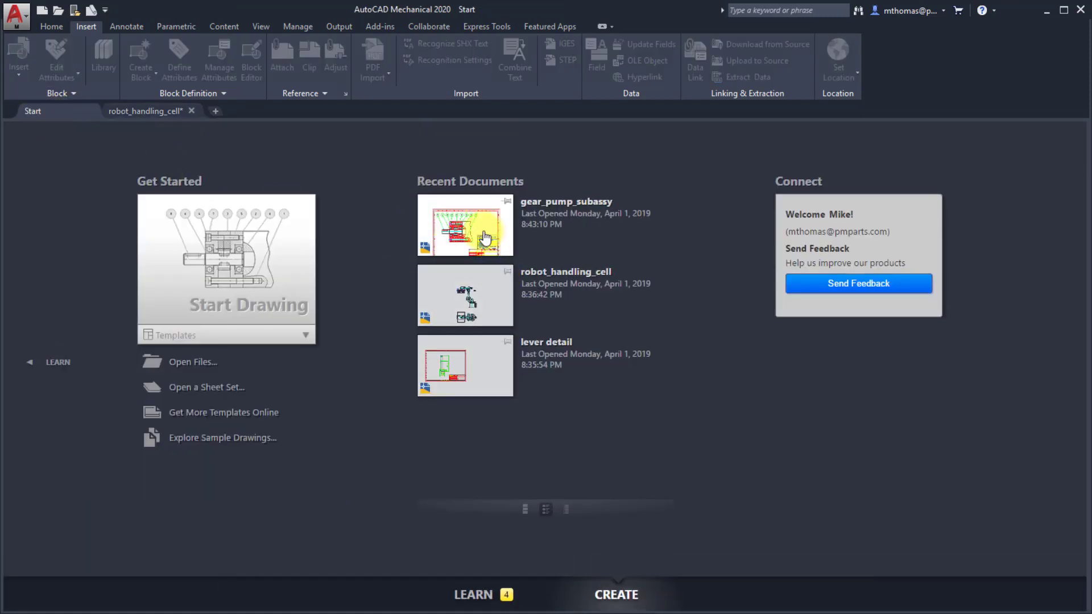
{"action": "mouse_move", "coordinate": [482, 223]}
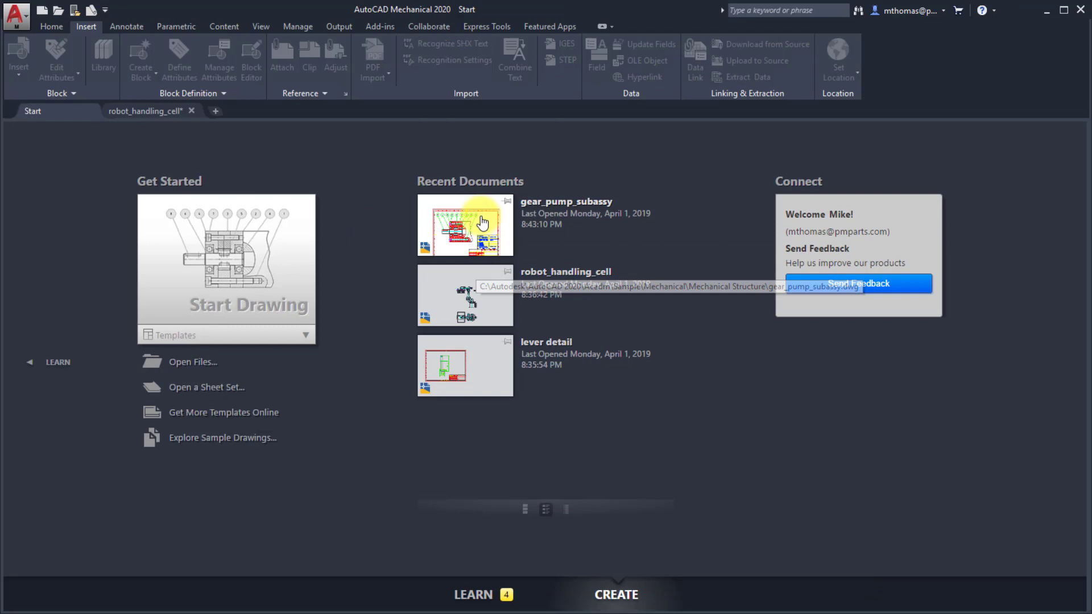
Step: Open the gear_pump_subassy drawing from Recent Documents
{"action": "left_click", "coordinate": [464, 225]}
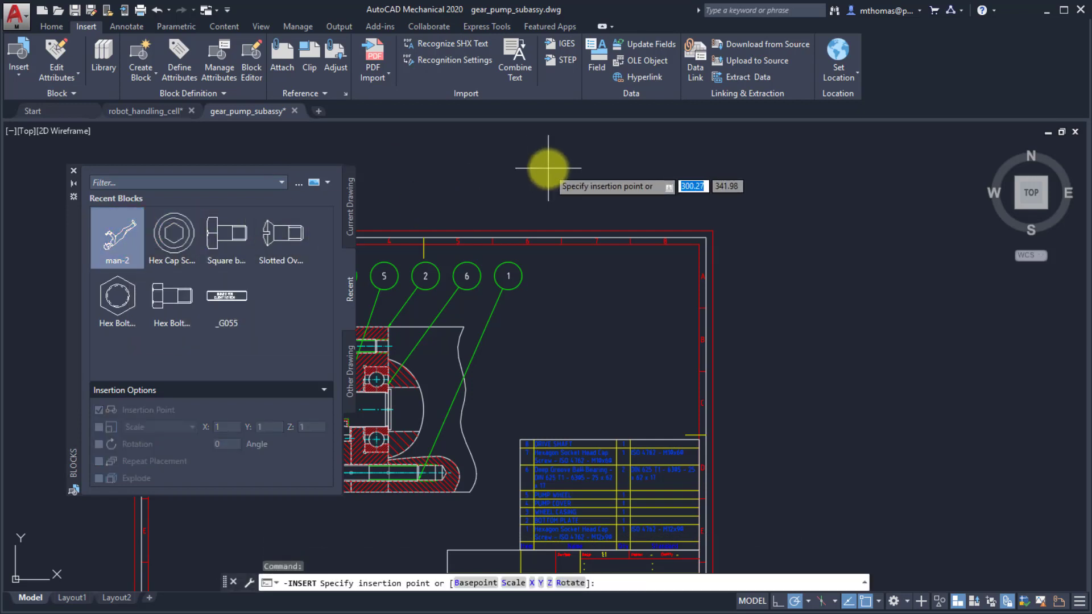
Step: Cancel the man-2 insertion and bring up the Square bolt block's context menu
{"action": "key", "text": "Escape"}
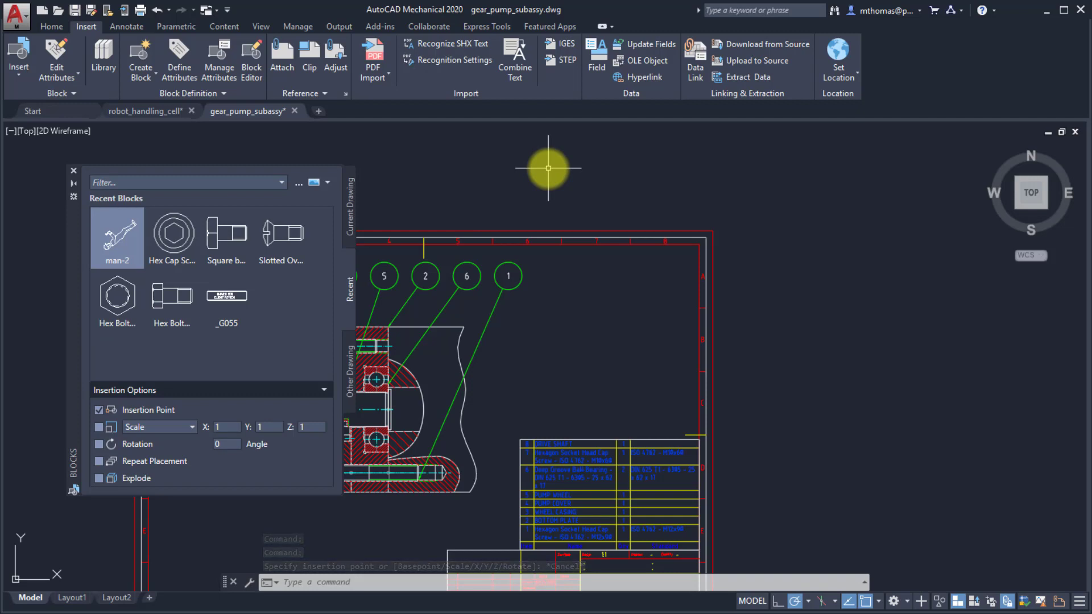
{"action": "key", "text": "Escape"}
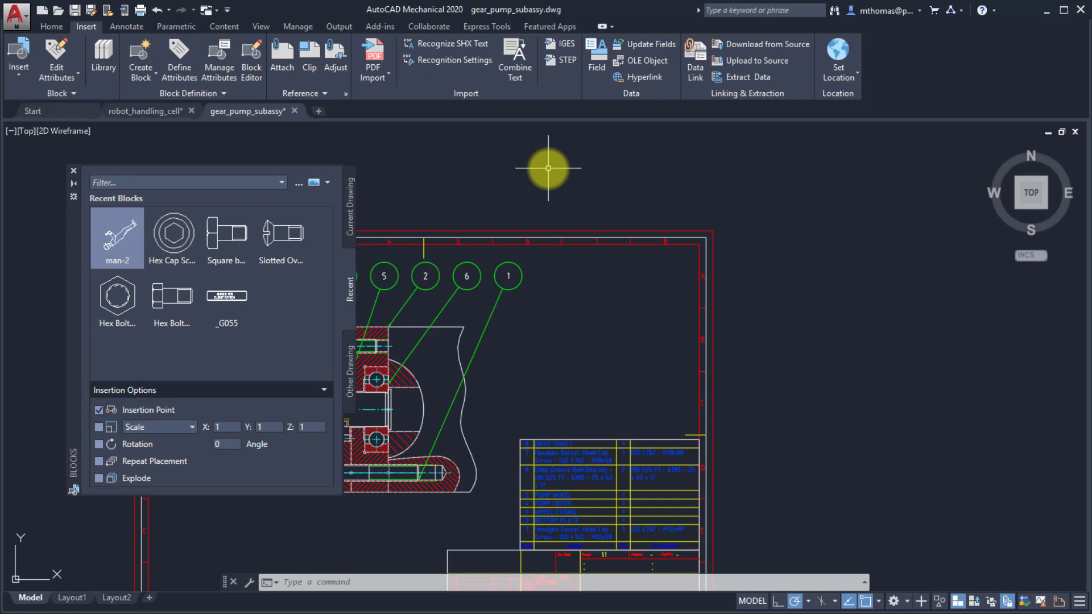
{"action": "mouse_move", "coordinate": [352, 262]}
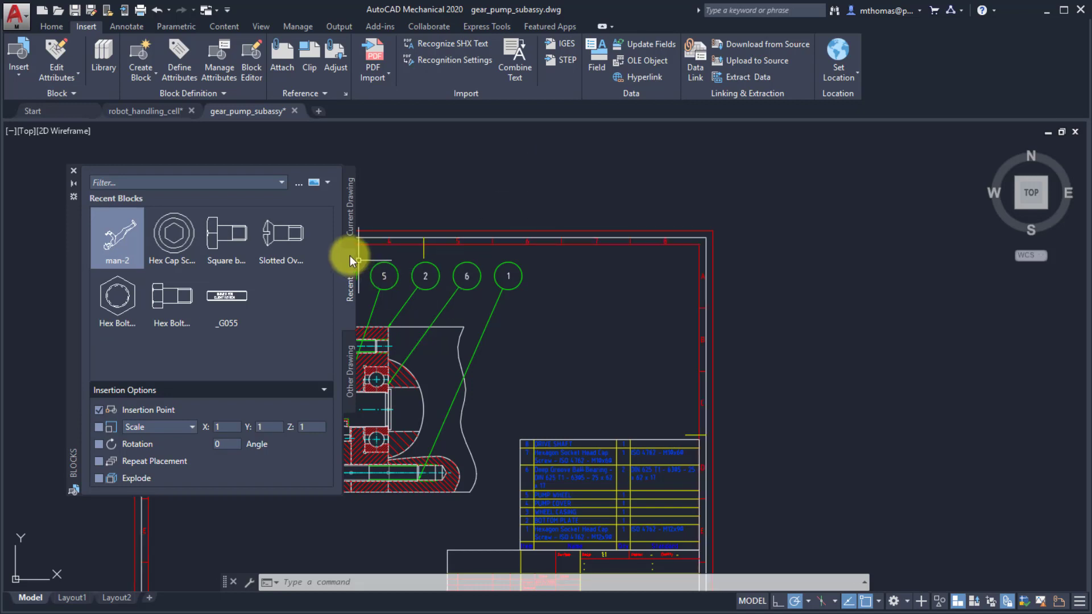
{"action": "mouse_move", "coordinate": [223, 338]}
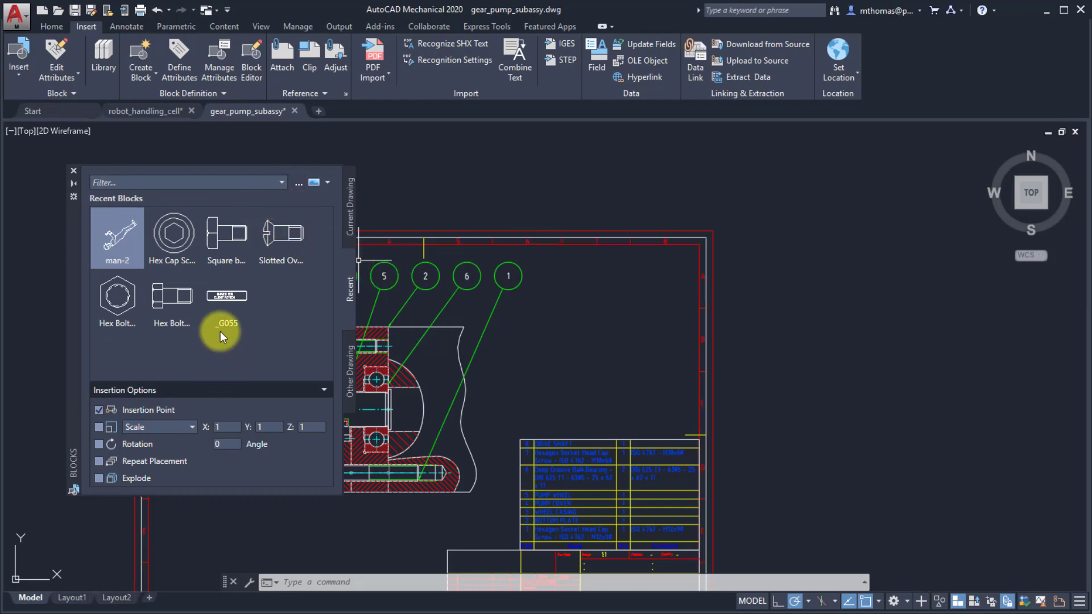
{"action": "mouse_move", "coordinate": [243, 342]}
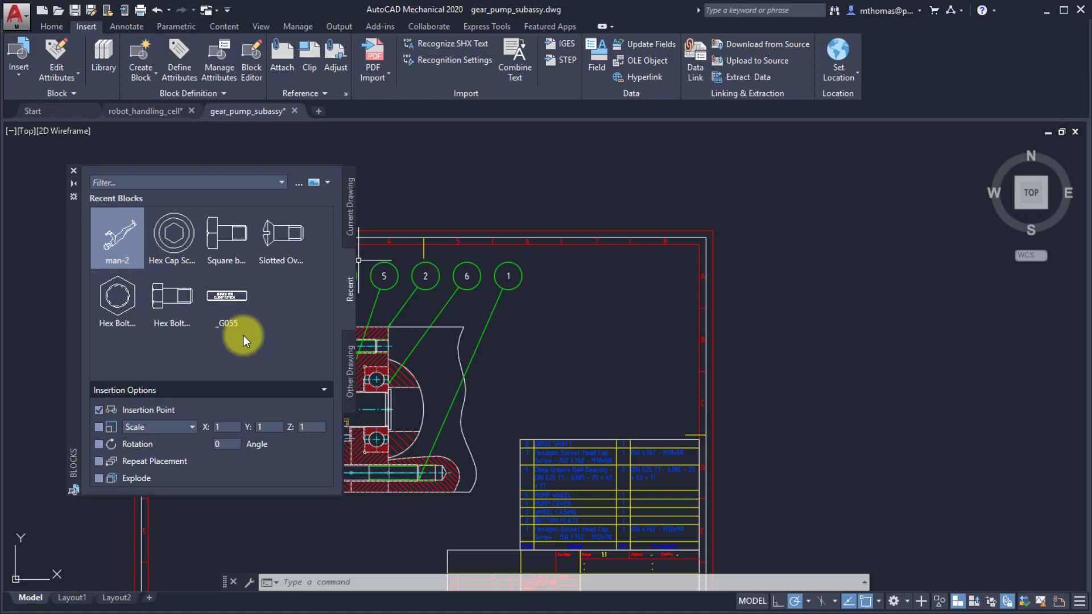
{"action": "right_click", "coordinate": [225, 232]}
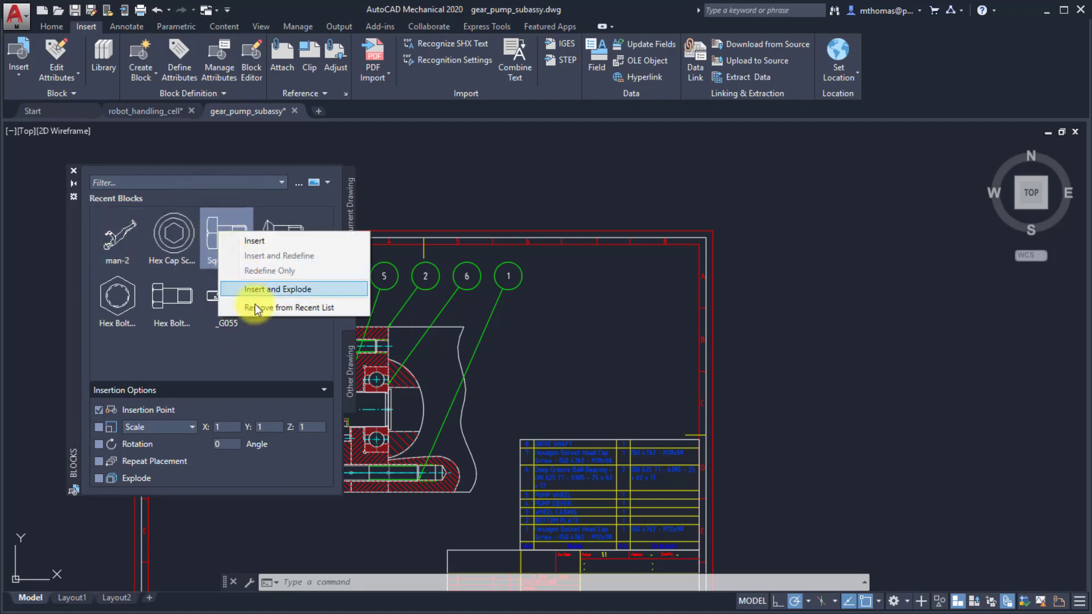
{"action": "mouse_move", "coordinate": [262, 314]}
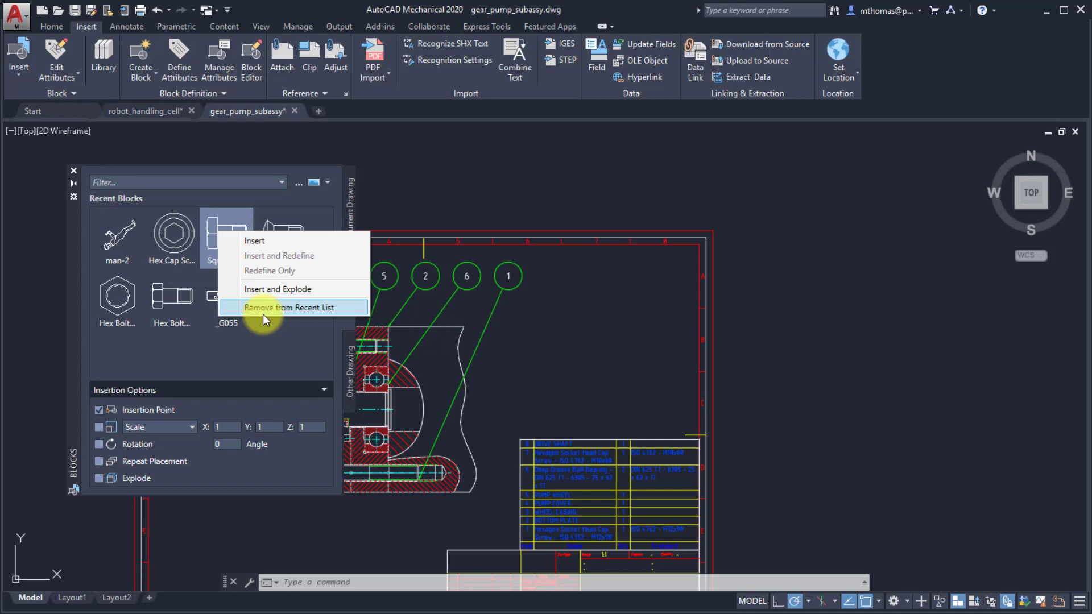
{"action": "mouse_move", "coordinate": [348, 367]}
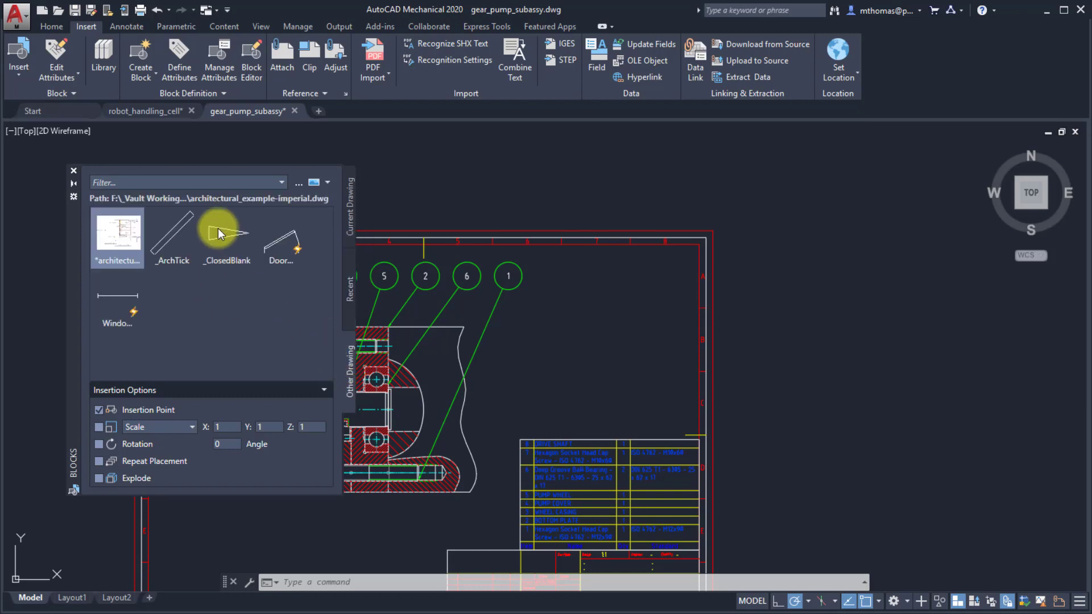
{"action": "mouse_move", "coordinate": [250, 303]}
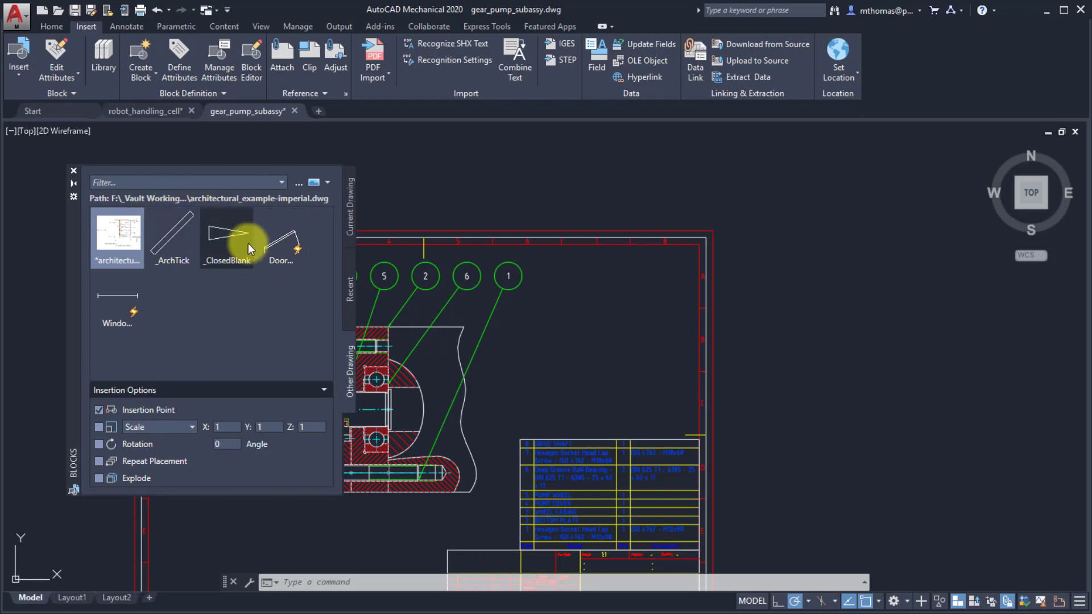
Step: Insert the Door block from the Other Drawing tab and place it in the drawing
{"action": "double_click", "coordinate": [281, 234]}
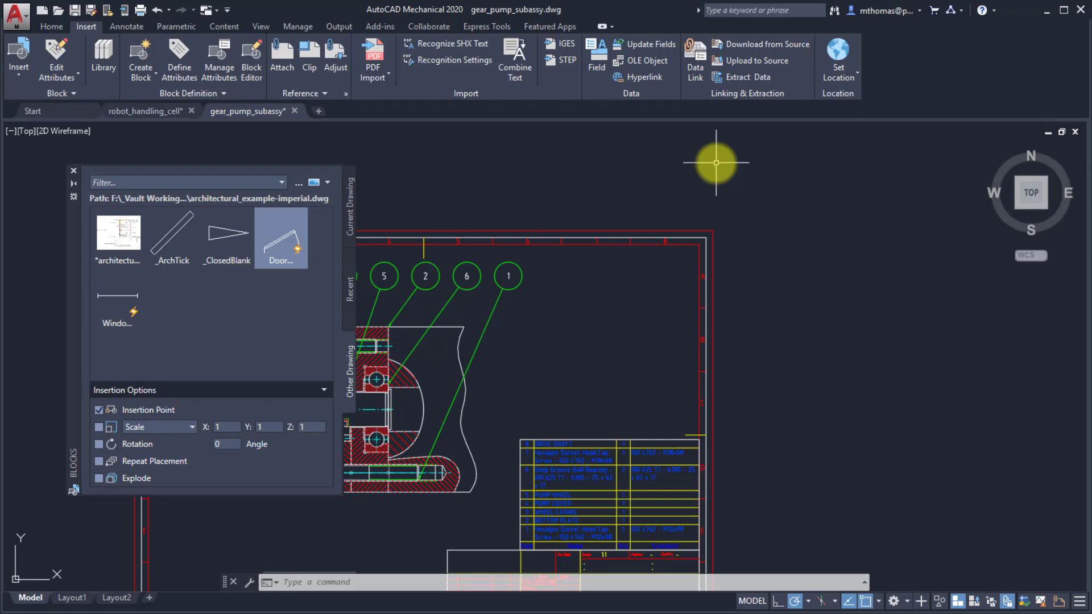
{"action": "left_click", "coordinate": [328, 182]}
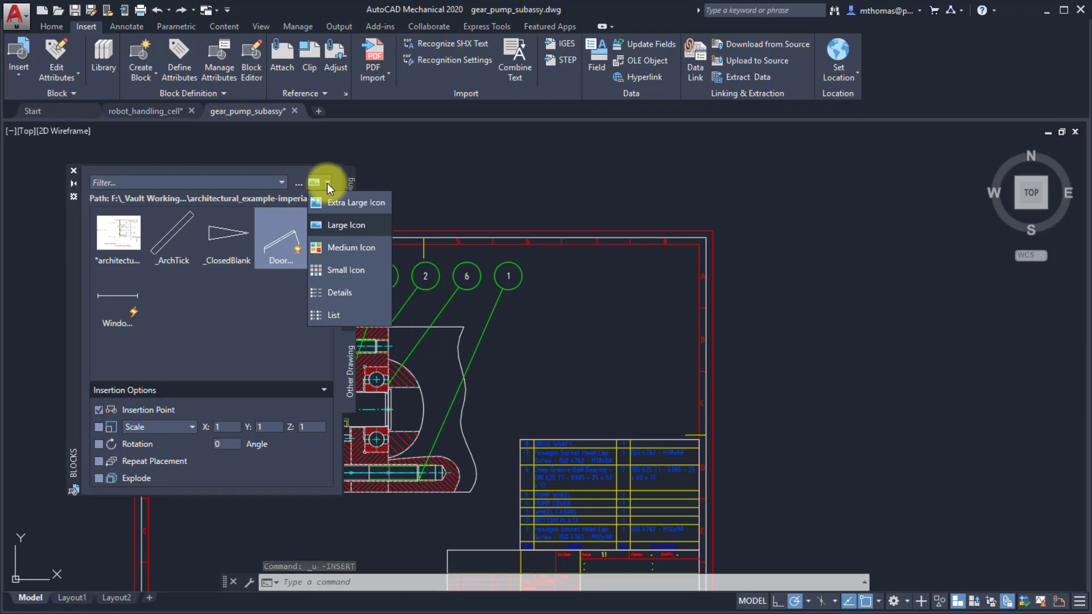
Step: Show Other Drawing and Current Drawing blocks as small icons and Recent blocks as a list
{"action": "left_click", "coordinate": [346, 271]}
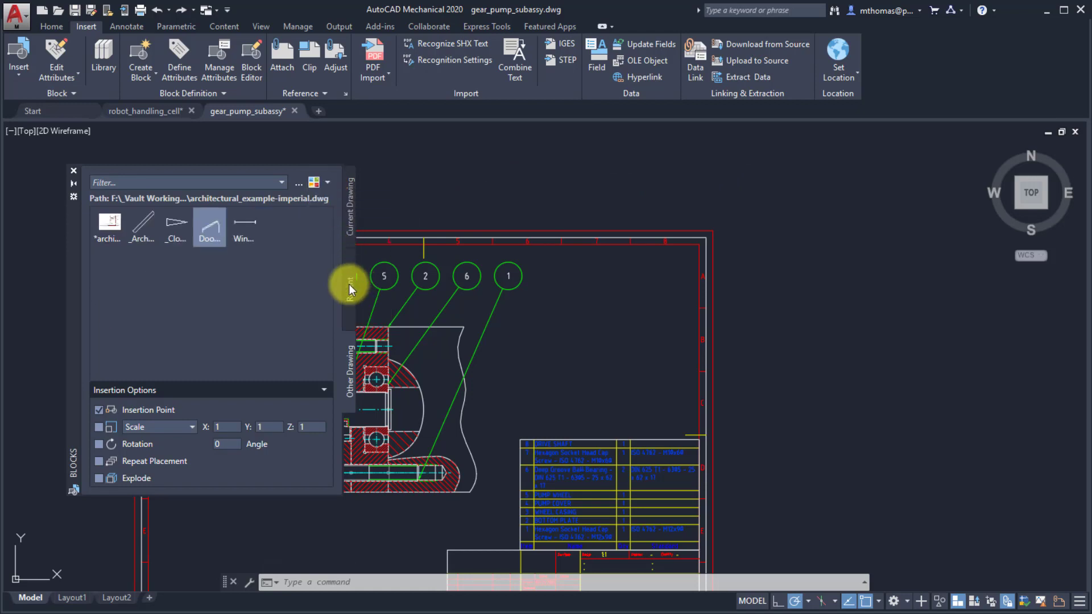
{"action": "left_click", "coordinate": [324, 182]}
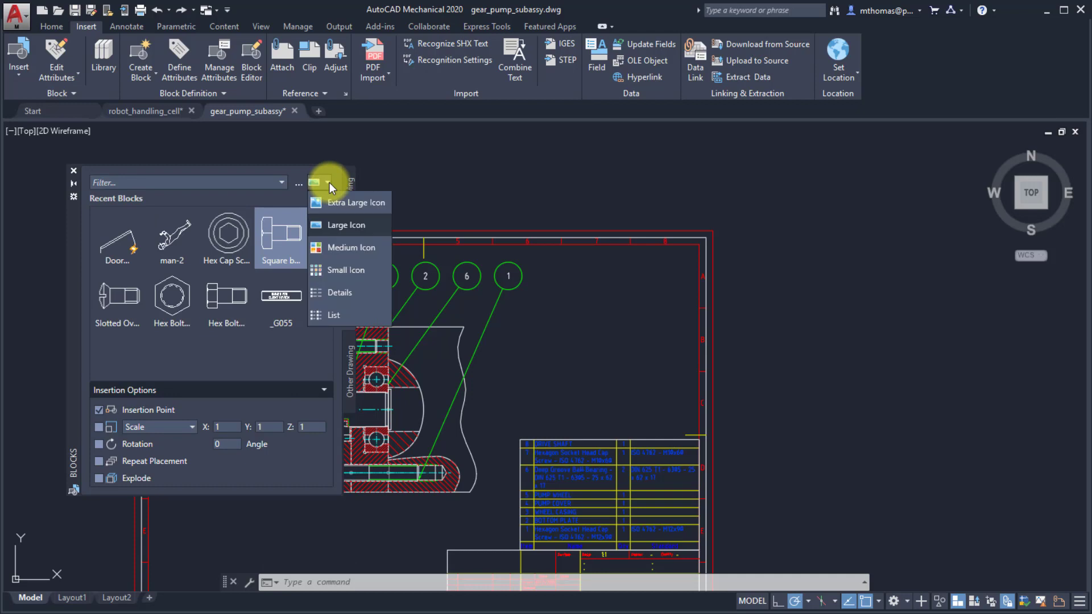
{"action": "left_click", "coordinate": [333, 315]}
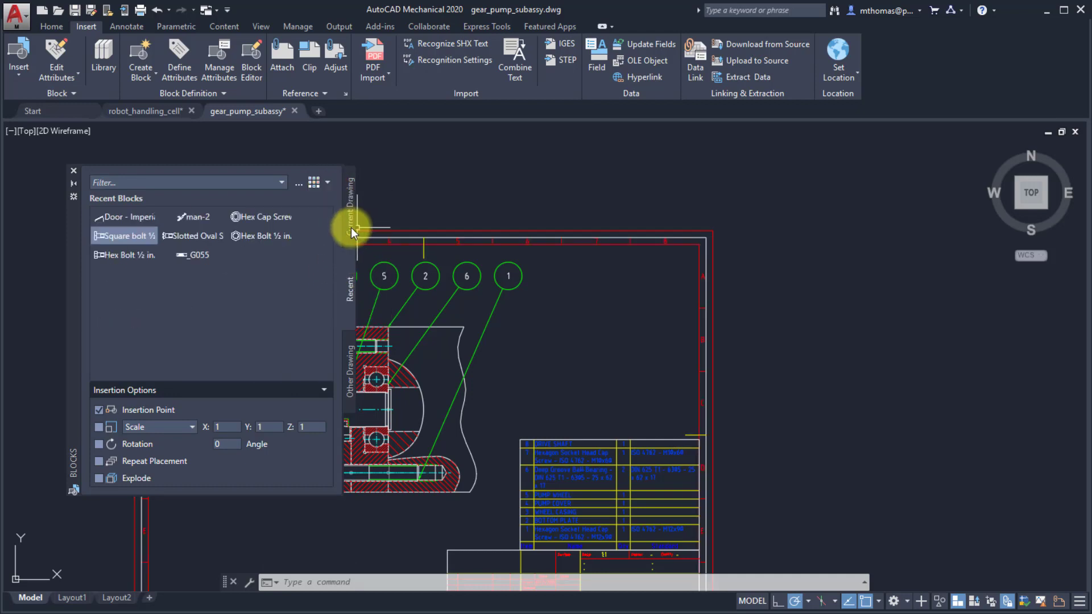
{"action": "left_click", "coordinate": [327, 182]}
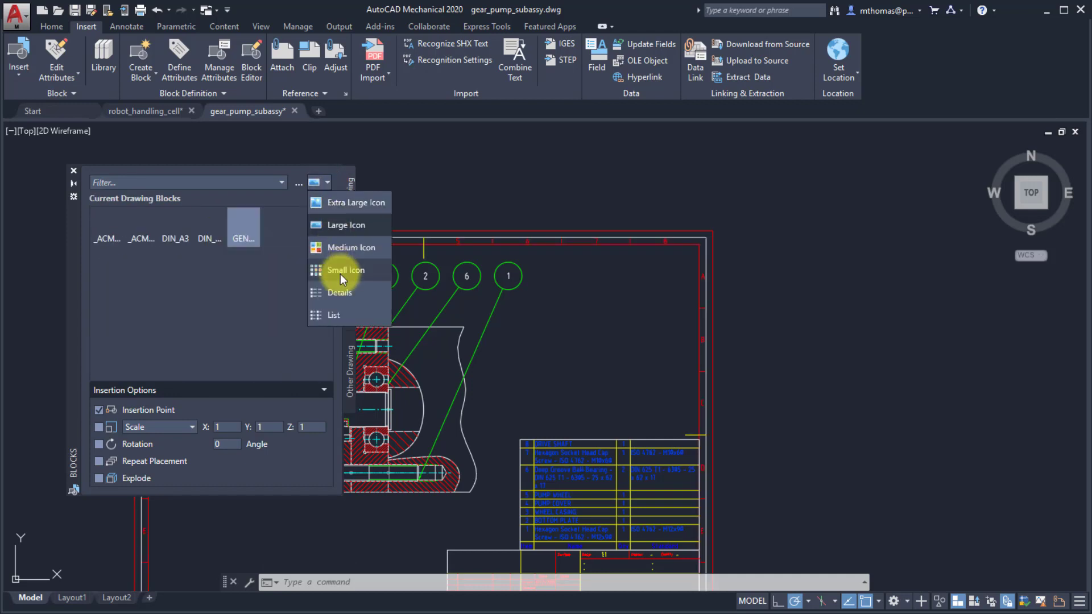
{"action": "left_click", "coordinate": [333, 315]}
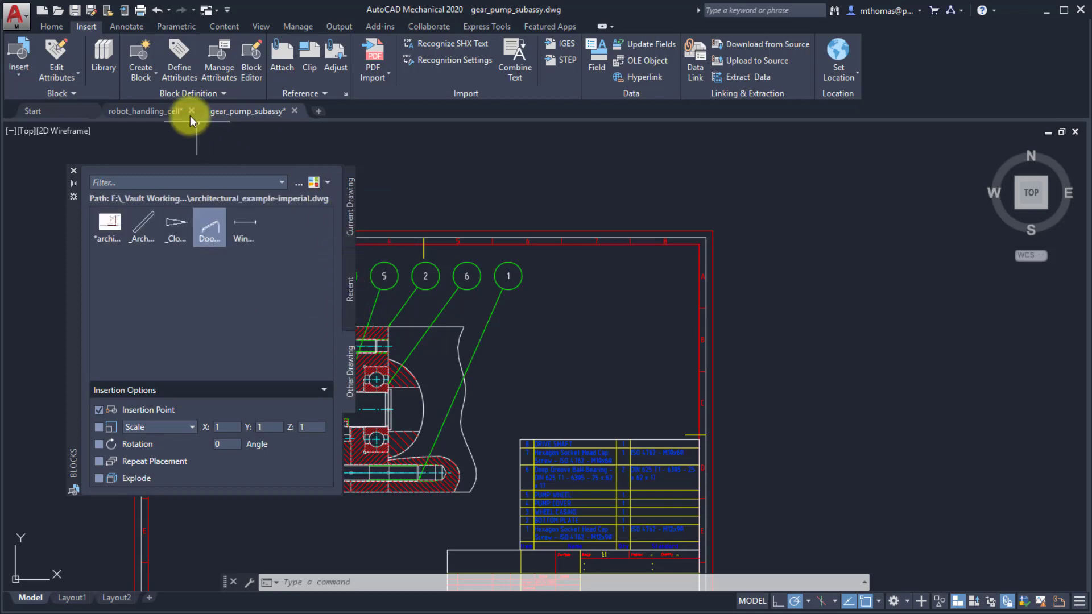
Step: Return to the robot_handling_cell drawing and switch block scaling to Uniform Scale
{"action": "left_click", "coordinate": [143, 111]}
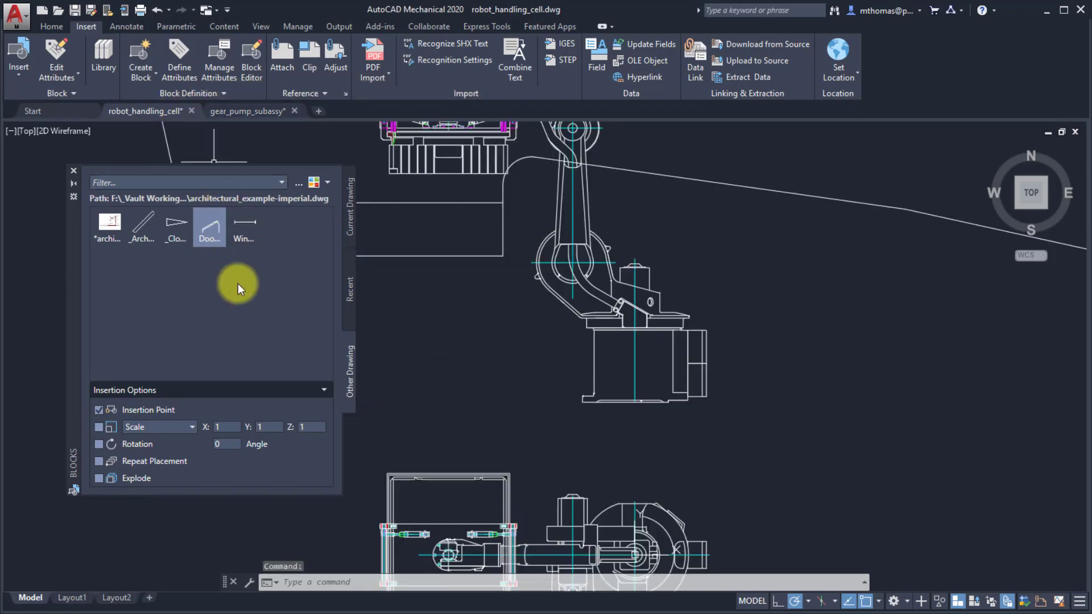
{"action": "mouse_move", "coordinate": [249, 261]}
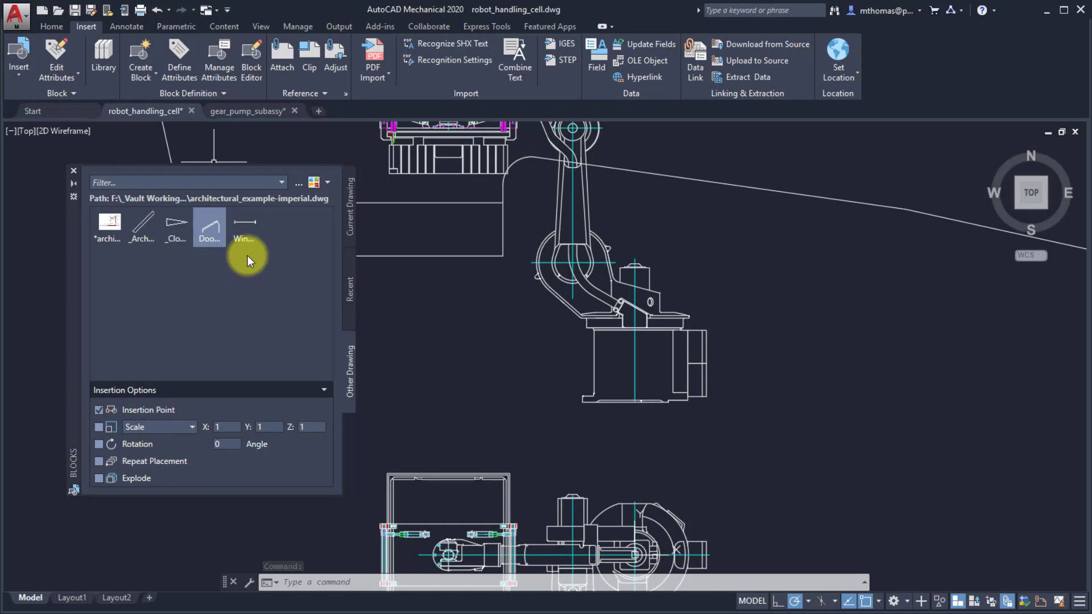
{"action": "mouse_move", "coordinate": [340, 256]}
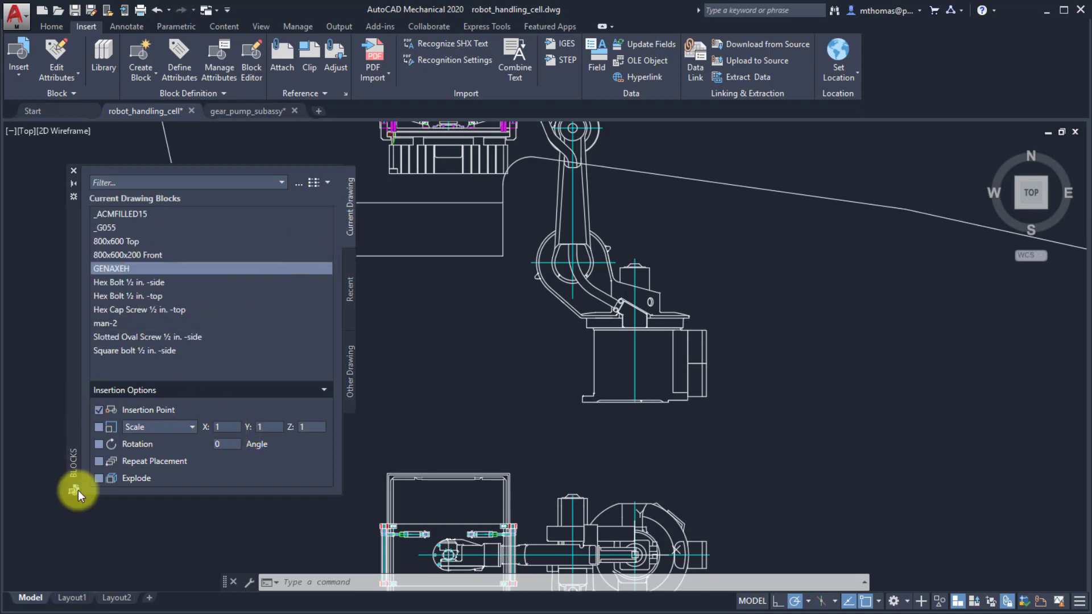
{"action": "mouse_move", "coordinate": [121, 421]}
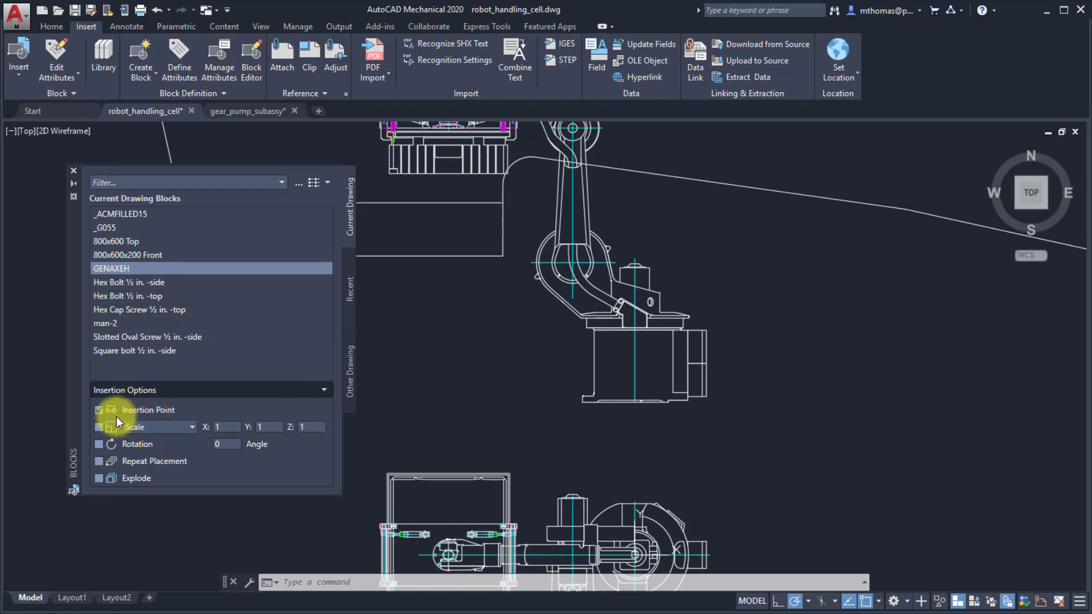
{"action": "left_click", "coordinate": [193, 426]}
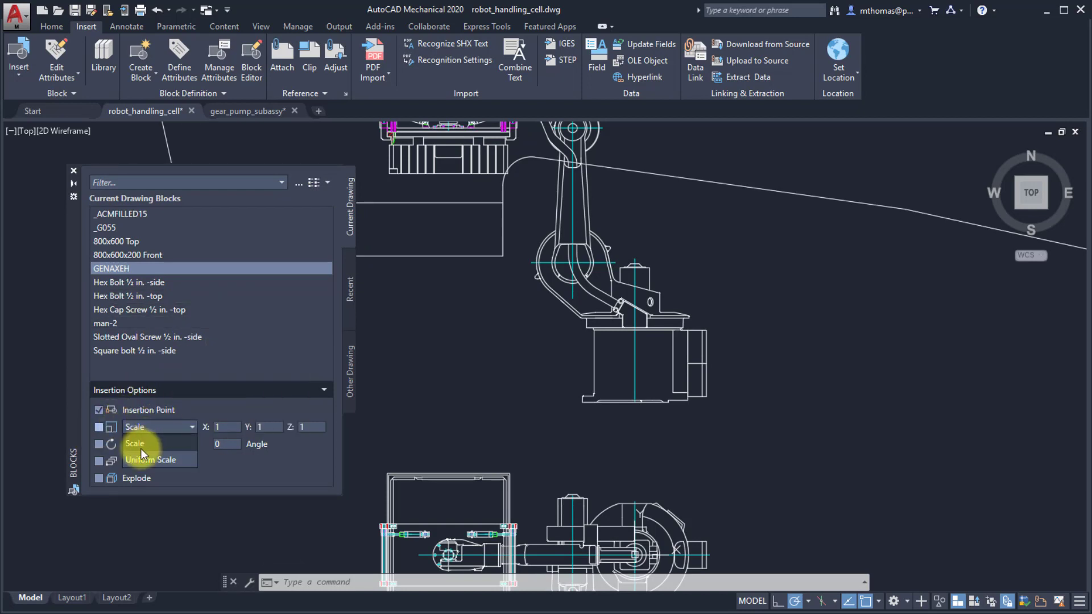
{"action": "left_click", "coordinate": [148, 460]}
{"action": "type", "text": "2"}
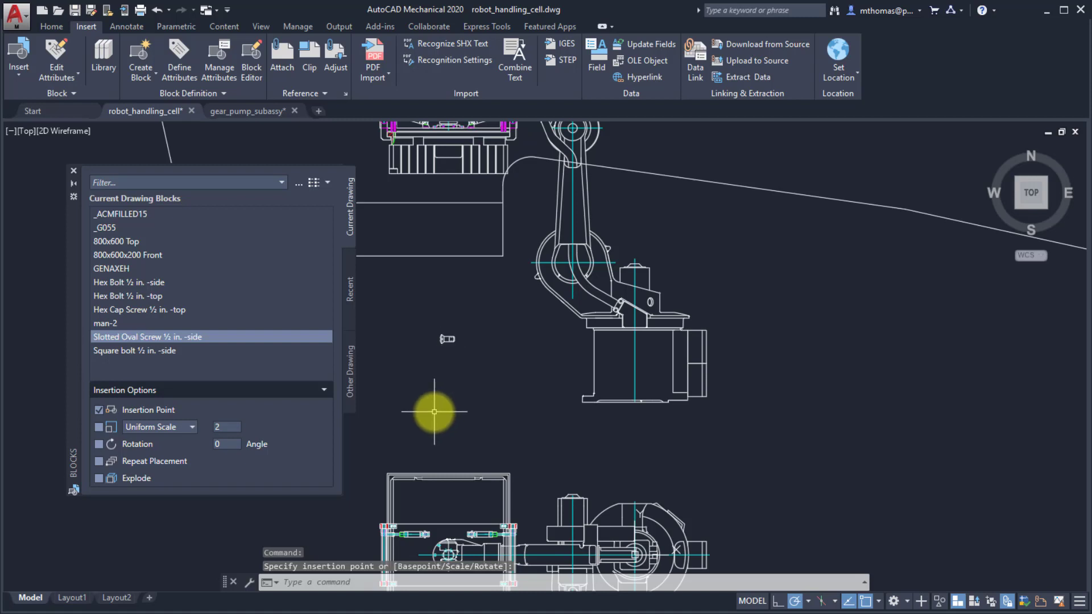
{"action": "mouse_move", "coordinate": [100, 446]}
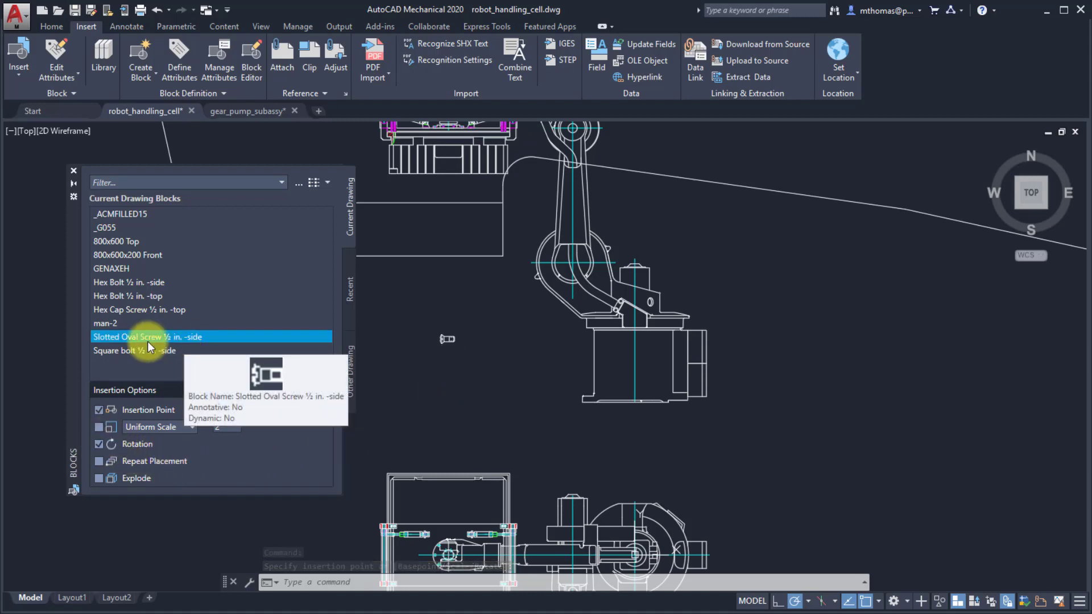
Step: Insert a Slotted Oval Screw ½ in. -side block below the first screw
{"action": "double_click", "coordinate": [147, 337]}
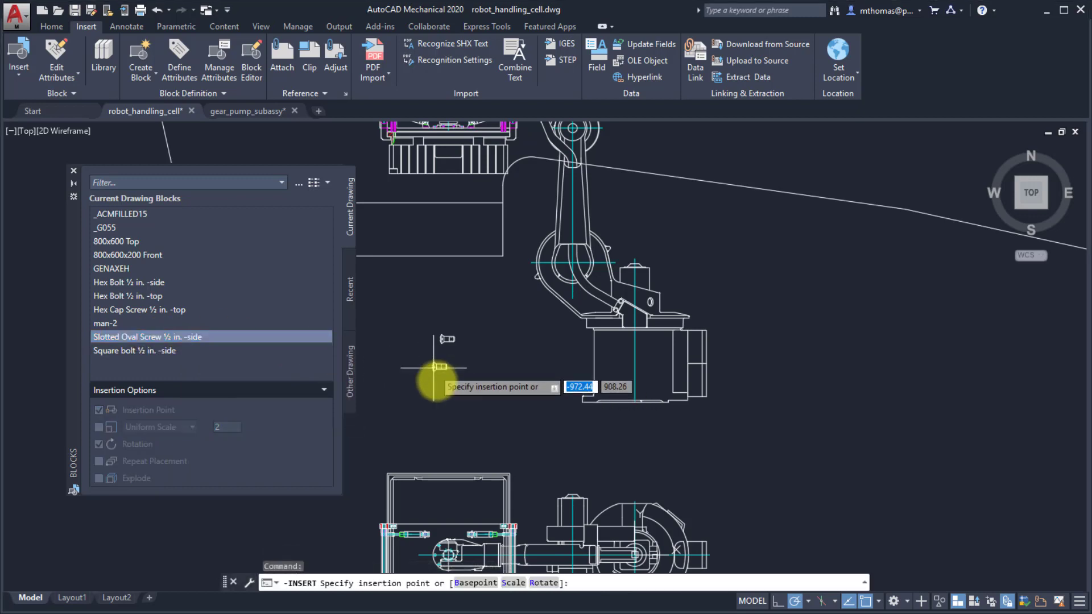
{"action": "left_click", "coordinate": [480, 362]}
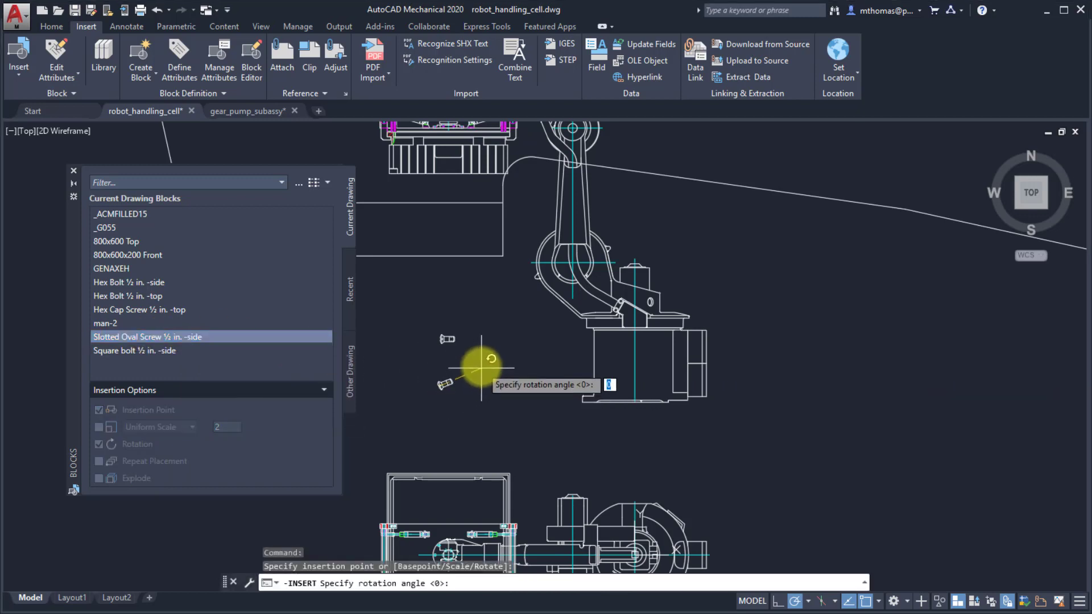
{"action": "mouse_move", "coordinate": [466, 286]}
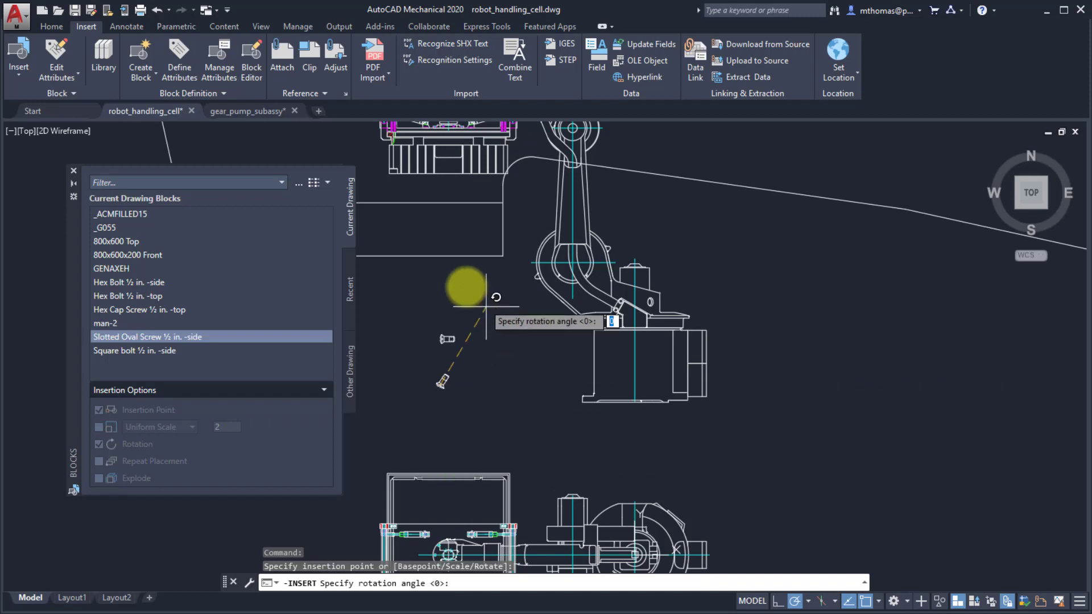
{"action": "mouse_move", "coordinate": [424, 267]}
{"action": "type", "text": "45"}
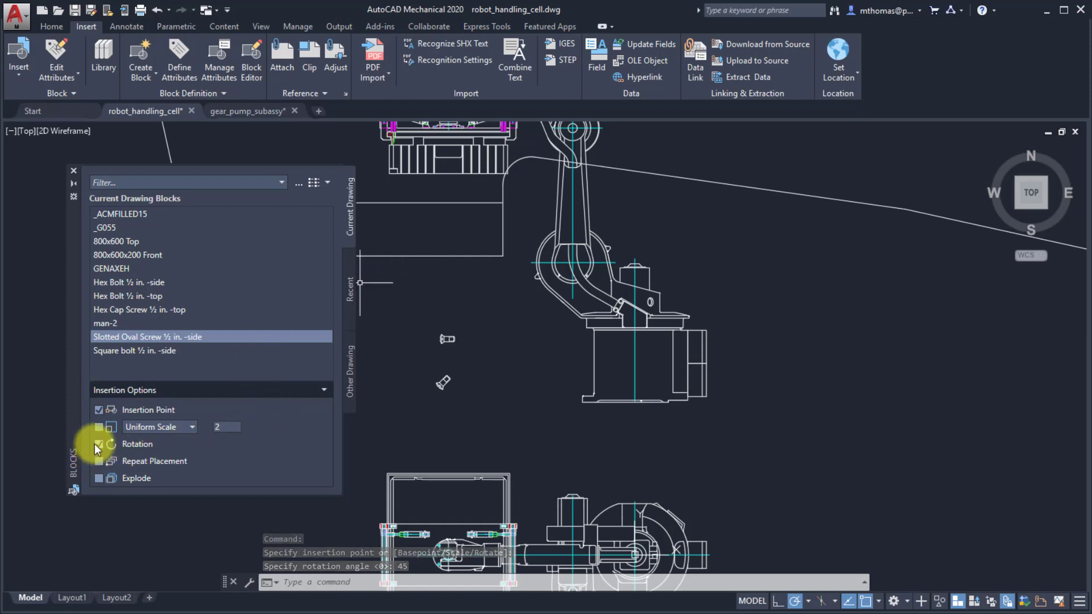
Step: Place several Slotted Oval Screws with Repeat Placement on, then stop placing
{"action": "left_click", "coordinate": [100, 445]}
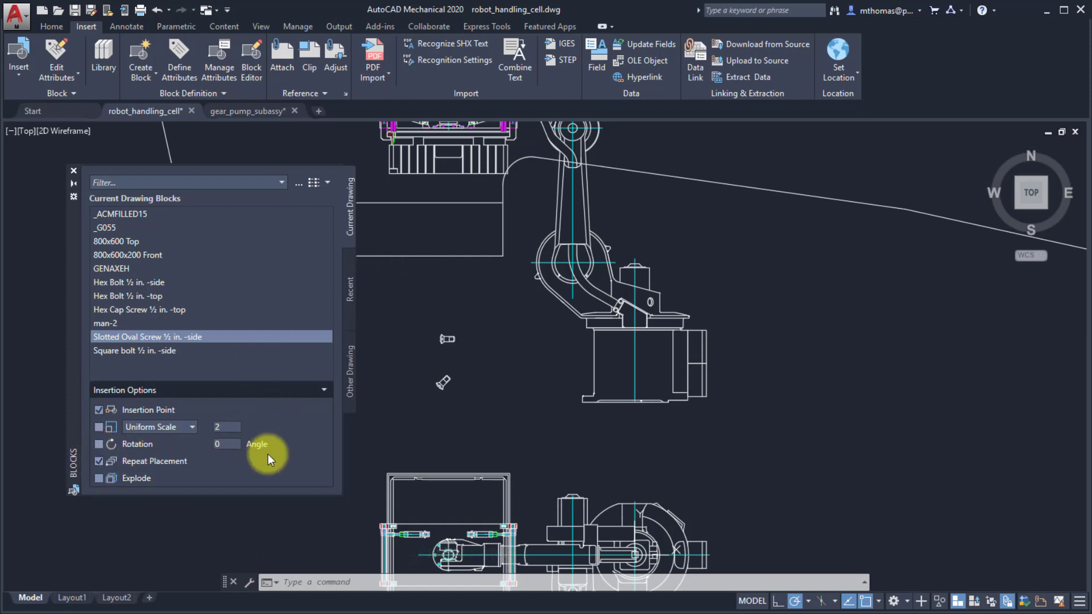
{"action": "mouse_move", "coordinate": [157, 341]}
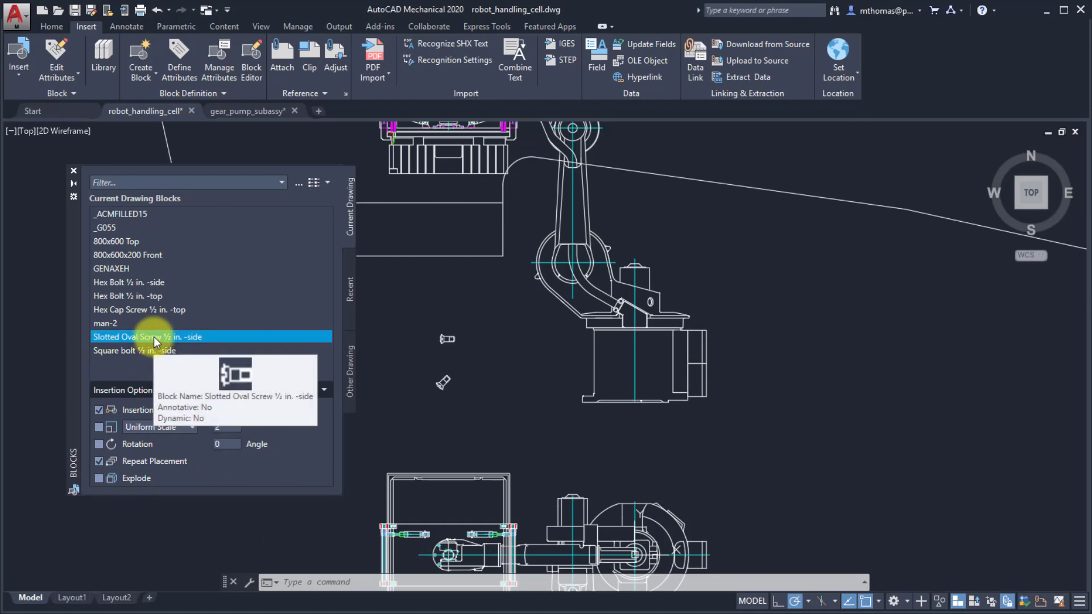
{"action": "double_click", "coordinate": [146, 337]}
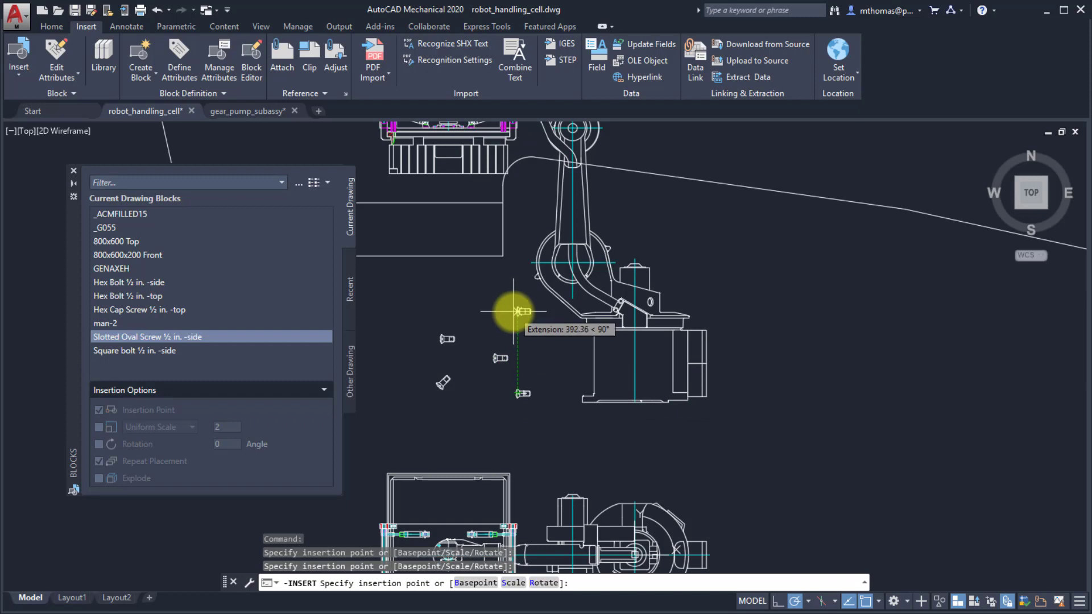
{"action": "mouse_move", "coordinate": [445, 300]}
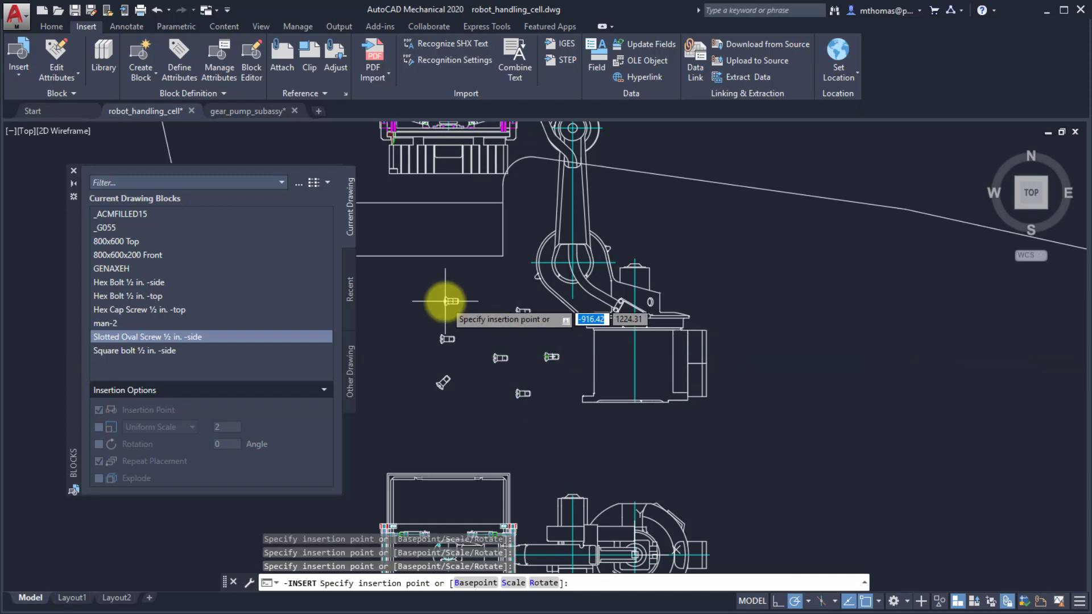
{"action": "key", "text": "Escape"}
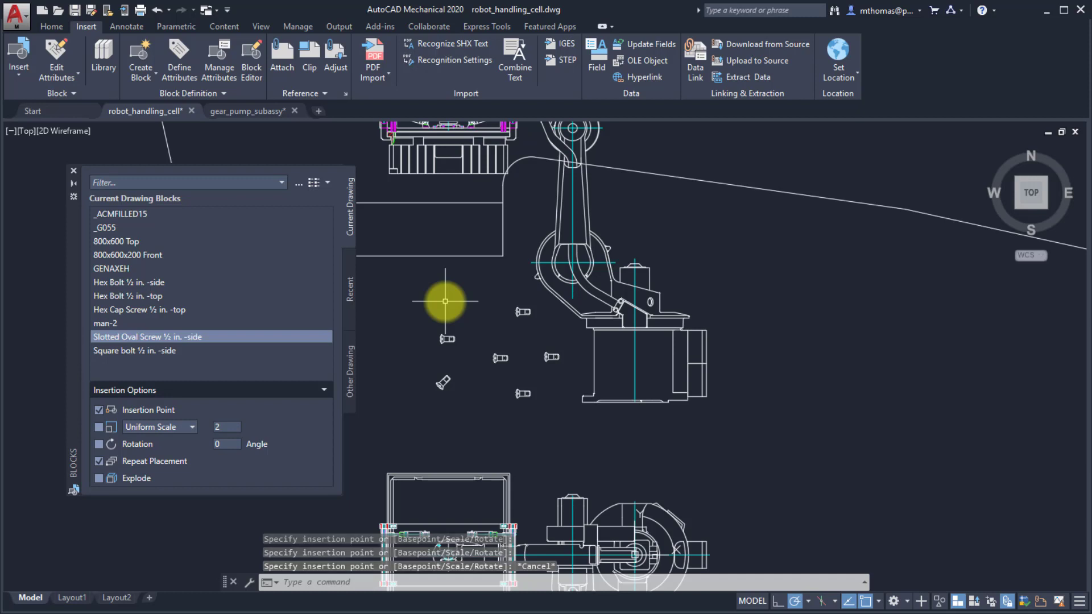
{"action": "mouse_move", "coordinate": [439, 329]}
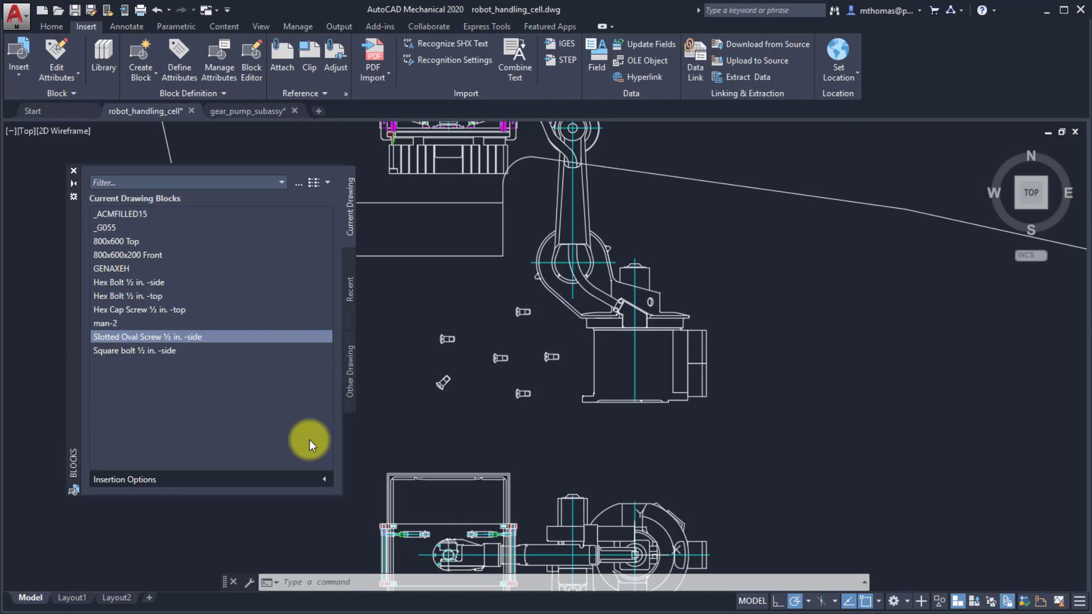
{"action": "mouse_move", "coordinate": [321, 481]}
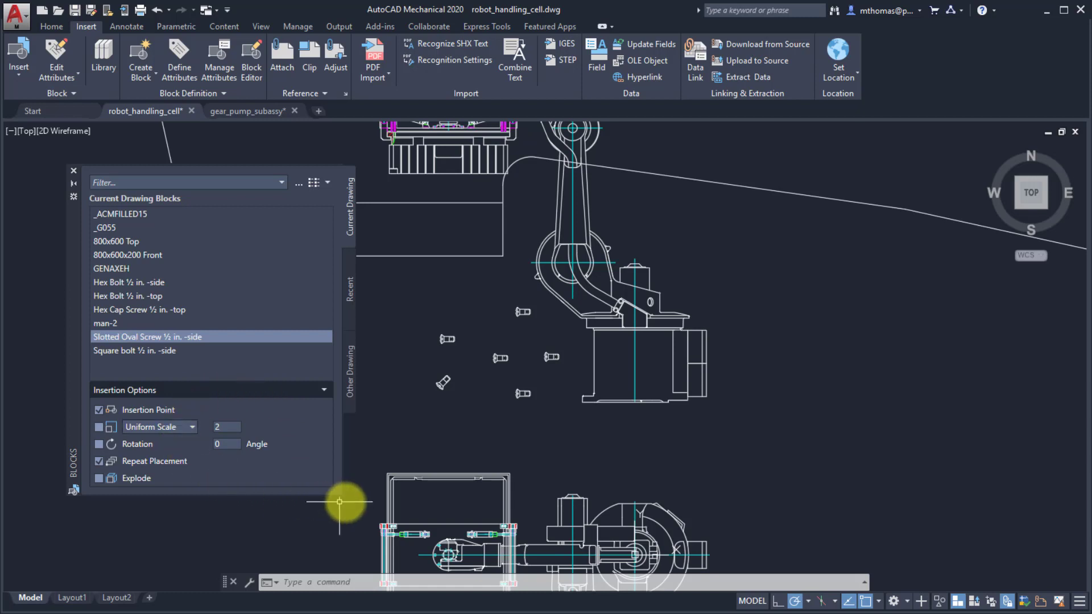
{"action": "mouse_move", "coordinate": [340, 498]}
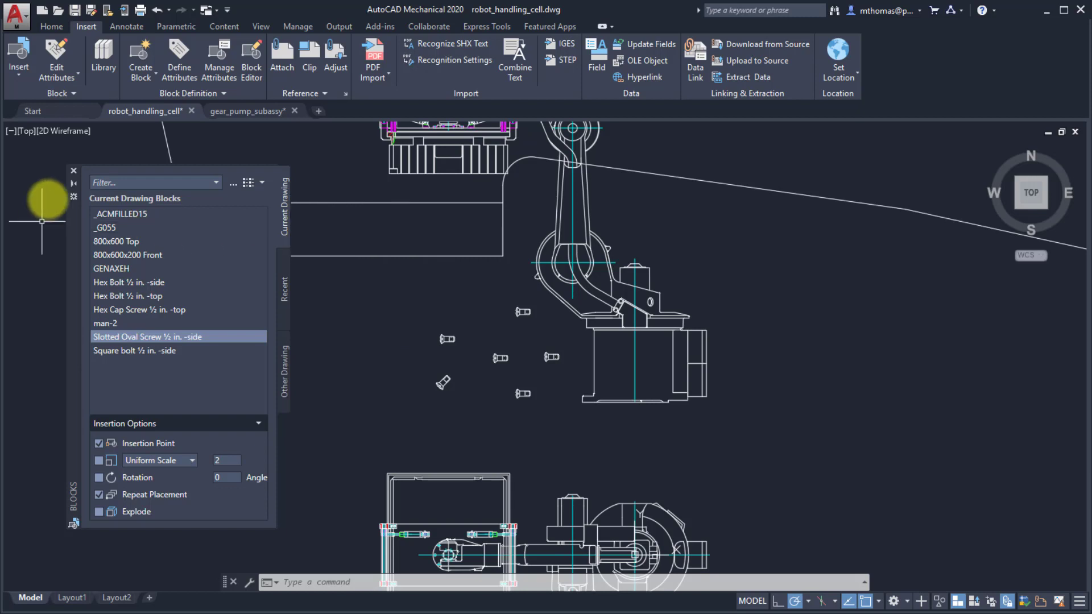
Step: Close the Blocks palette to reveal the placed screws
{"action": "left_click", "coordinate": [73, 170]}
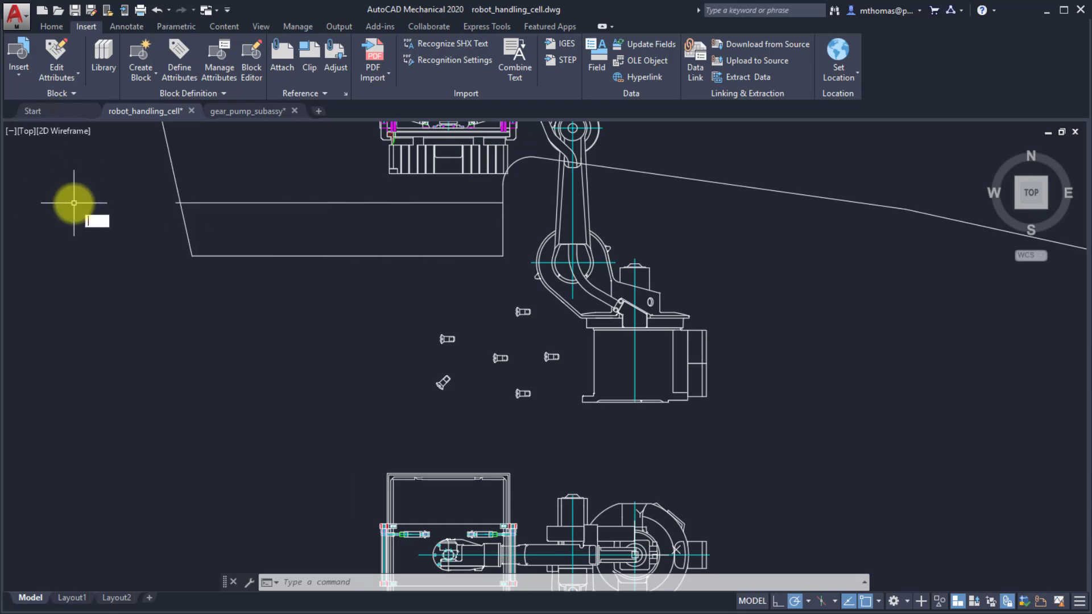
{"action": "type", "text": "INSERT"}
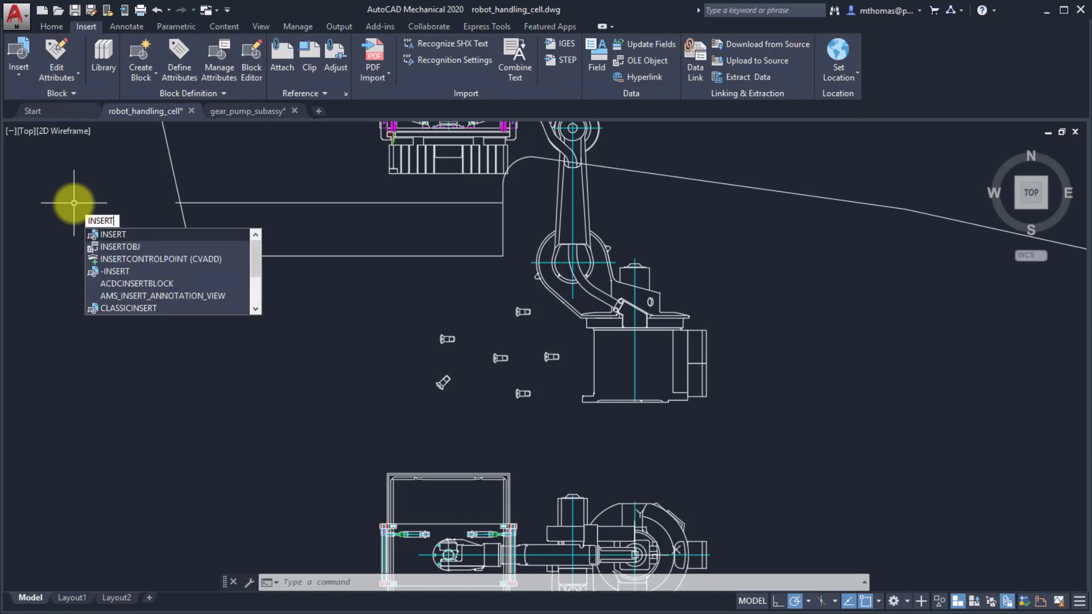
{"action": "left_click", "coordinate": [162, 296]}
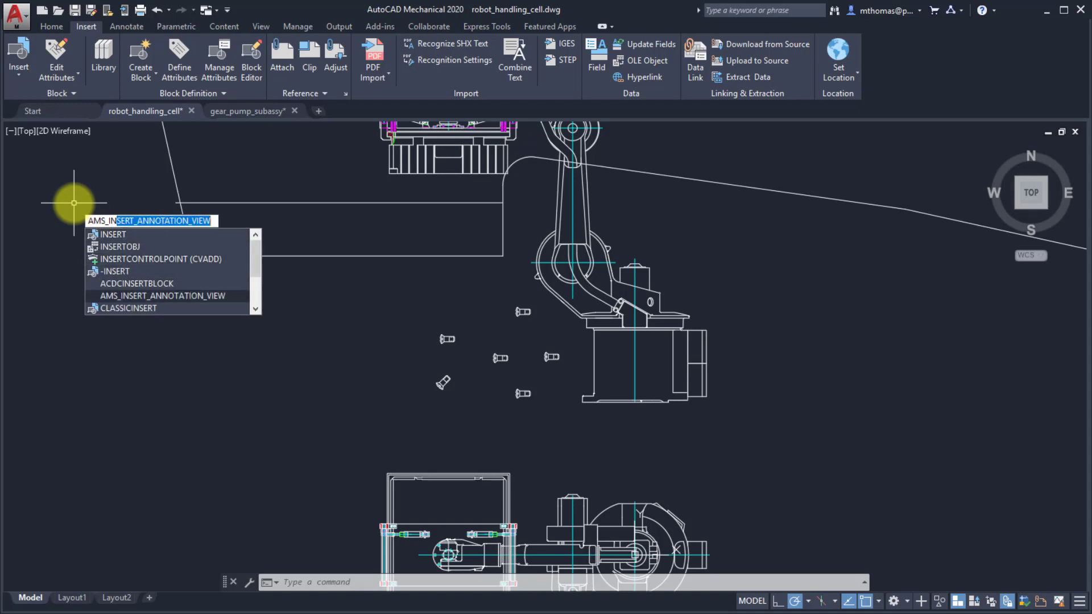
{"action": "left_click", "coordinate": [129, 308]}
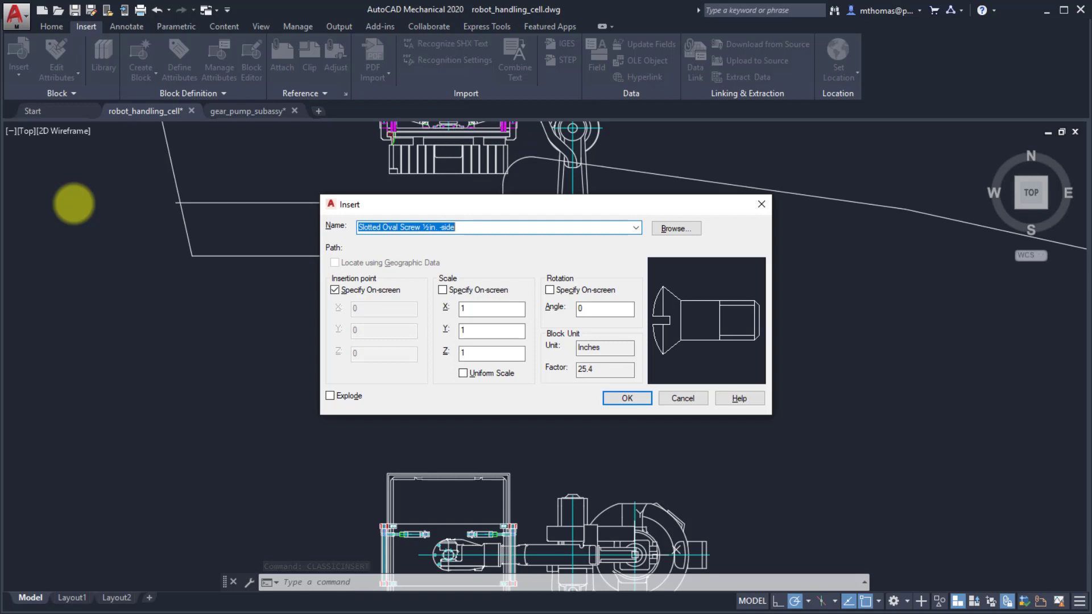
{"action": "left_click", "coordinate": [626, 398]}
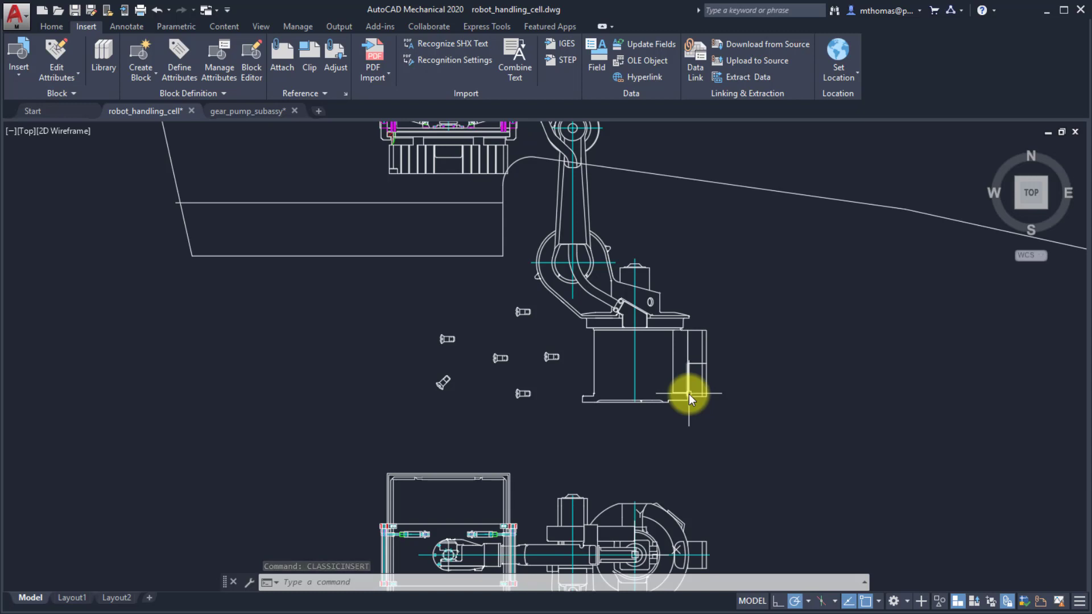
{"action": "mouse_move", "coordinate": [421, 292]}
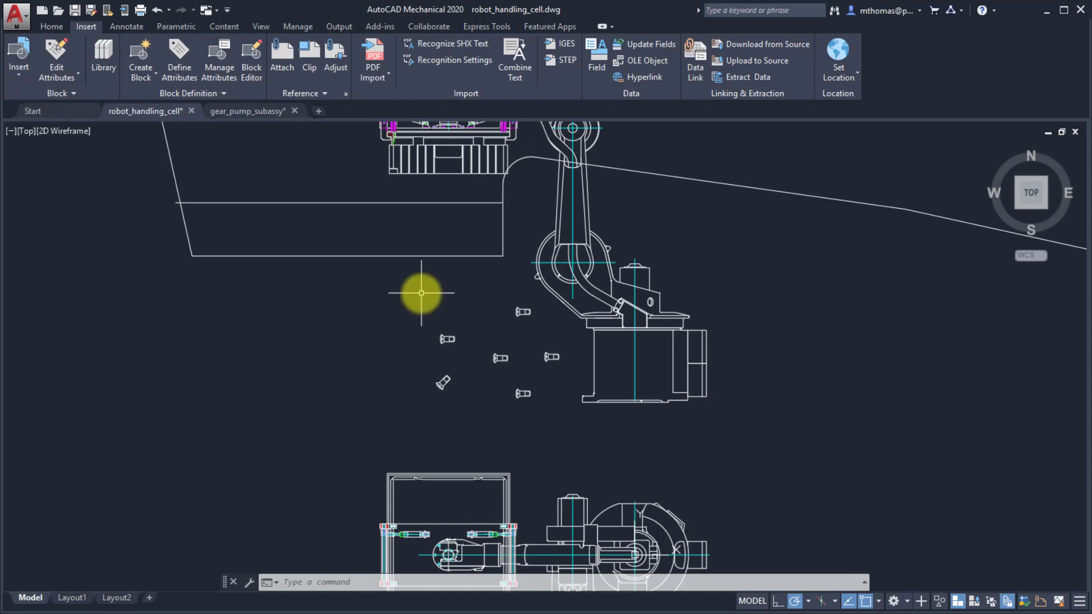
{"action": "left_click", "coordinate": [52, 26]}
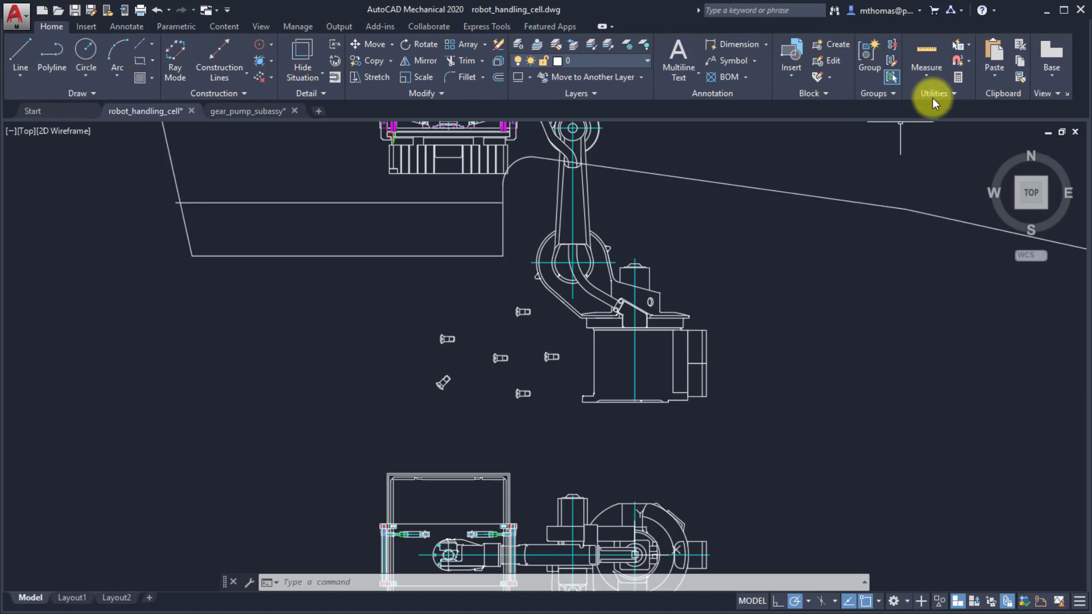
{"action": "left_click", "coordinate": [926, 49]}
{"action": "type", "text": "p"}
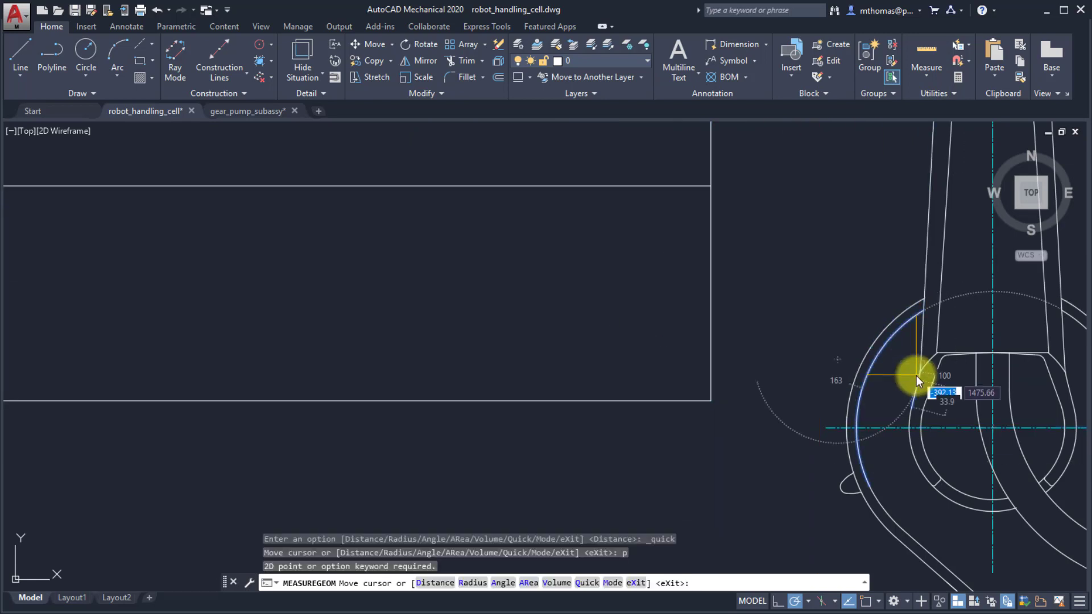
{"action": "mouse_move", "coordinate": [662, 320]}
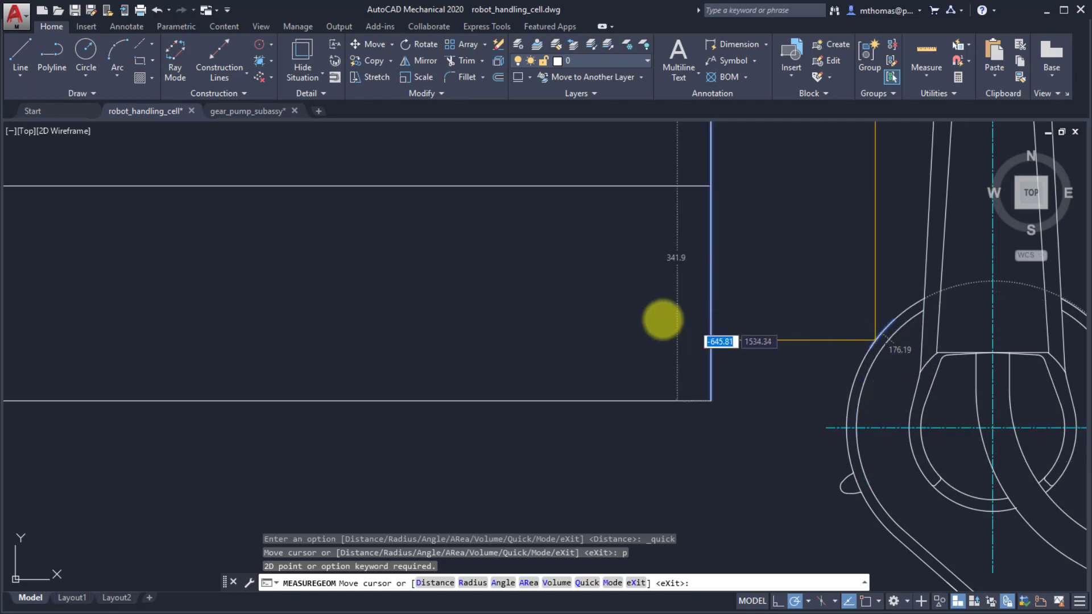
{"action": "mouse_move", "coordinate": [874, 408]}
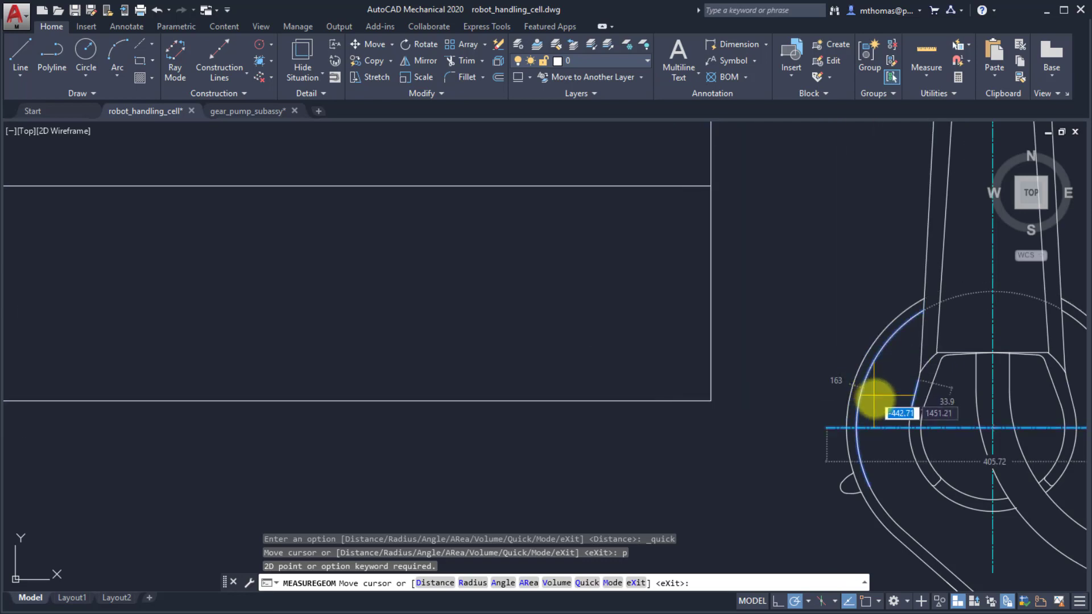
{"action": "mouse_move", "coordinate": [845, 459]}
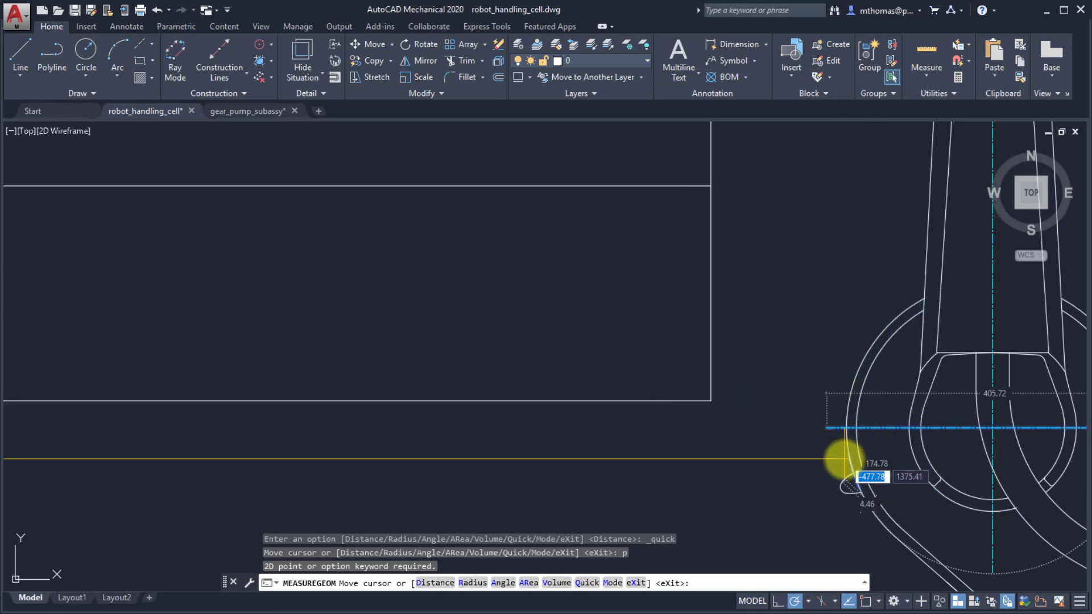
{"action": "mouse_move", "coordinate": [634, 250]}
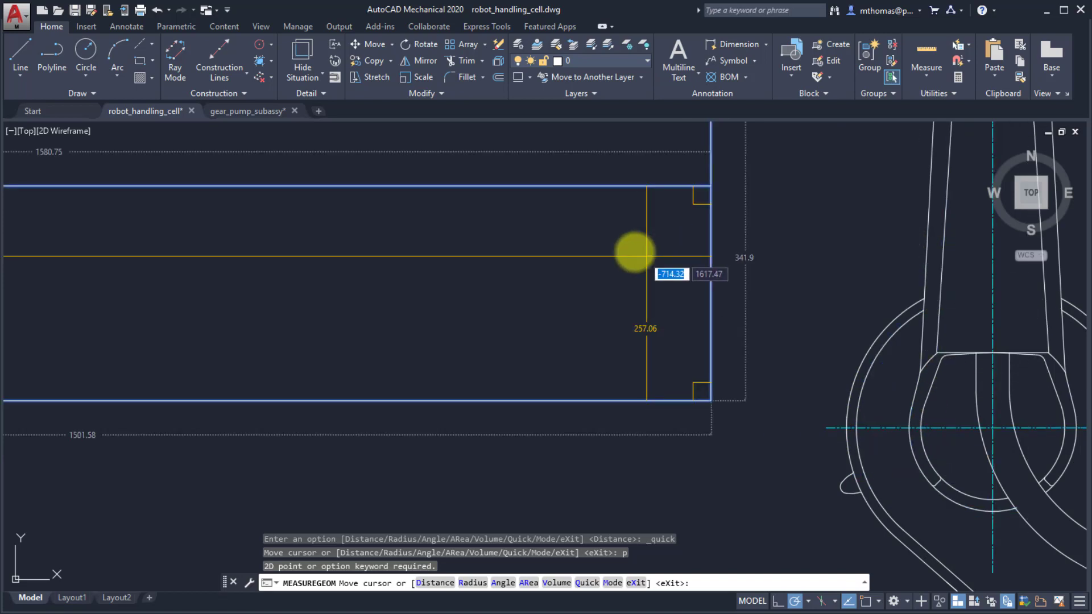
{"action": "mouse_move", "coordinate": [584, 311]}
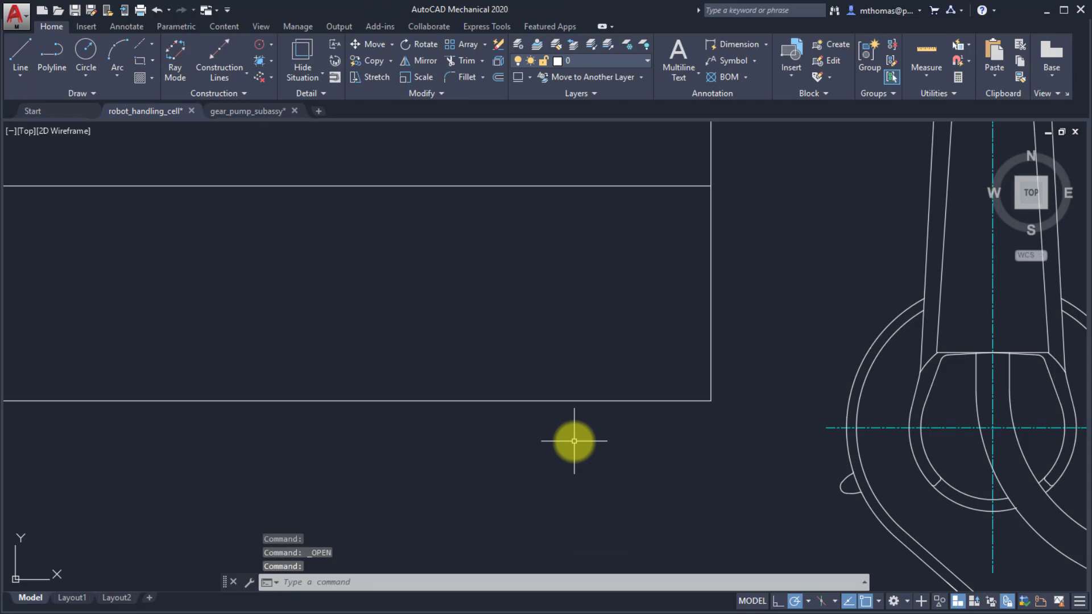
{"action": "mouse_move", "coordinate": [567, 440]}
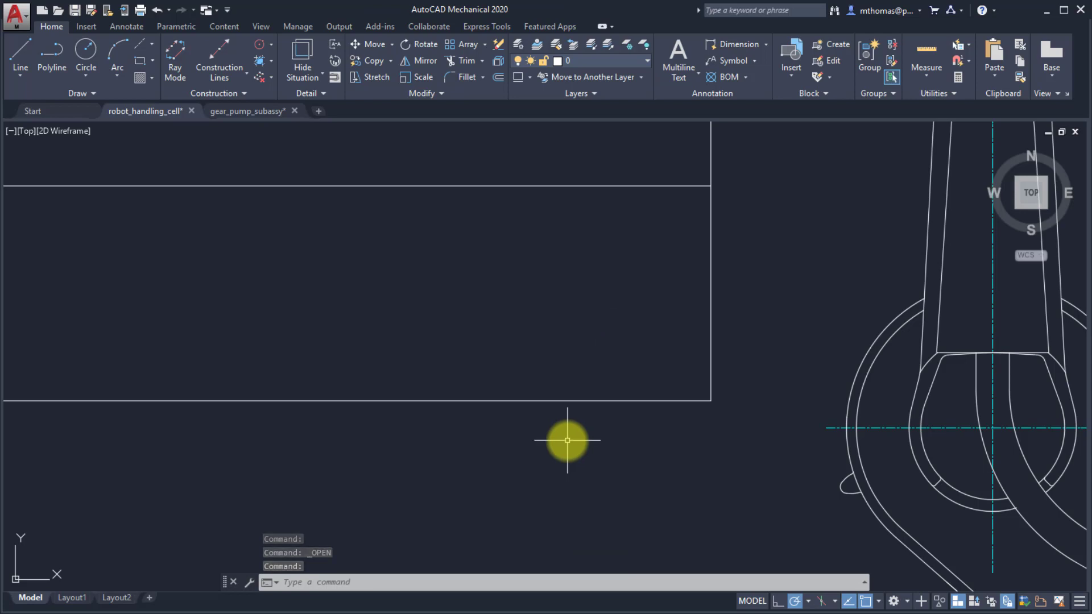